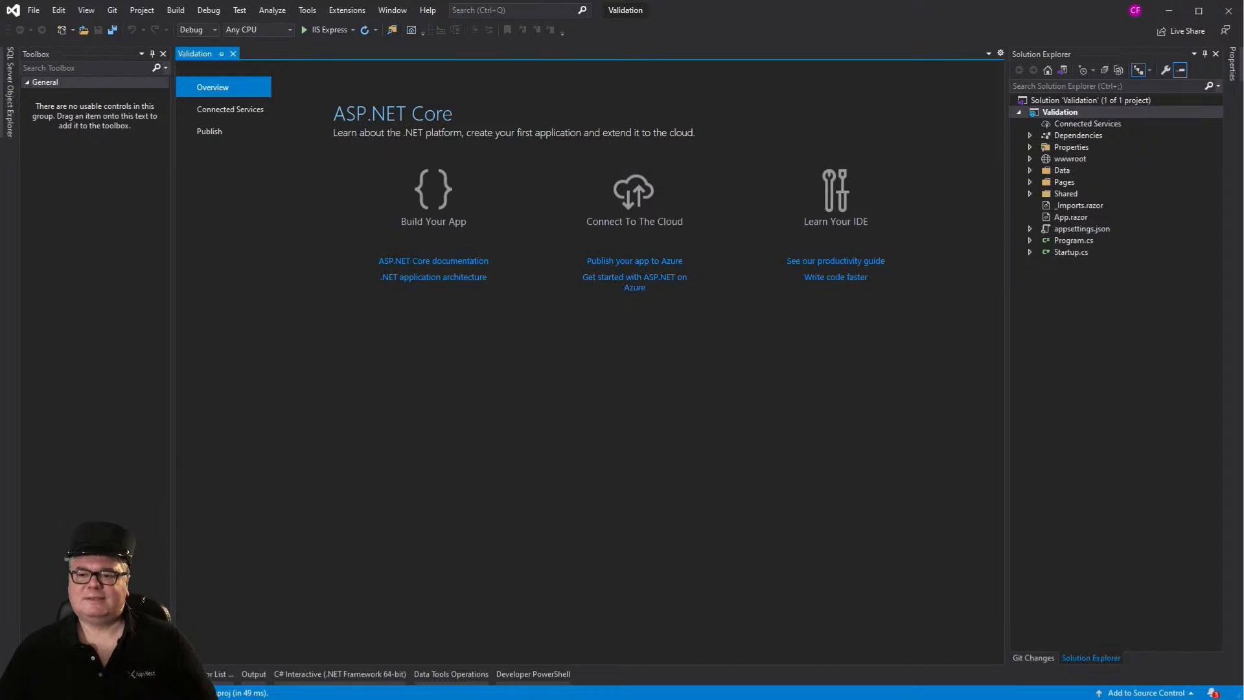
- Add a Models folder with a Customer class whose Name is [Required] and [StringLength(20)]
{"action": "left_click", "coordinate": [1059, 112]}
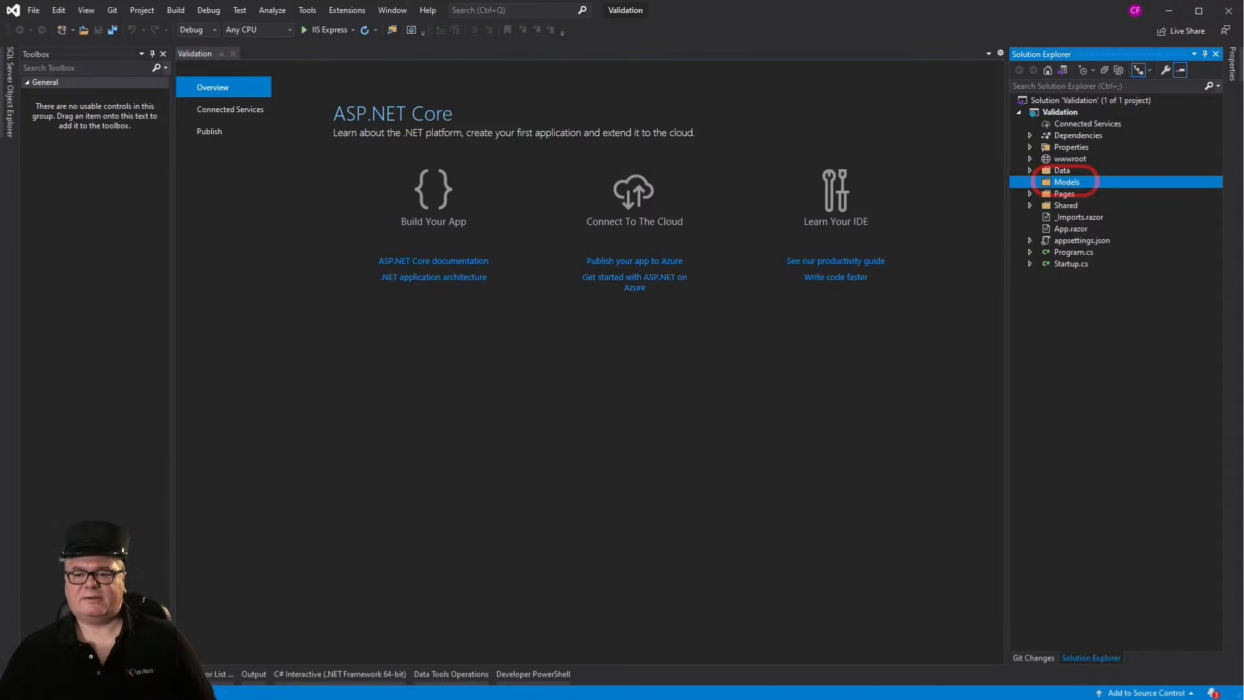
{"action": "right_click", "coordinate": [1067, 181]}
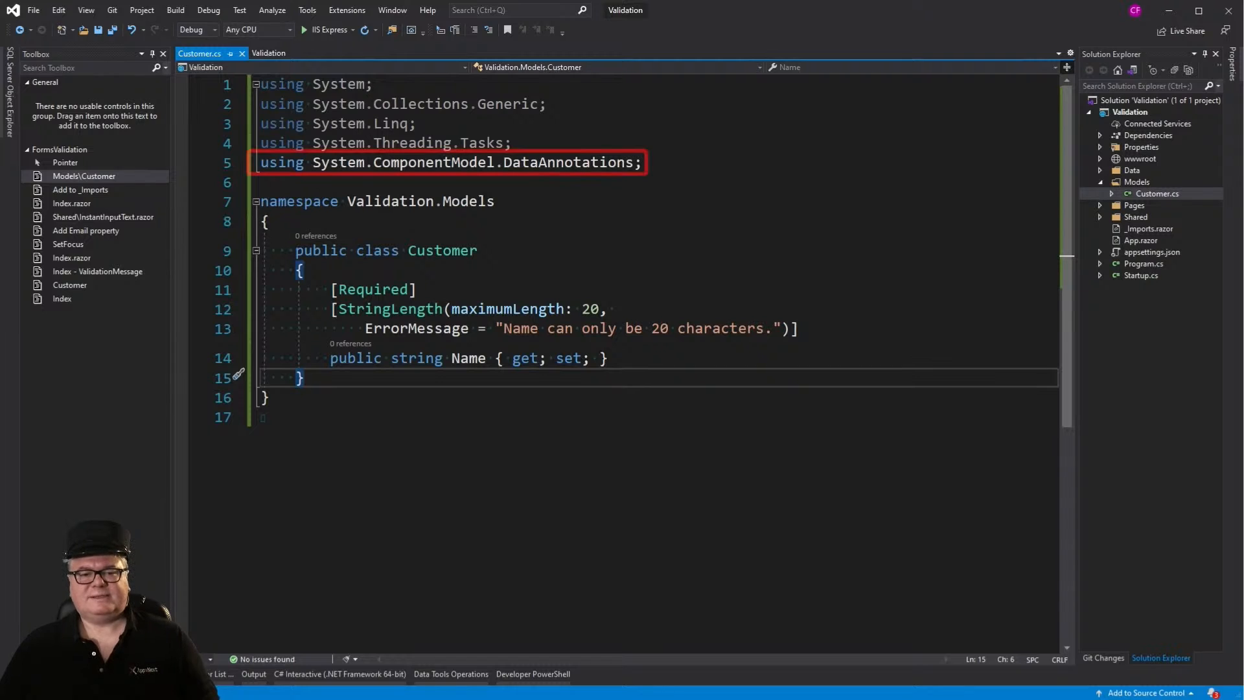
{"action": "mouse_move", "coordinate": [556, 162]}
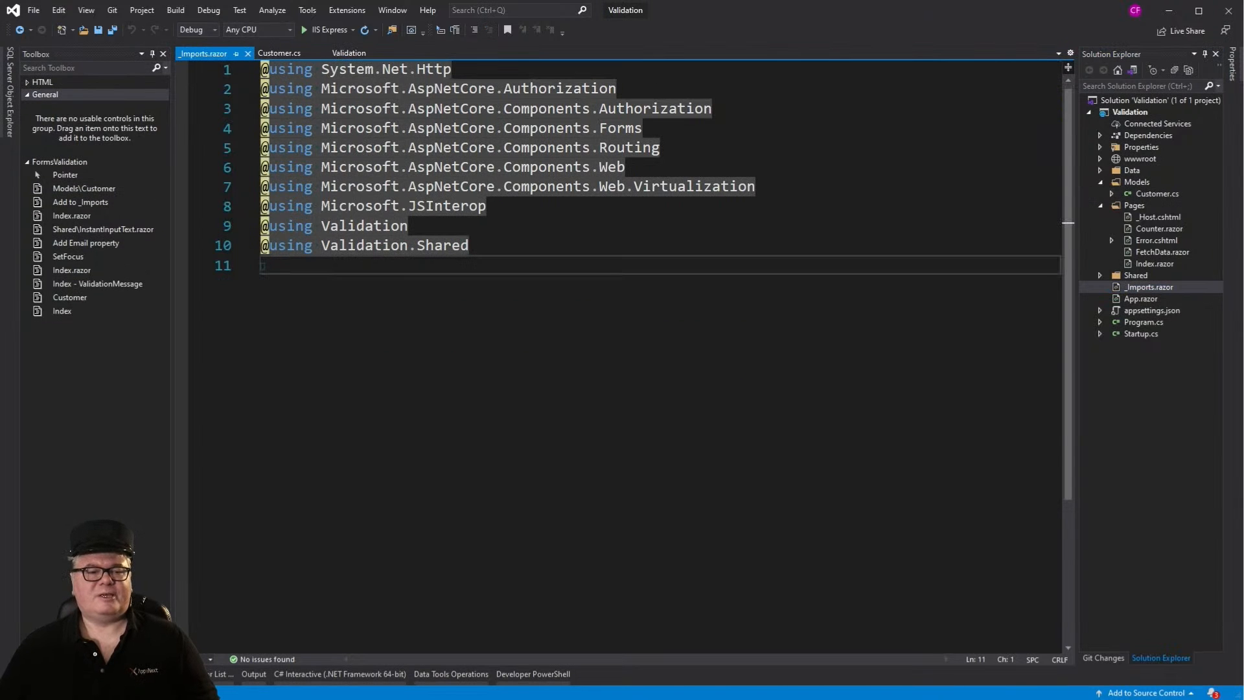
{"action": "type", "text": "@using Validation.Models"}
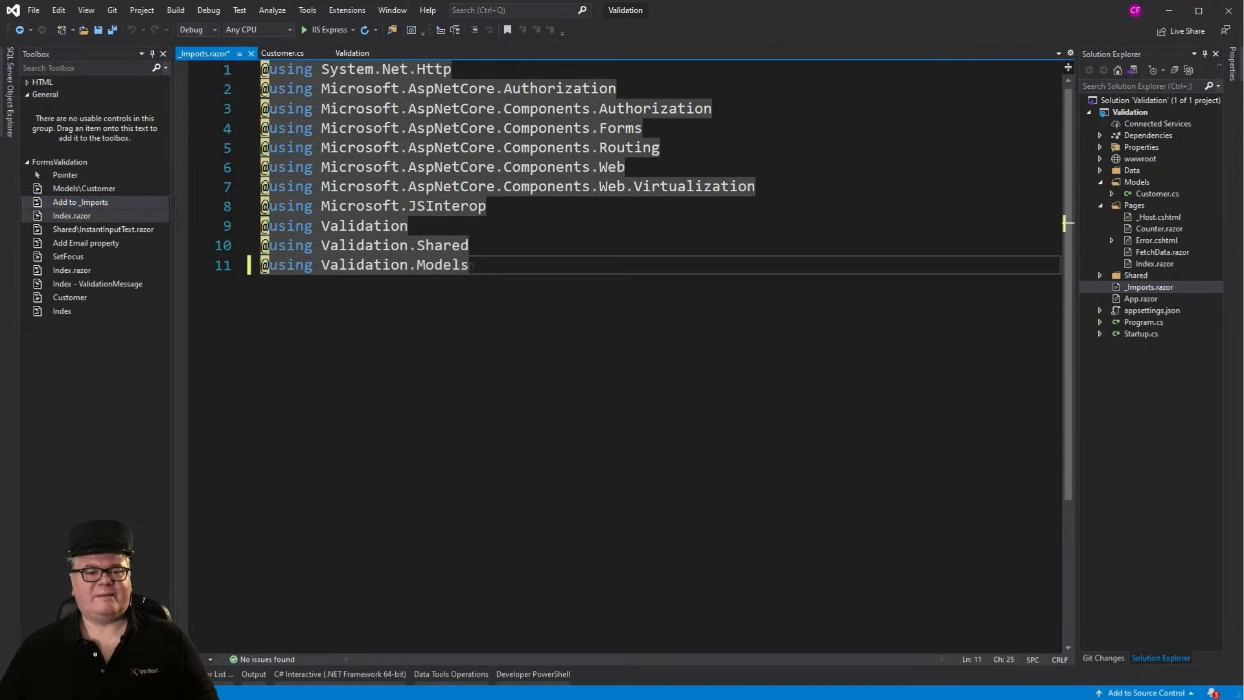
{"action": "double_click", "coordinate": [443, 264]}
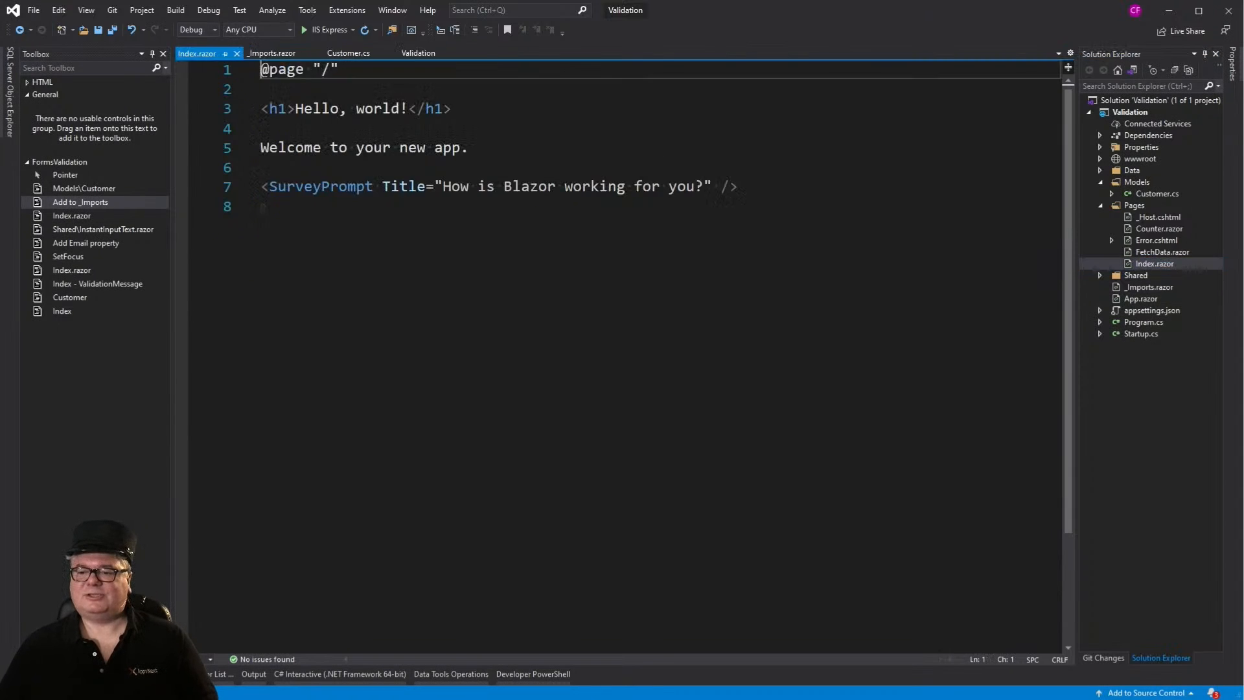
- Replace Index.razor content with the prepared EditForm snippet and review ShowEditForm and UIMessage uses
{"action": "key", "text": "ctrl+a"}
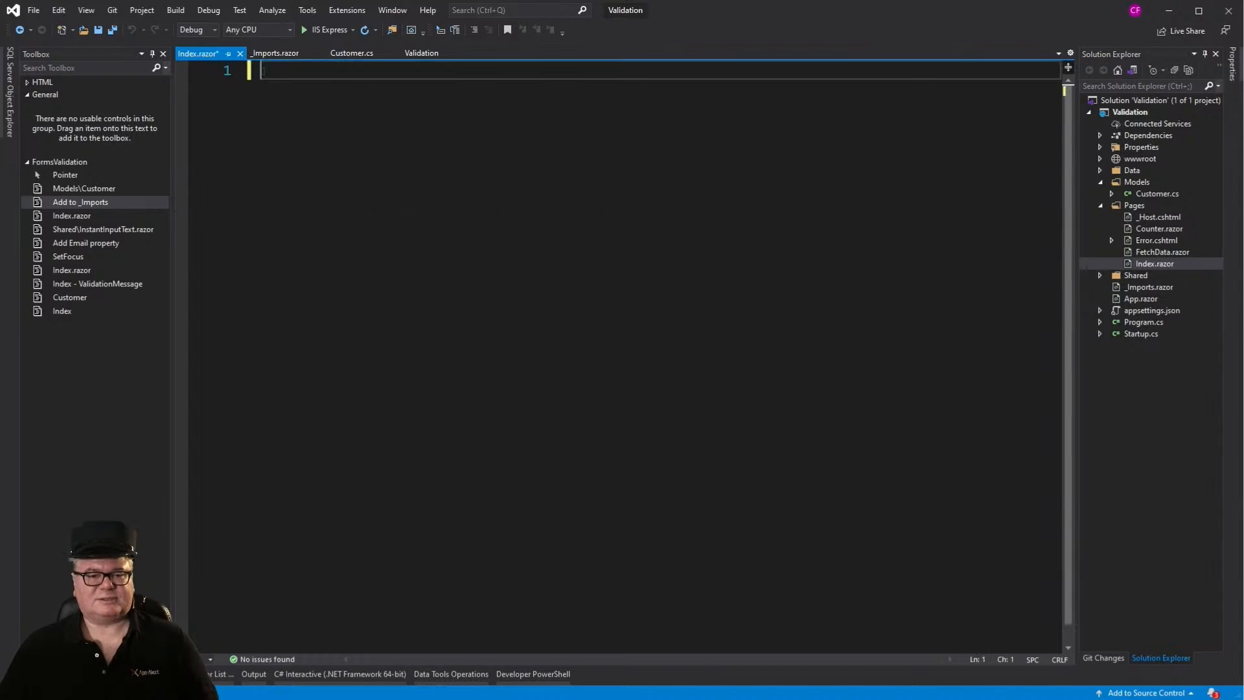
{"action": "left_click", "coordinate": [72, 216]}
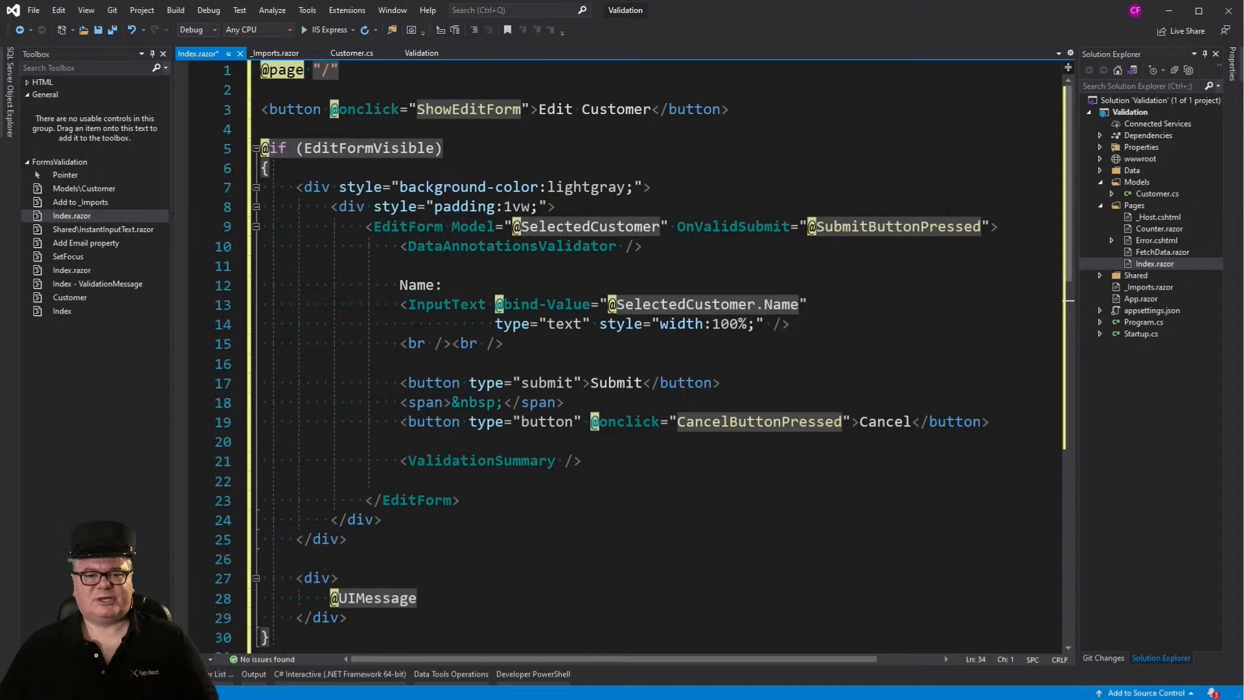
{"action": "double_click", "coordinate": [468, 109]}
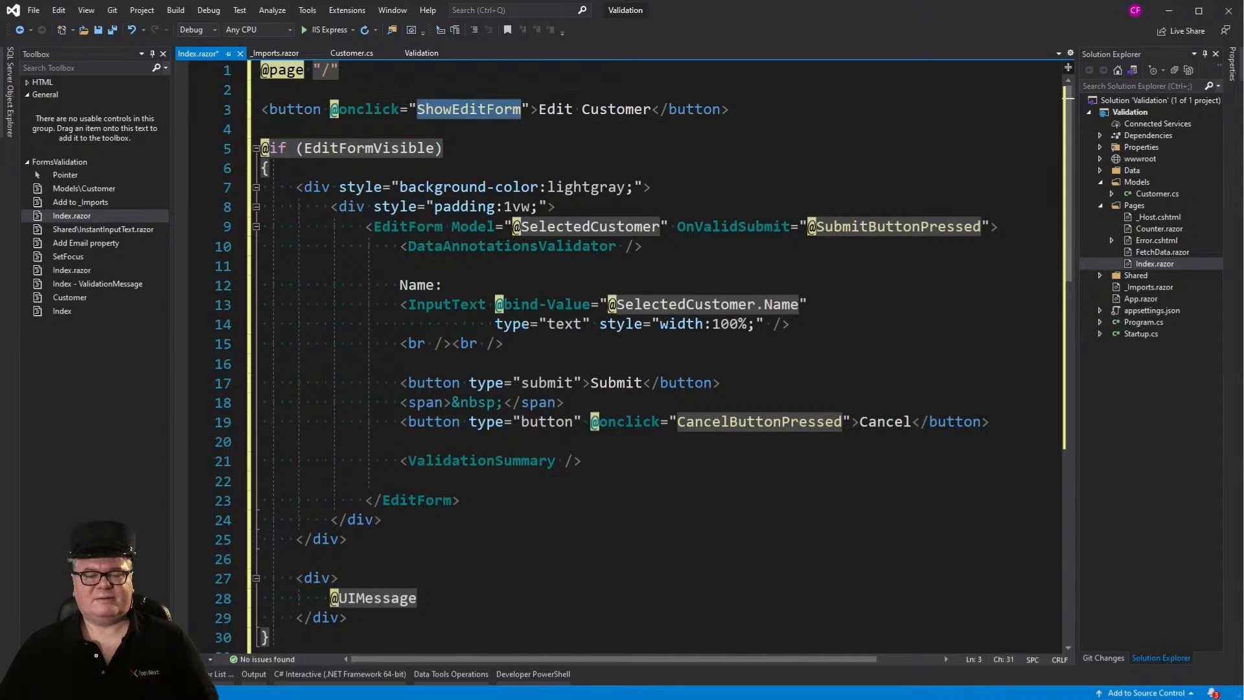
{"action": "scroll", "scroll_direction": "down", "scroll_amount": 3}
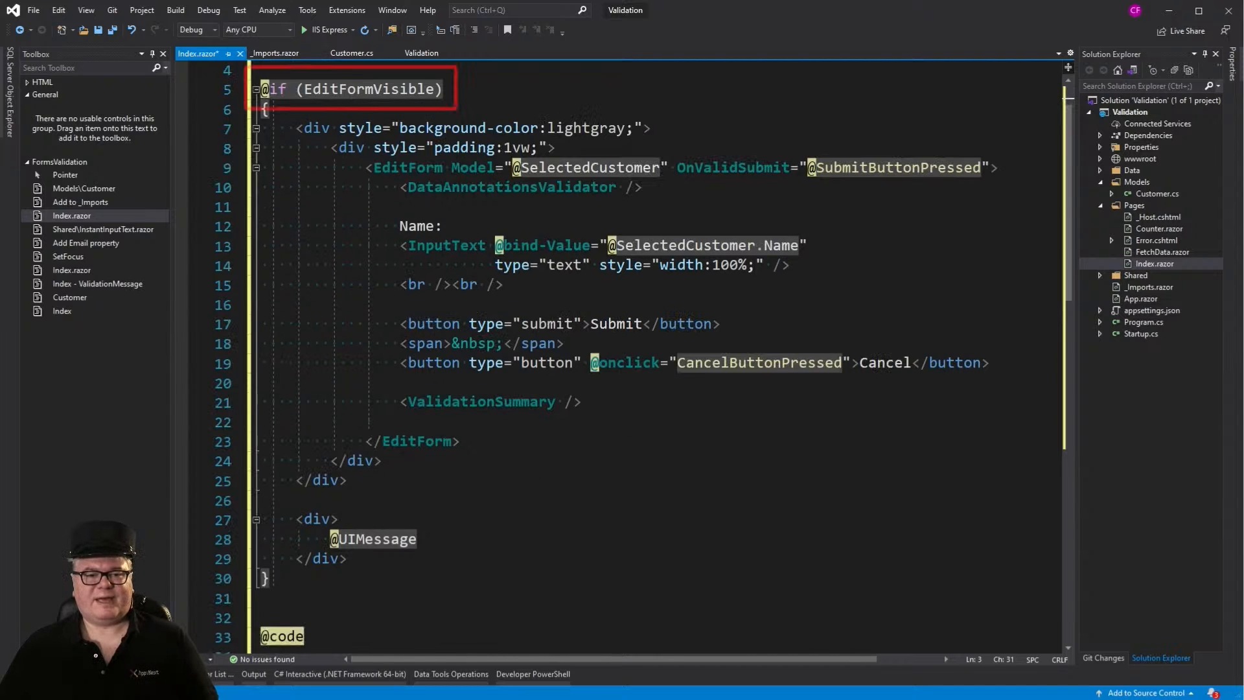
{"action": "scroll", "scroll_direction": "down", "scroll_amount": 3}
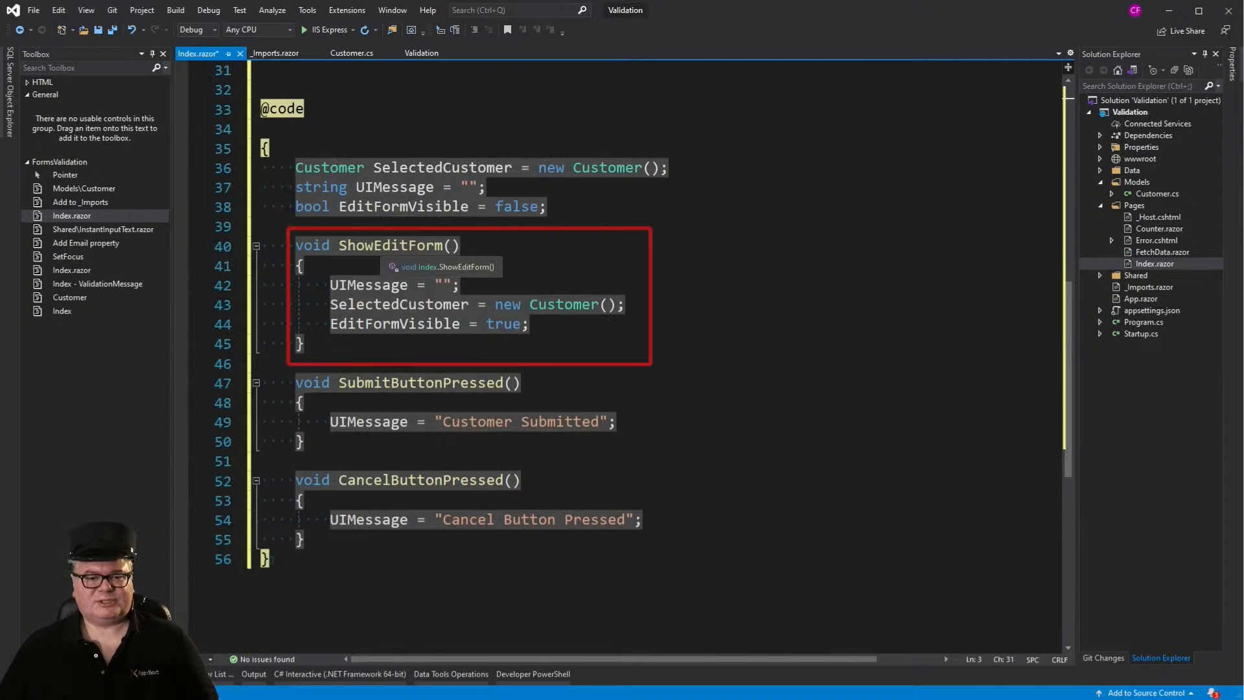
{"action": "left_click", "coordinate": [368, 286]}
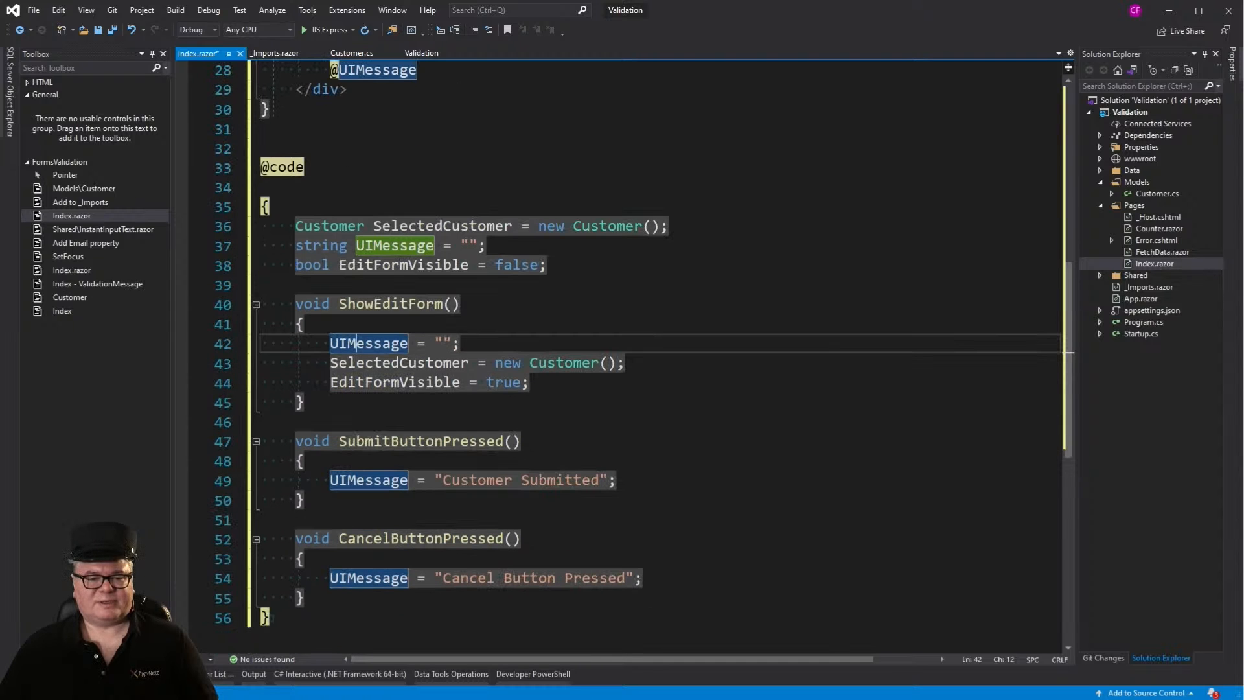
{"action": "mouse_move", "coordinate": [385, 265]}
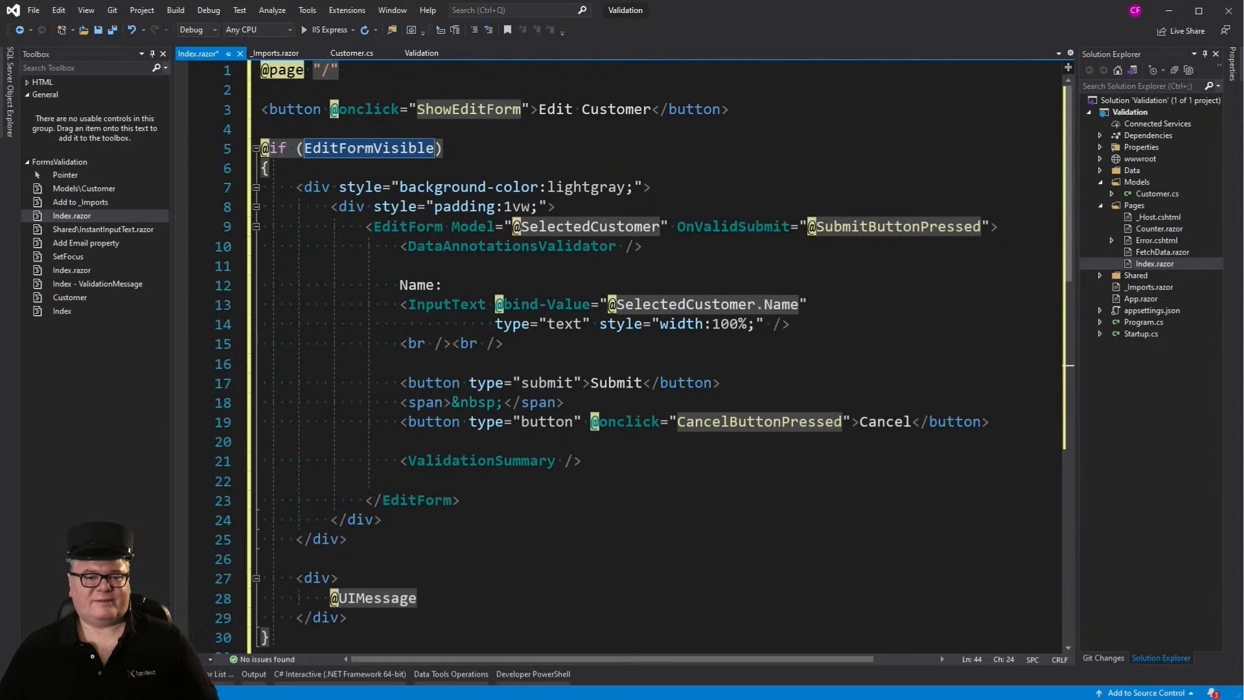
- Review the submit button and OnValidSubmit, then delete type="button" from the Cancel button
{"action": "double_click", "coordinate": [405, 226]}
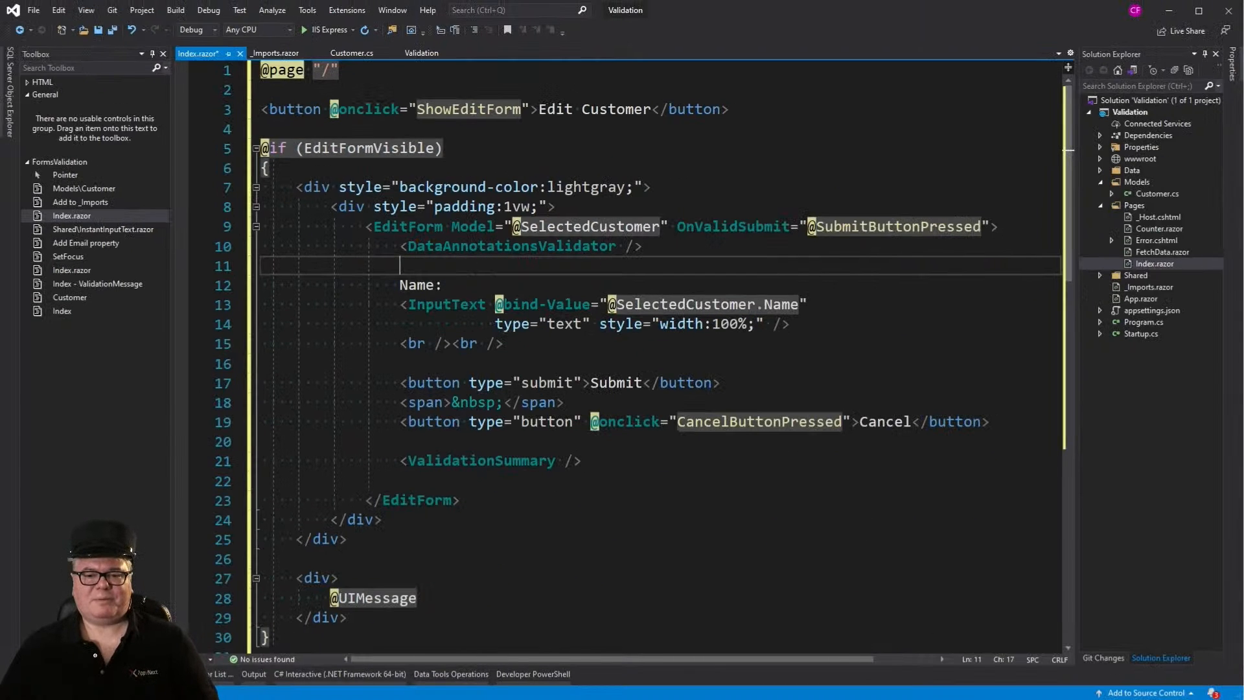
{"action": "double_click", "coordinate": [510, 247]}
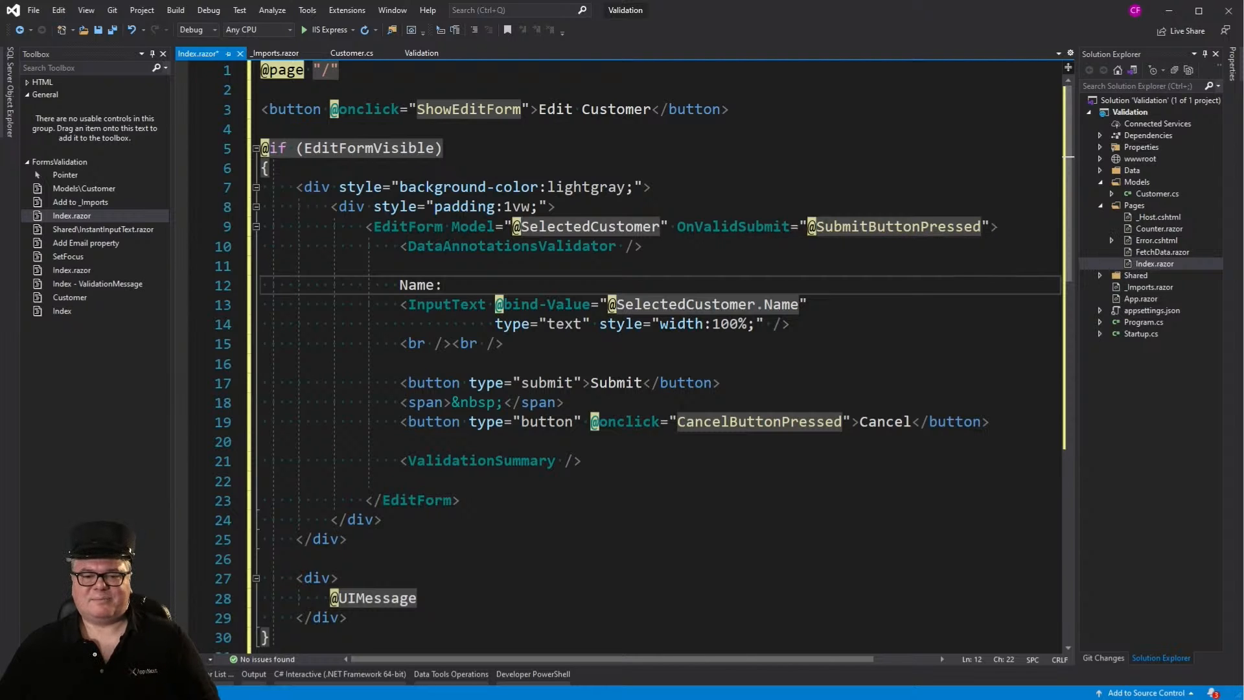
{"action": "double_click", "coordinate": [546, 382]}
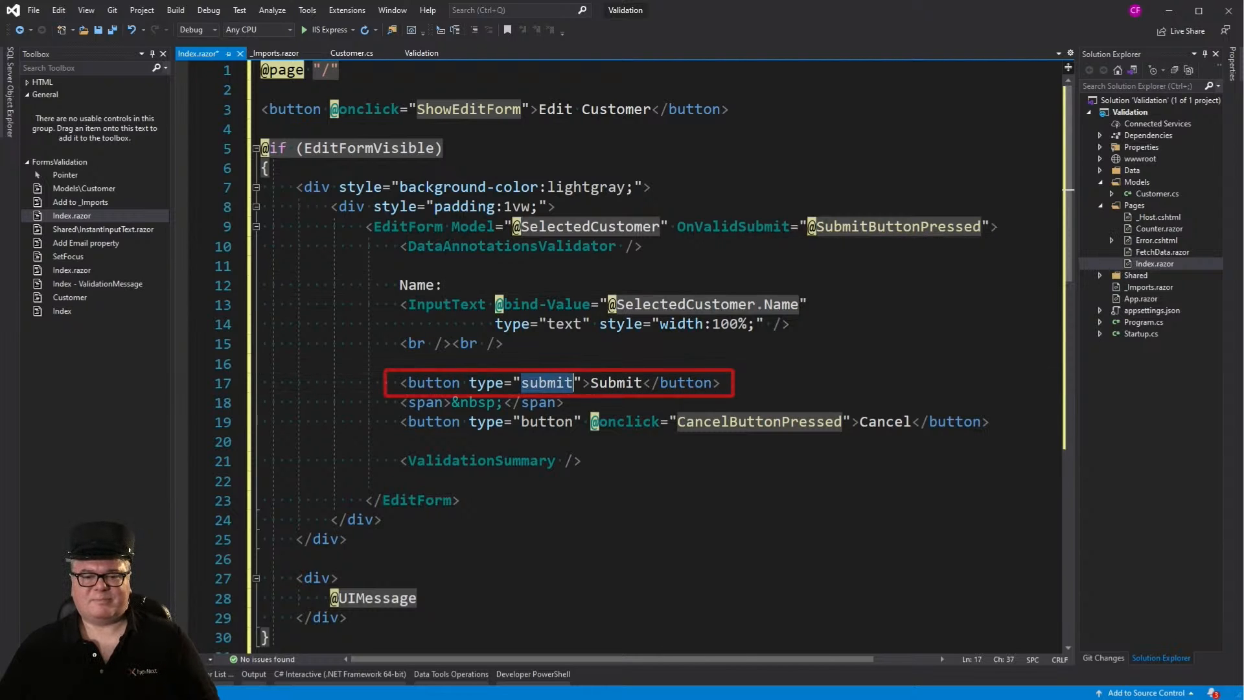
{"action": "left_click", "coordinate": [572, 382]}
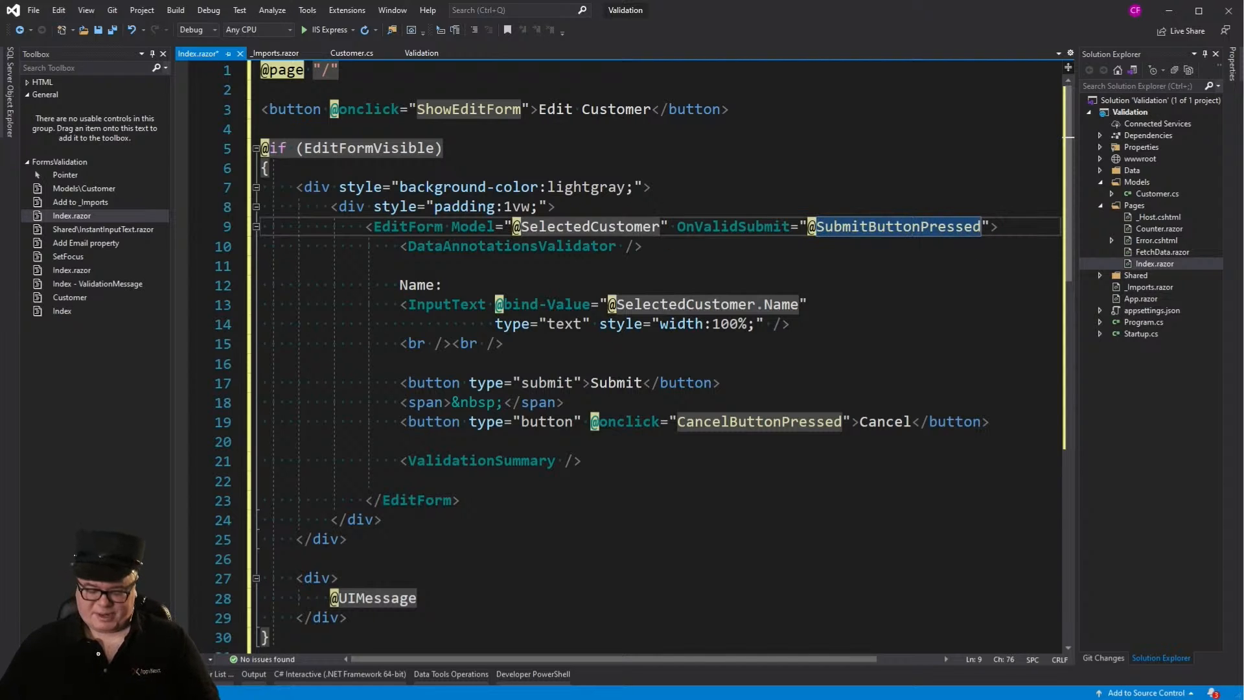
{"action": "scroll", "scroll_direction": "down", "scroll_amount": 3}
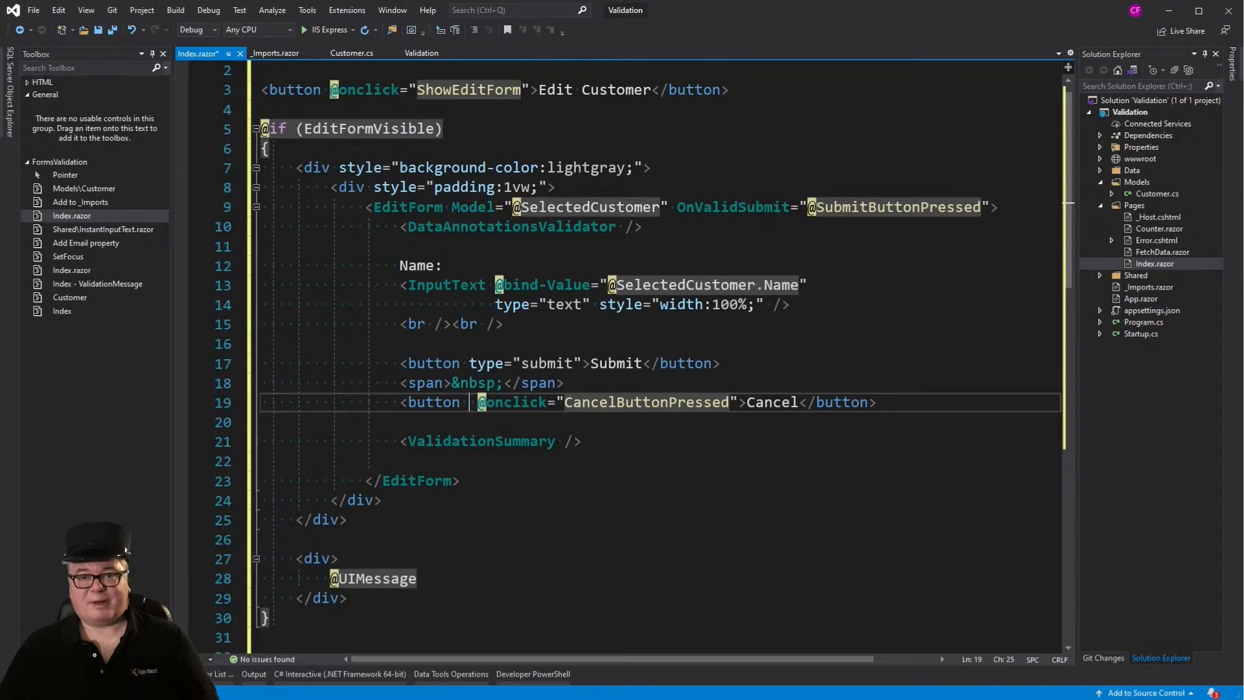
{"action": "type", "text": "type=\"button\""}
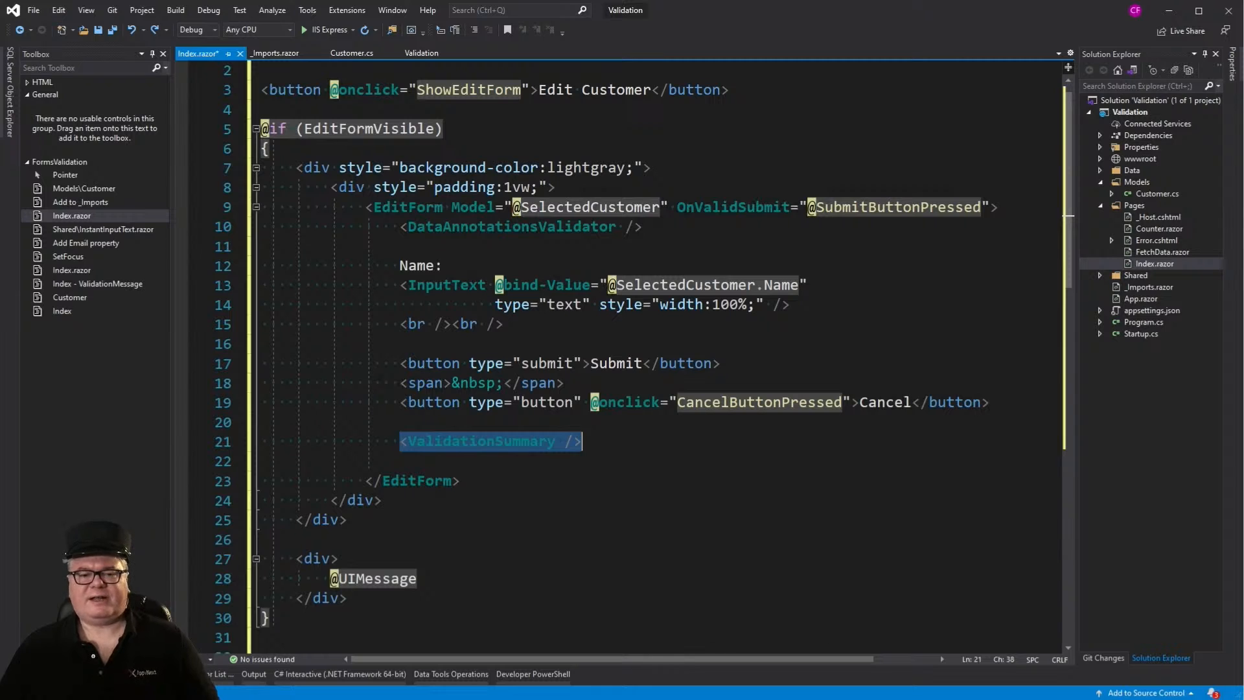
{"action": "double_click", "coordinate": [471, 207]}
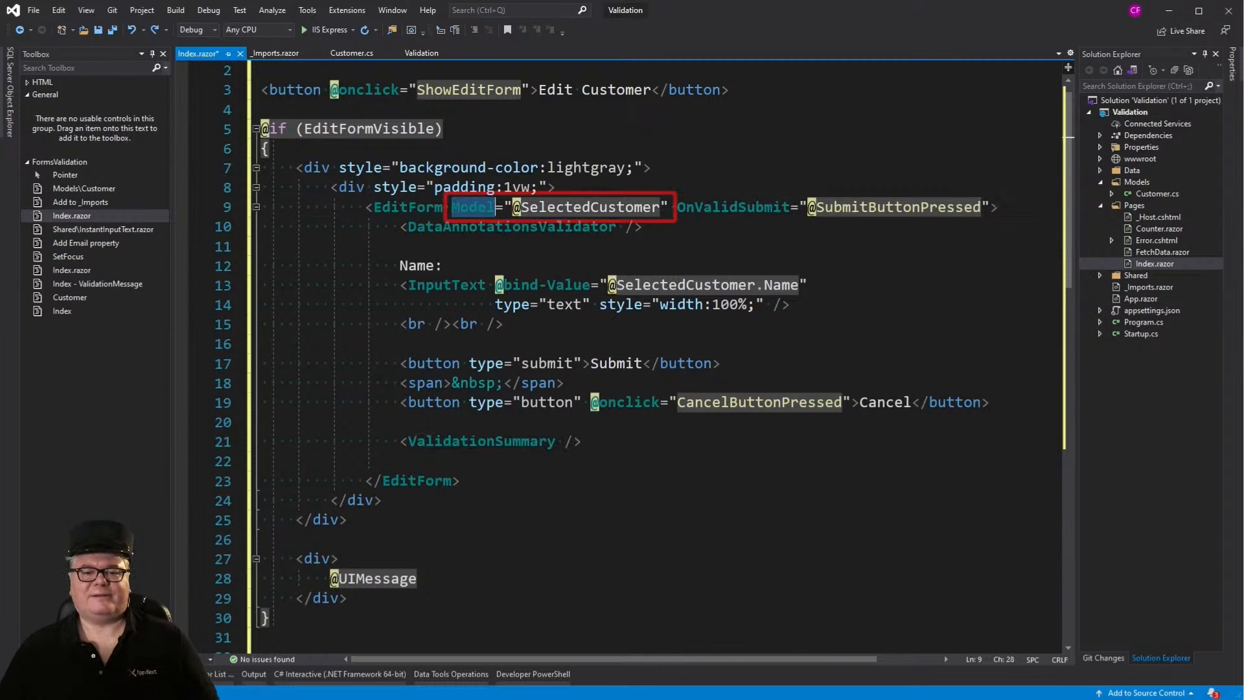
{"action": "mouse_move", "coordinate": [587, 207]}
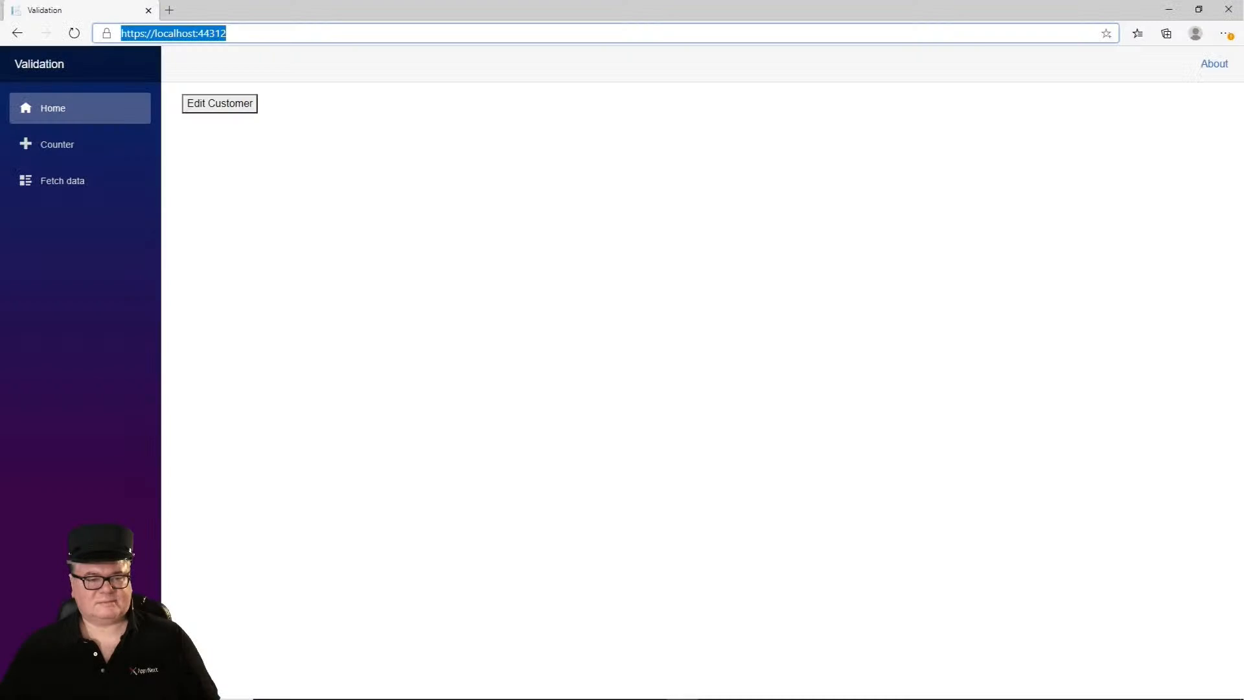
- Submit the short name 'Carl' successfully in the Edit Customer form, then cancel
{"action": "left_click", "coordinate": [219, 104]}
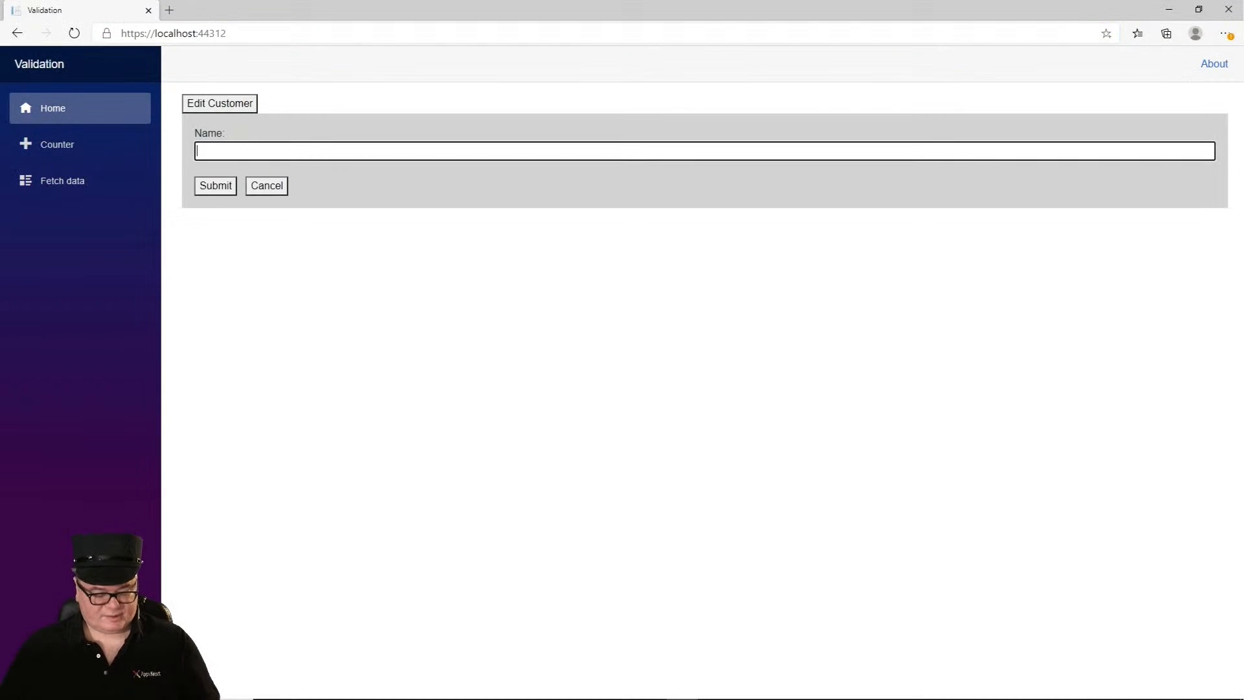
{"action": "type", "text": "Carl"}
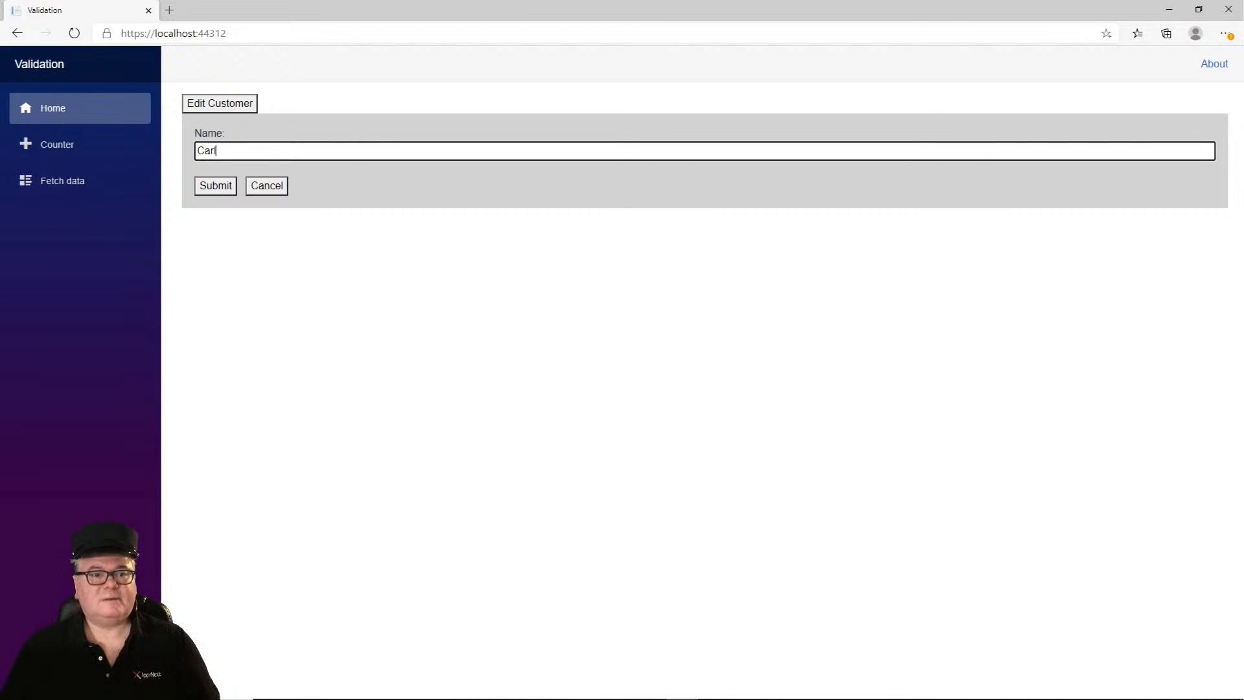
{"action": "left_click", "coordinate": [216, 185]}
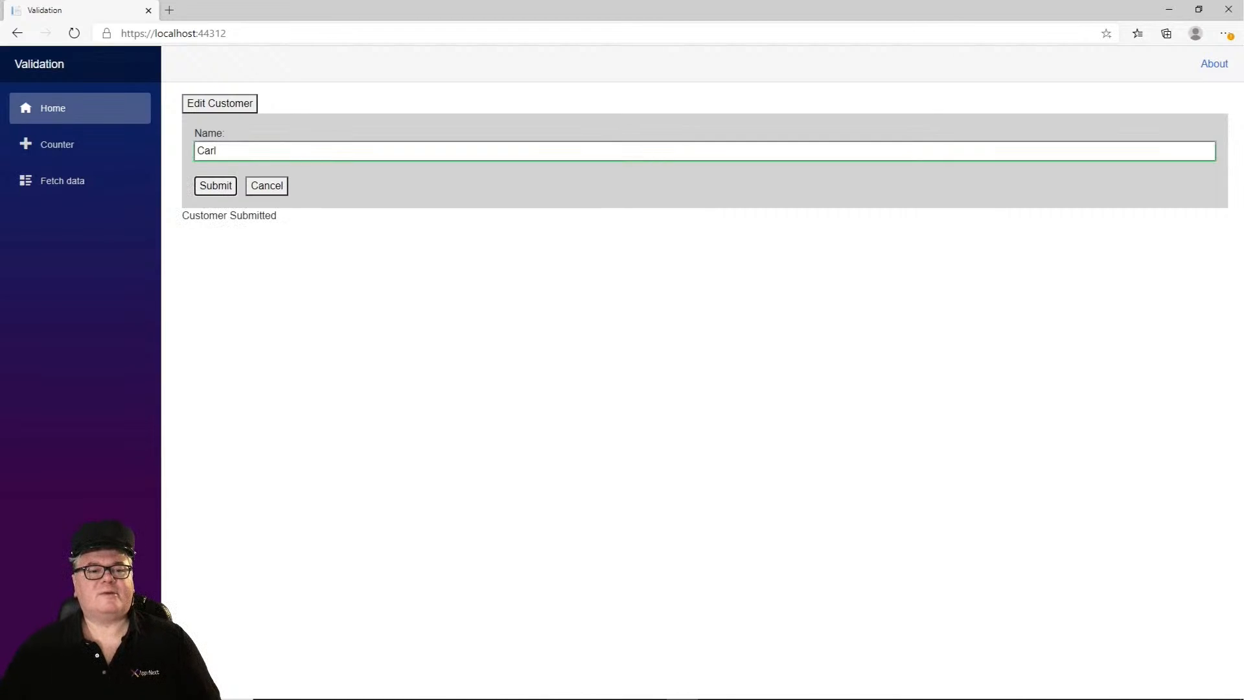
{"action": "left_click", "coordinate": [265, 186]}
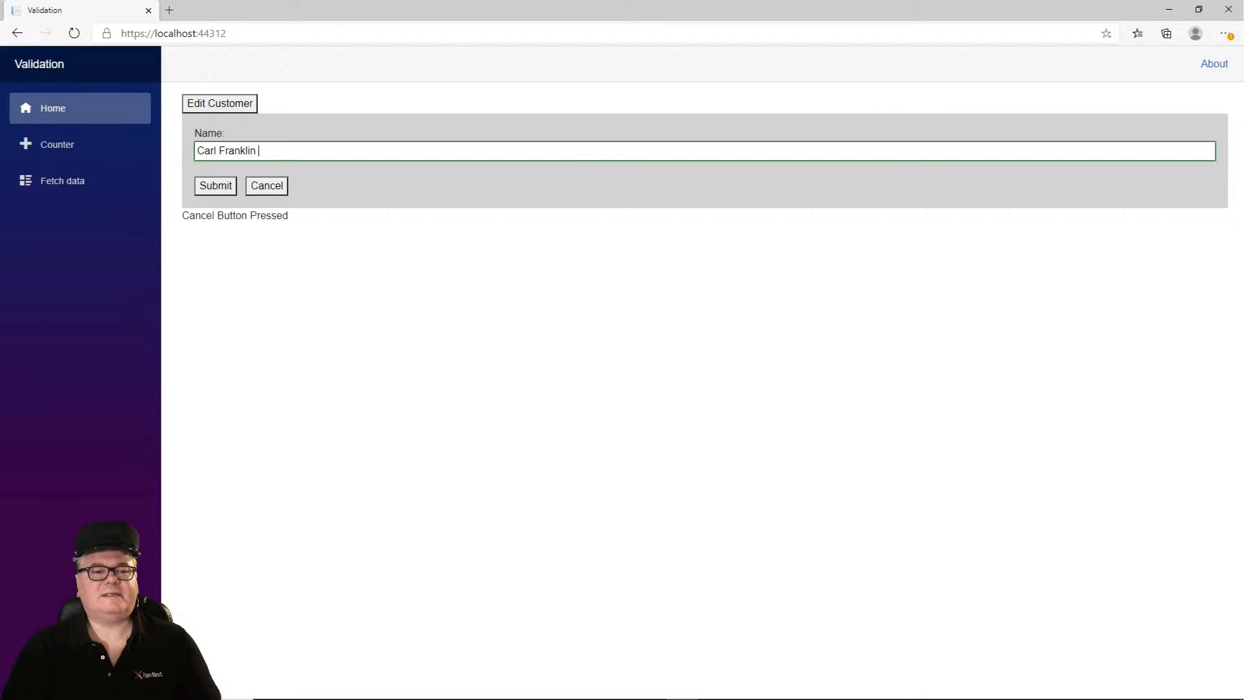
- Lengthen the name with 'the third, esquire' and submit to trigger the 20-character error
{"action": "type", "text": "the third"}
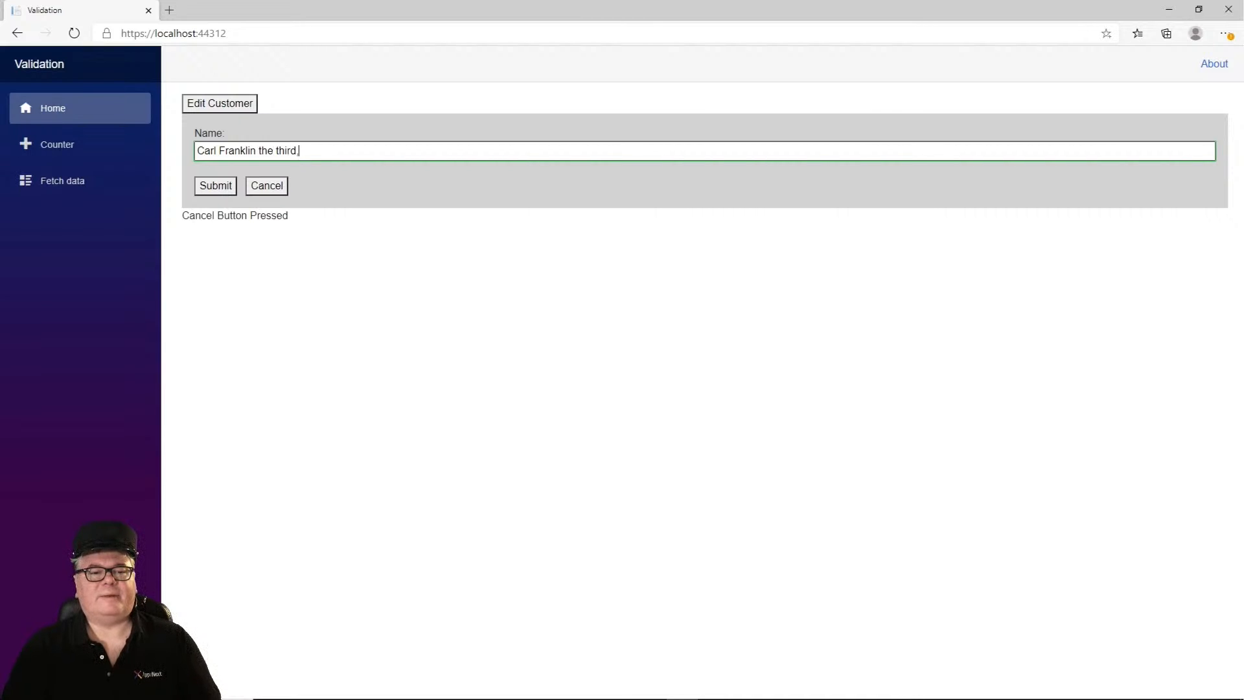
{"action": "type", "text": ", esquire"}
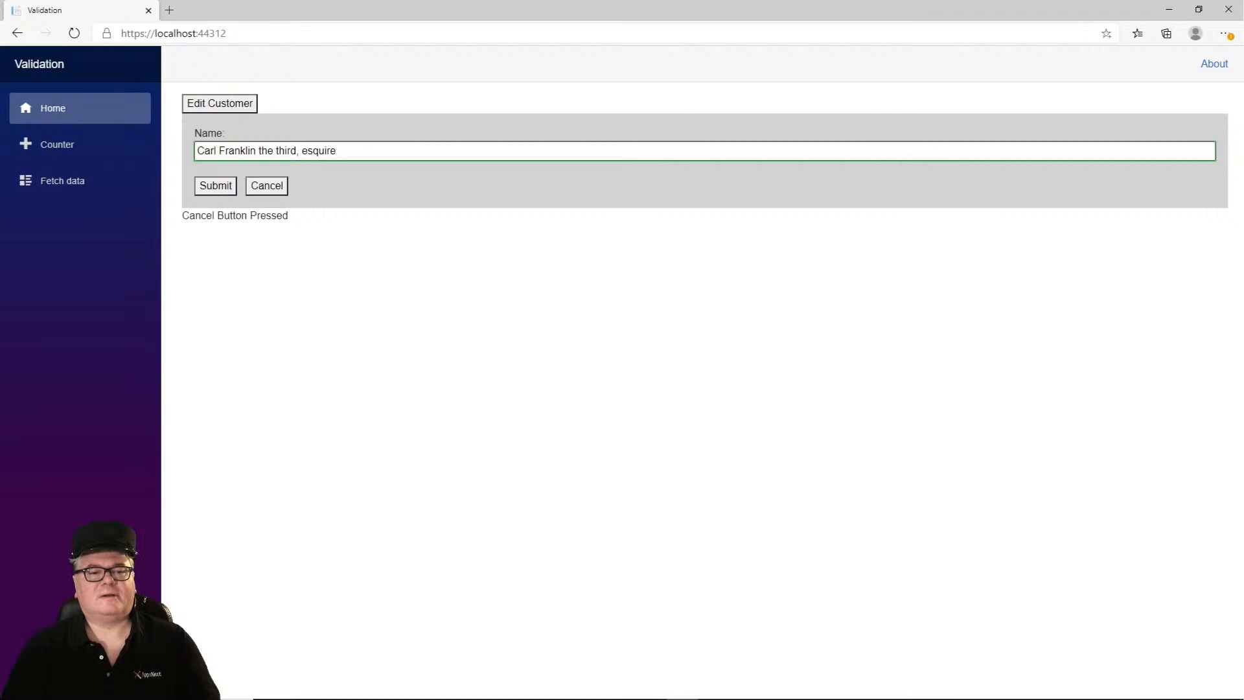
{"action": "left_click", "coordinate": [215, 185]}
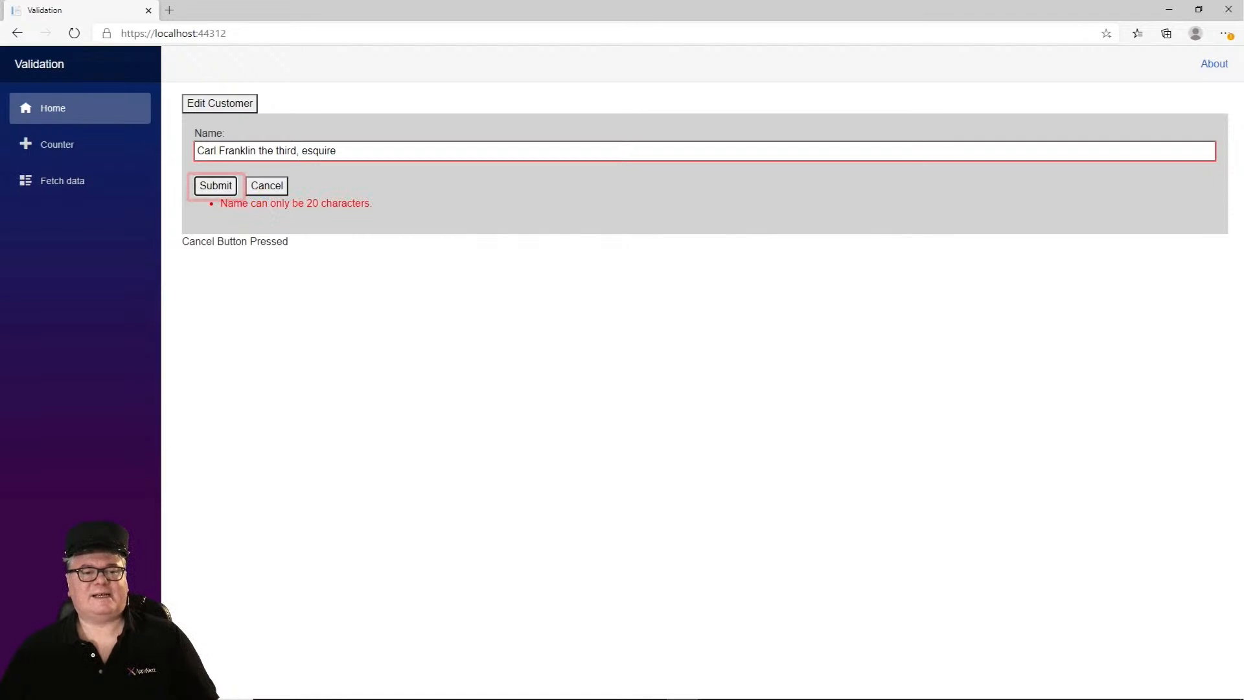
- Submit a long gibberish name in a fresh form to get the 20-character error, then return to Visual Studio
{"action": "left_click", "coordinate": [266, 186]}
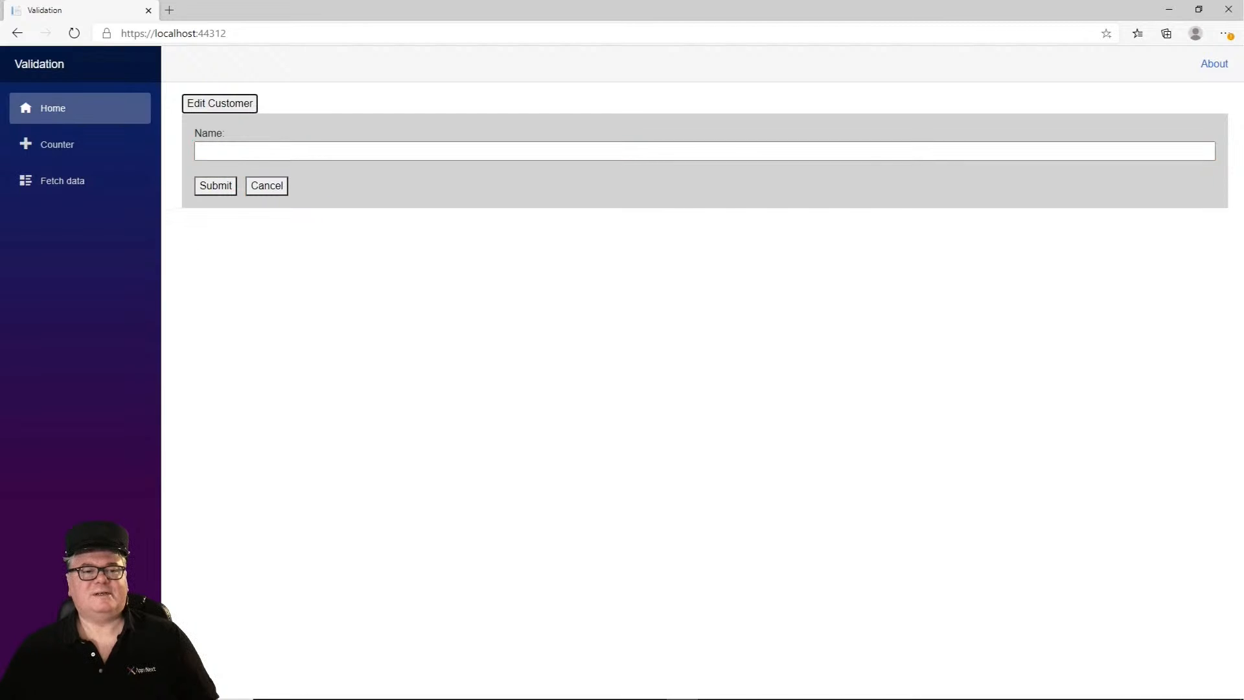
{"action": "left_click", "coordinate": [701, 151]}
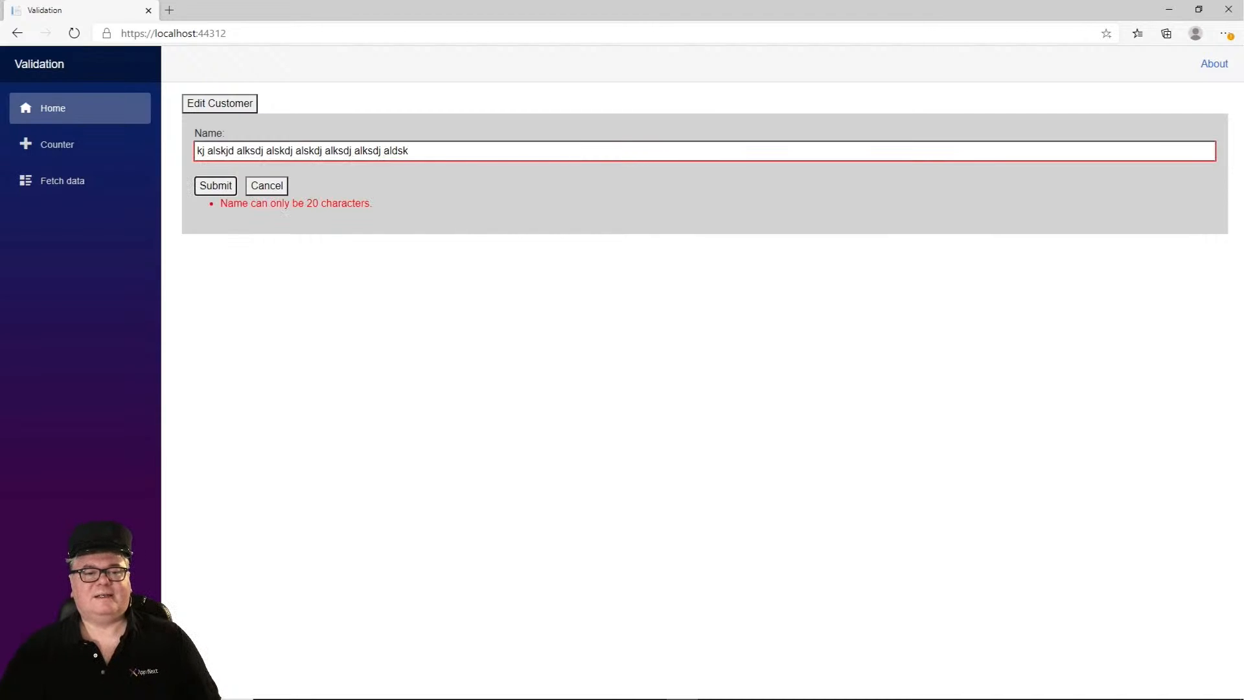
{"action": "left_click", "coordinate": [215, 185]}
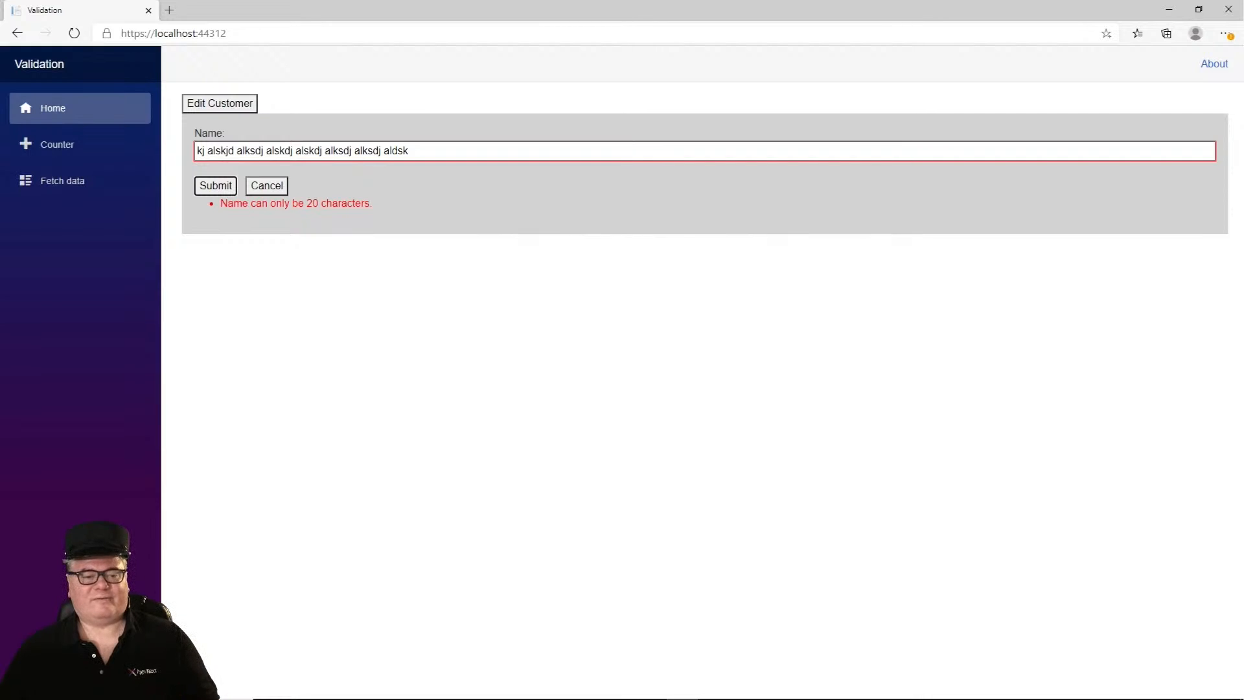
{"action": "left_click", "coordinate": [265, 185]}
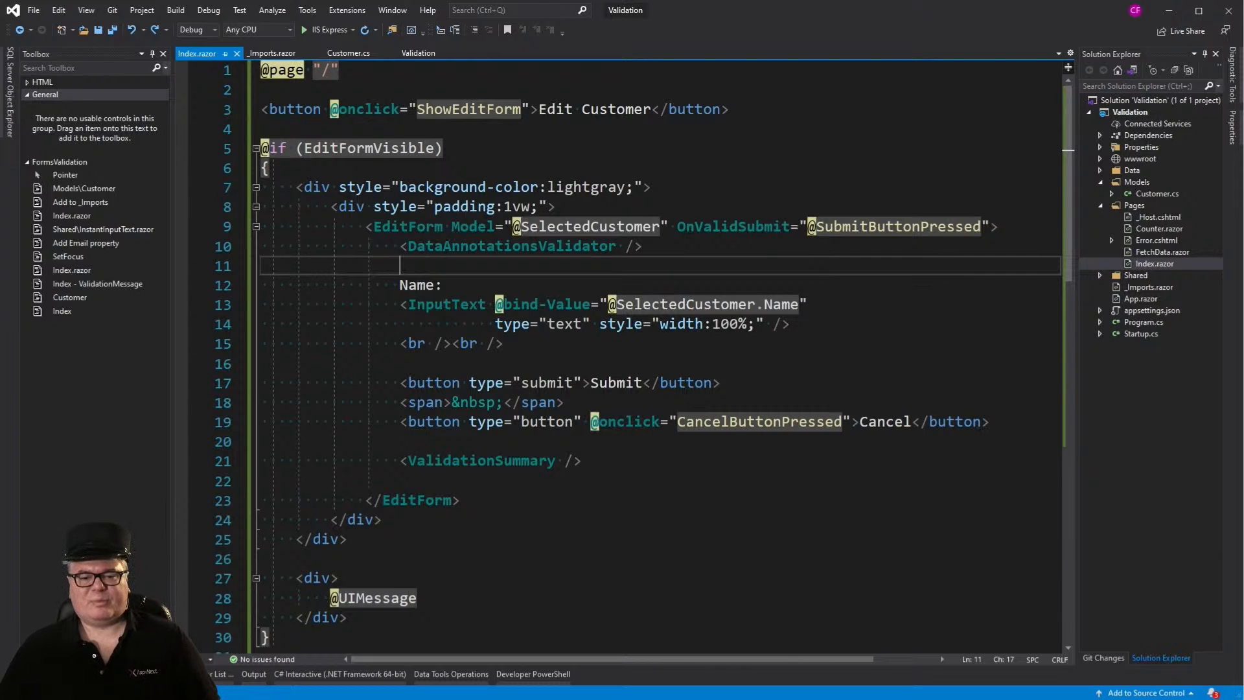
{"action": "double_click", "coordinate": [446, 303]}
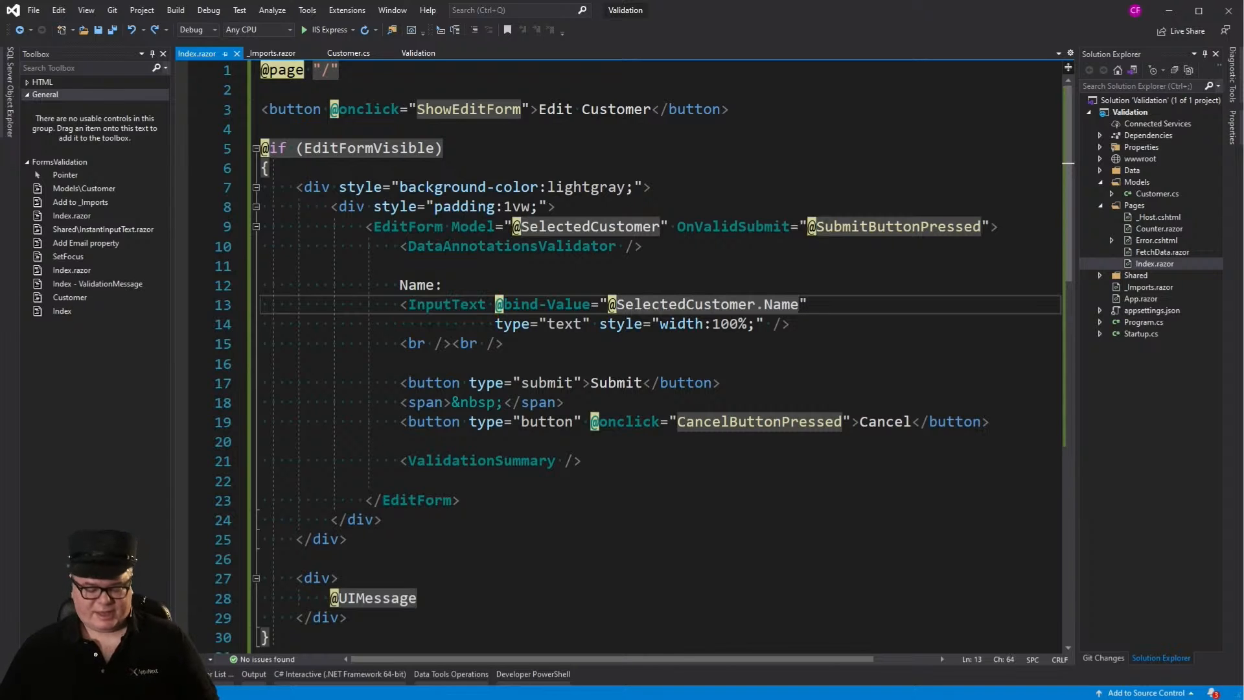
{"action": "type", "text": "@bind:event=\"oninput\""}
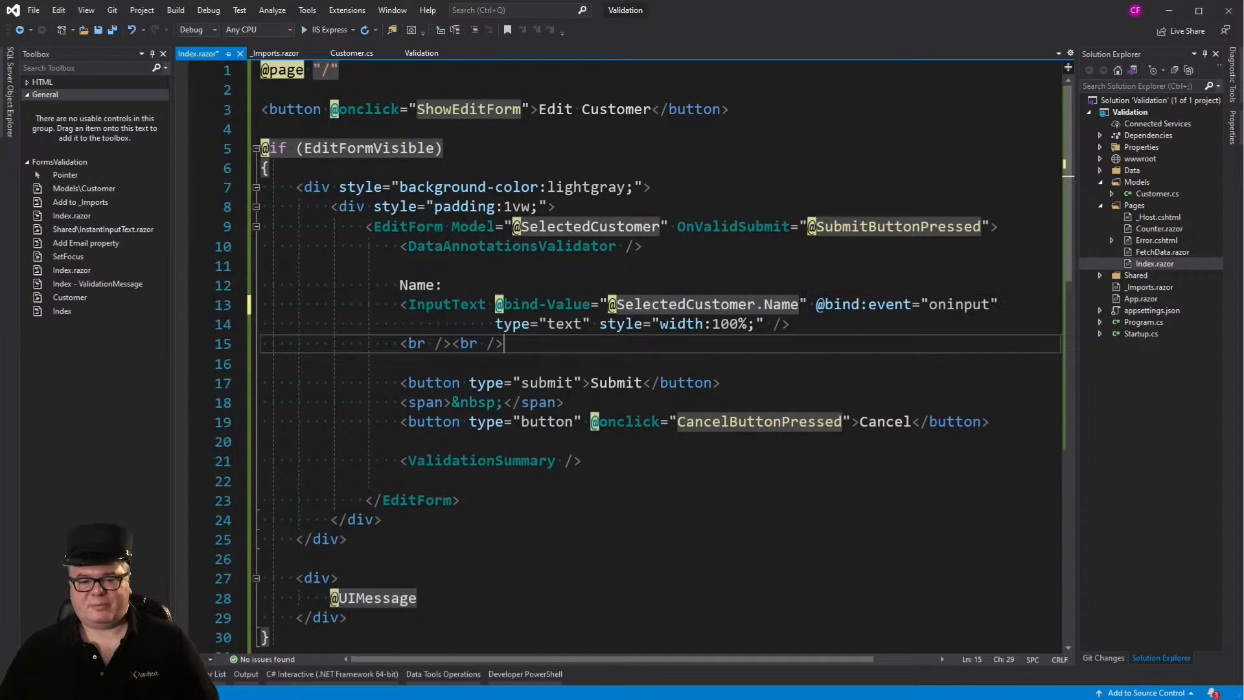
{"action": "left_click", "coordinate": [1000, 303]}
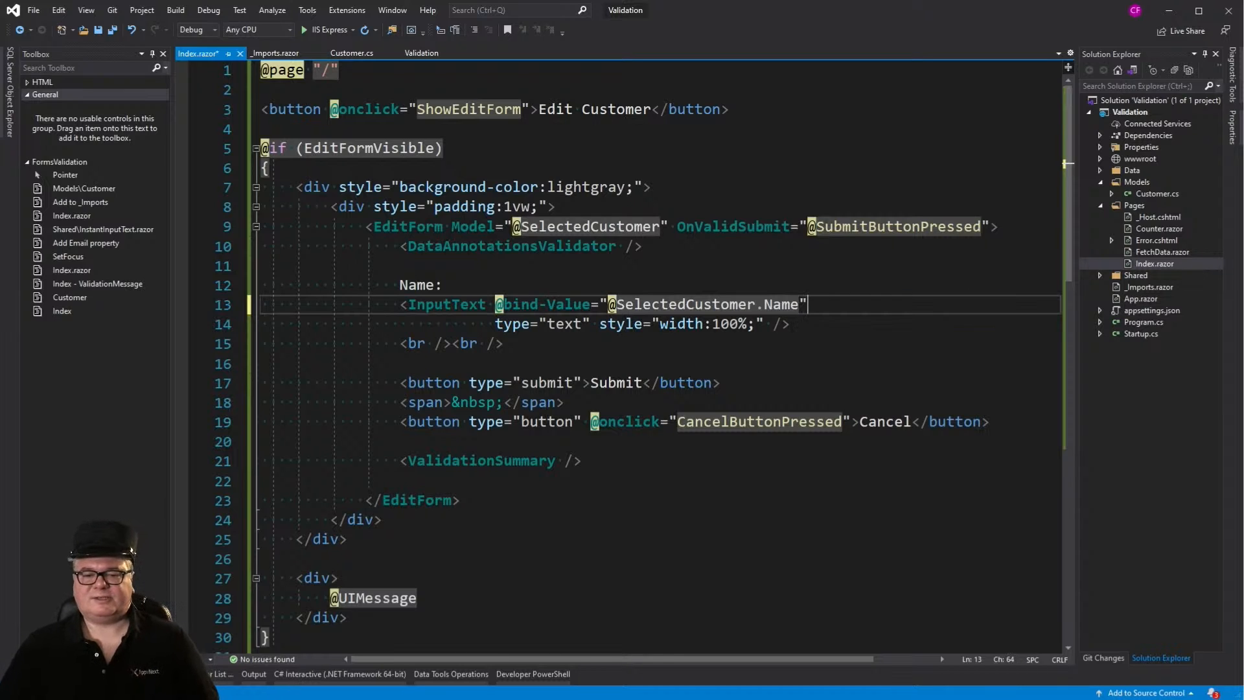
{"action": "double_click", "coordinate": [445, 304]}
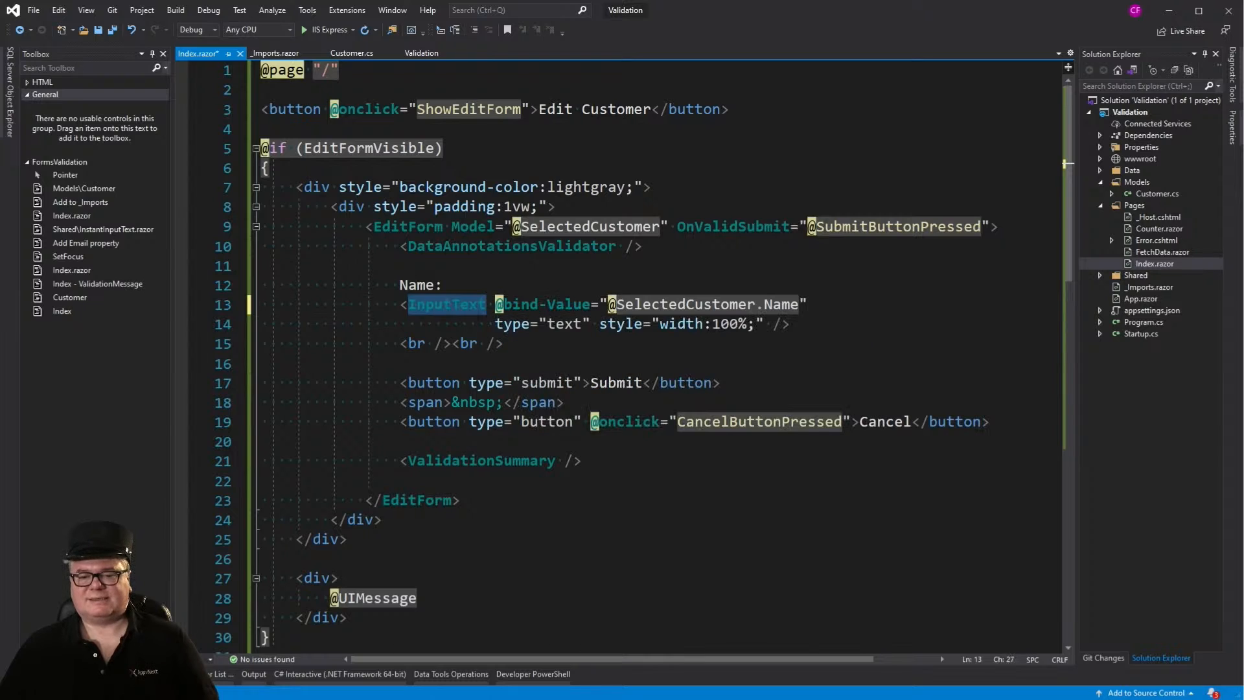
{"action": "left_click", "coordinate": [437, 342]}
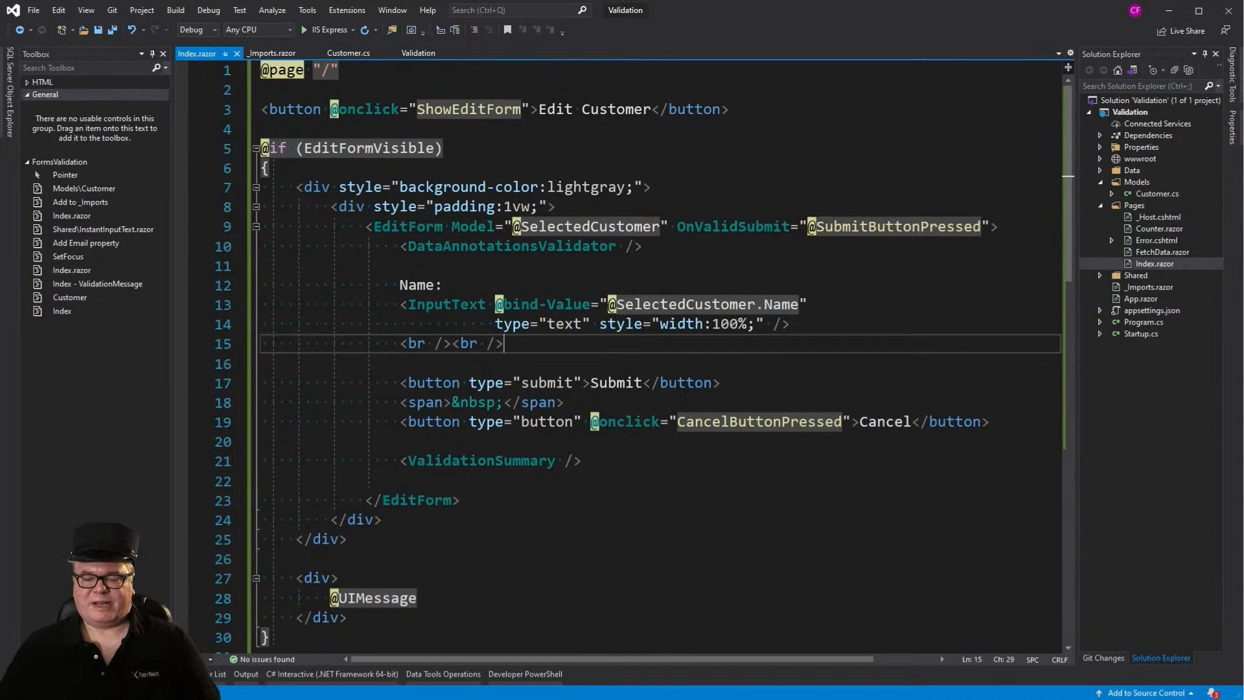
{"action": "left_click", "coordinate": [1102, 275]}
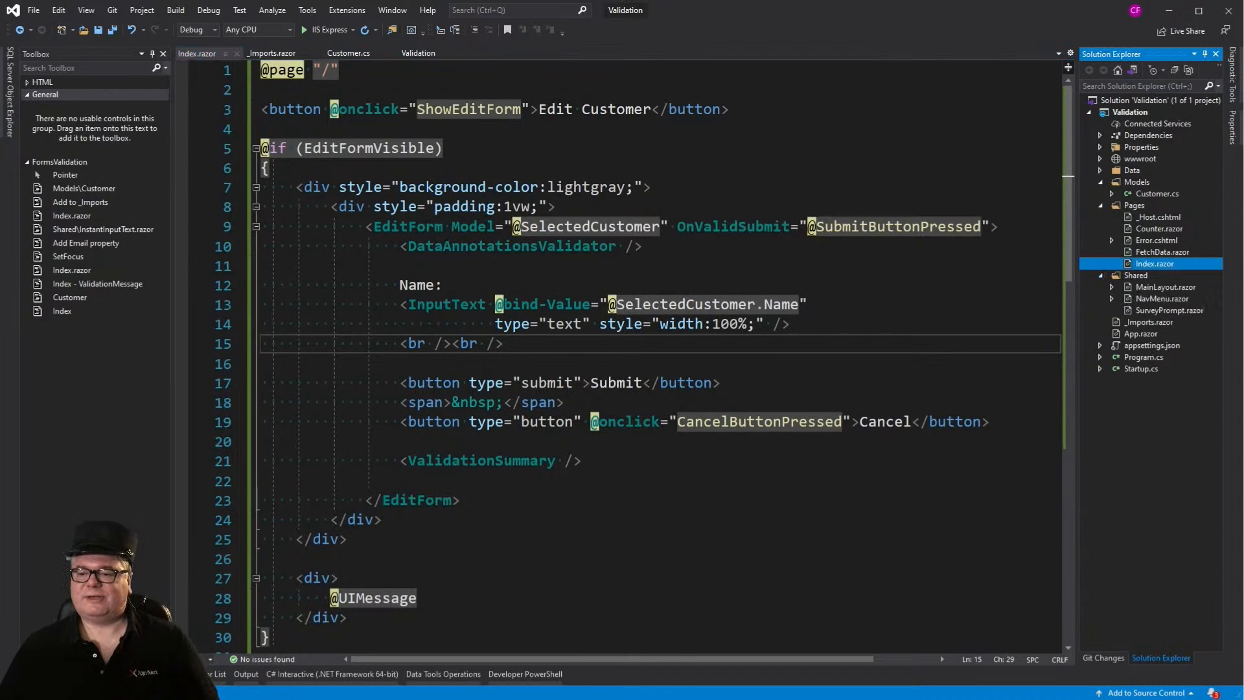
{"action": "right_click", "coordinate": [1155, 263]}
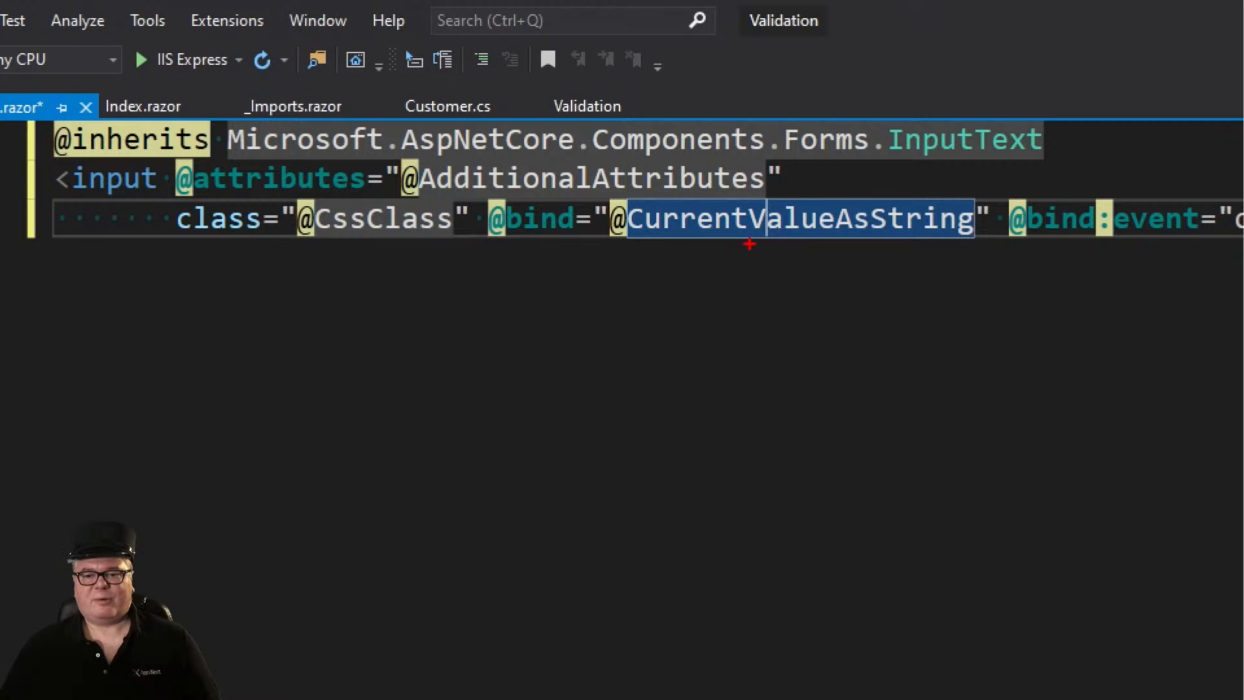
{"action": "mouse_move", "coordinate": [892, 244]}
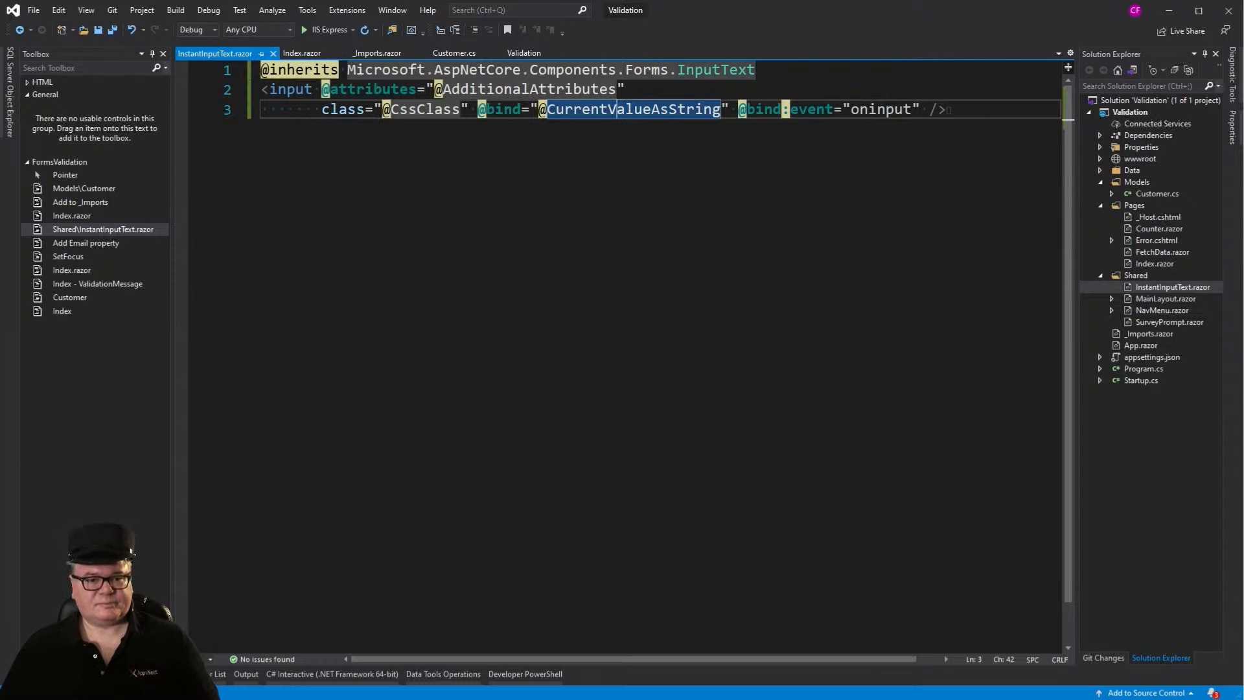
- Switch the Name field in Index.razor from InputText to InstantInputText
{"action": "left_click", "coordinate": [302, 53]}
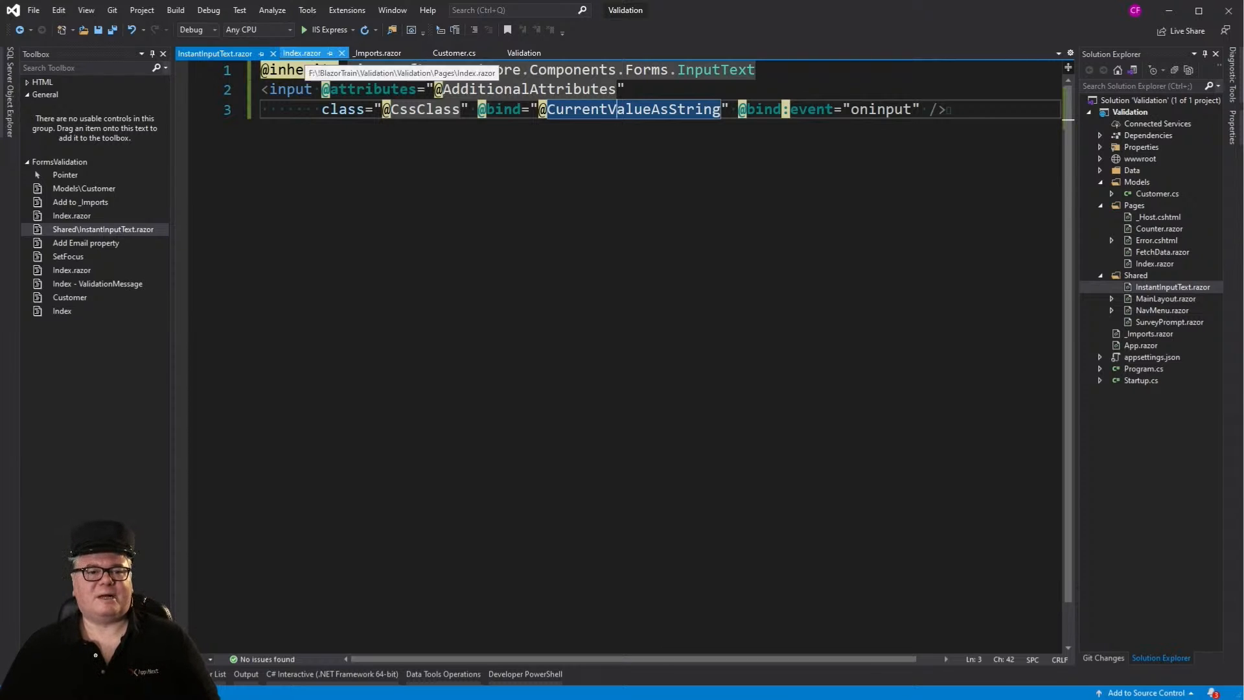
{"action": "left_click", "coordinate": [302, 53]}
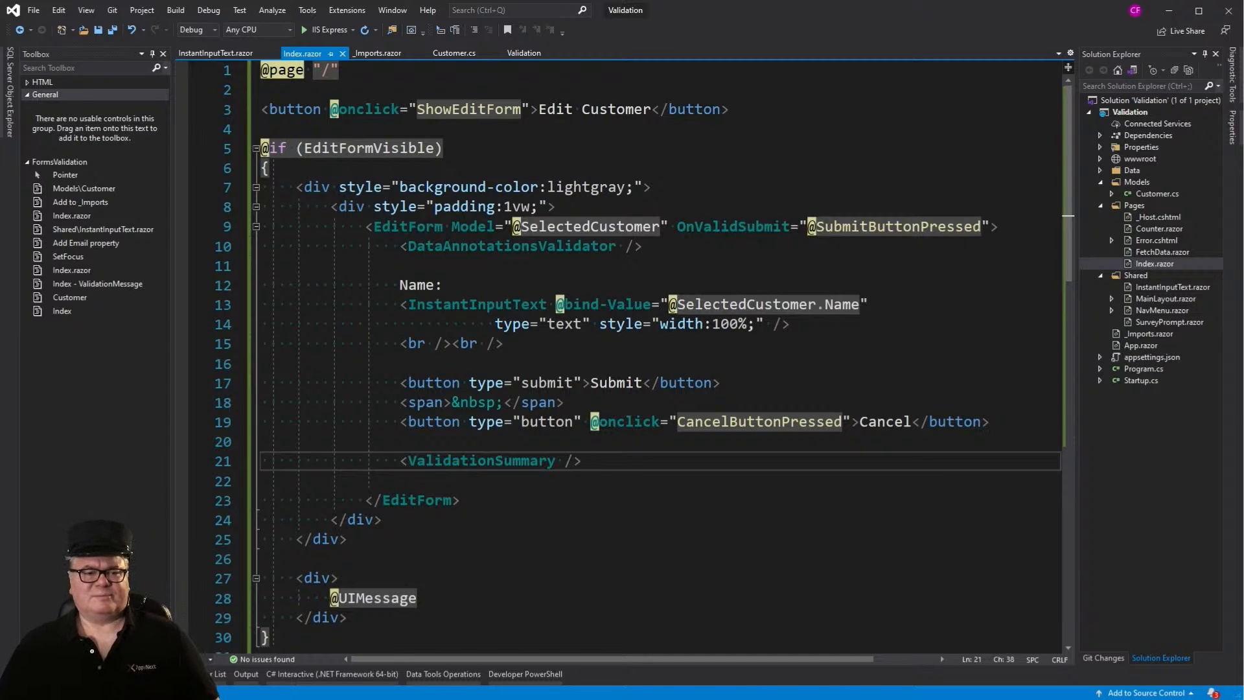
- Add a public string Email property with [Required] and [EmailAddress] to Customer.cs
{"action": "left_click", "coordinate": [455, 52]}
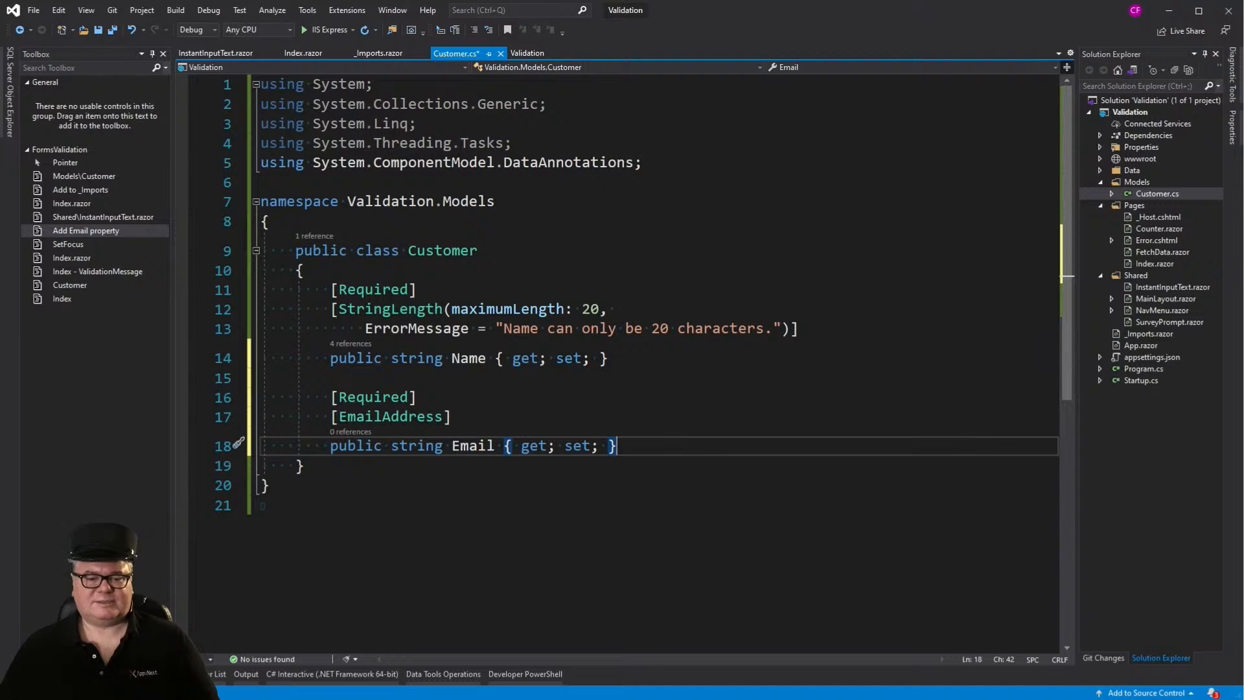
{"action": "double_click", "coordinate": [390, 416]}
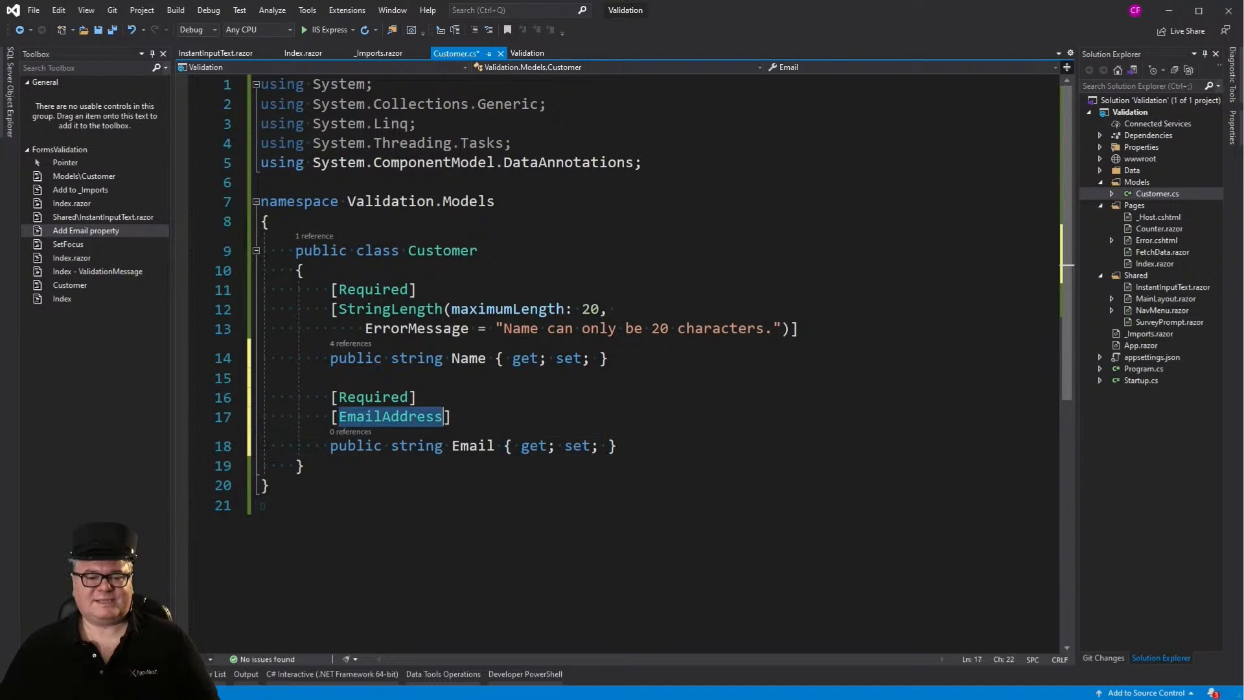
{"action": "double_click", "coordinate": [389, 416]}
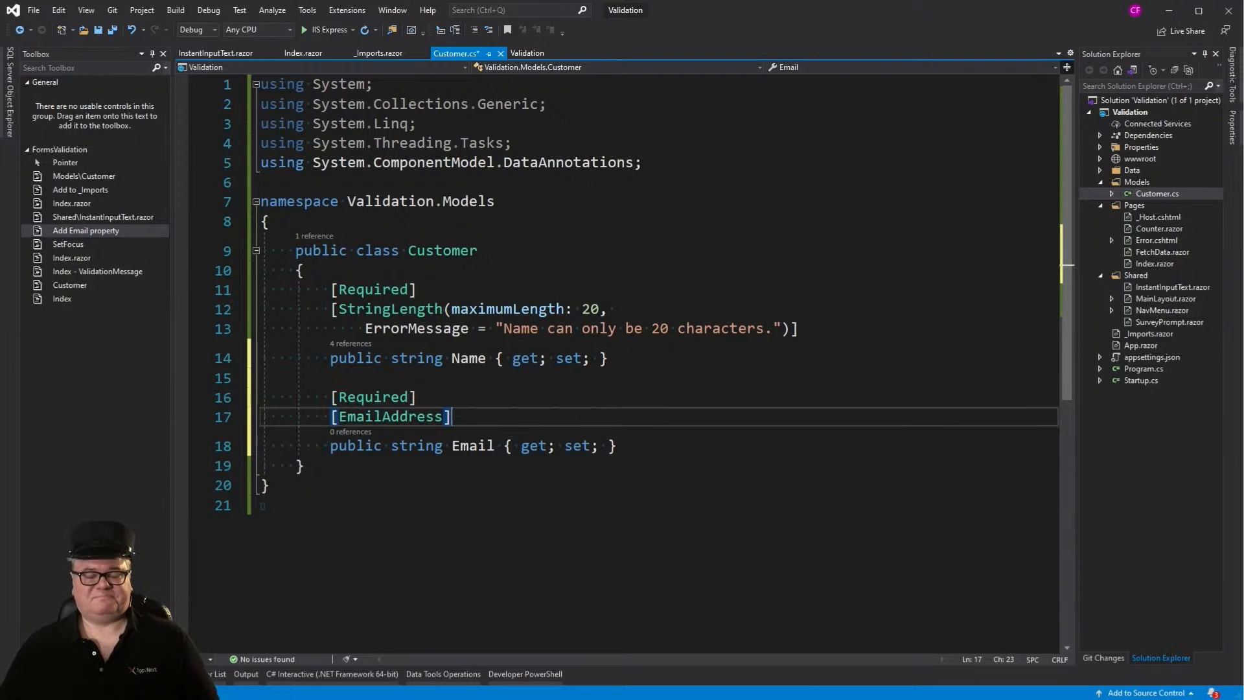
{"action": "left_click", "coordinate": [302, 53]}
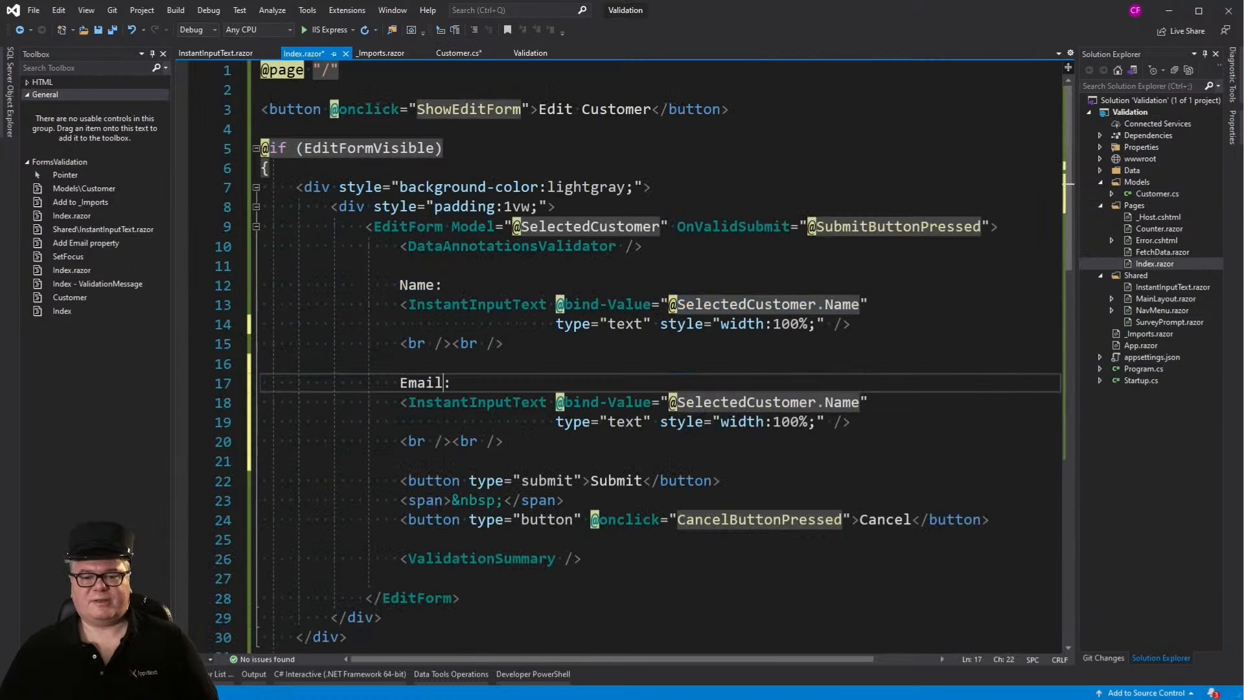
- Label the pasted second instant input field 'Email' below the Name field
{"action": "type", "text": "Email"}
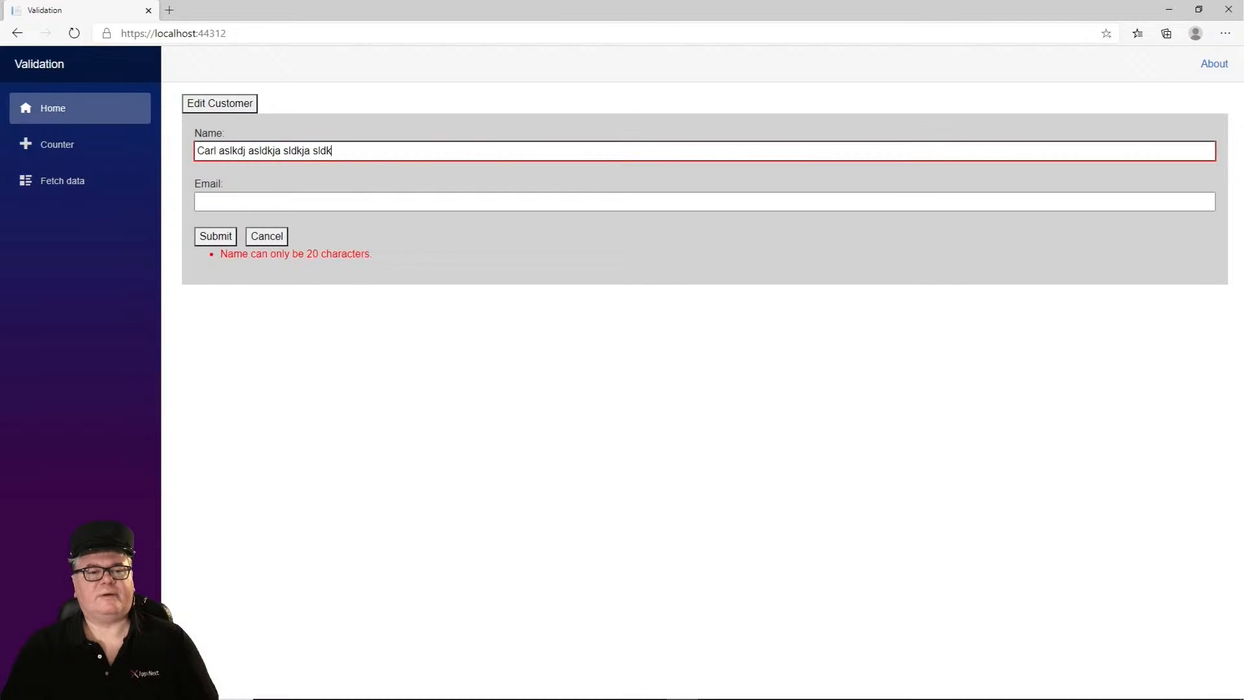
- Enter an overlong name, then an invalid and finally a valid email to watch the errors appear and clear
{"action": "type", "text": "asdkjaaskdjasdj"}
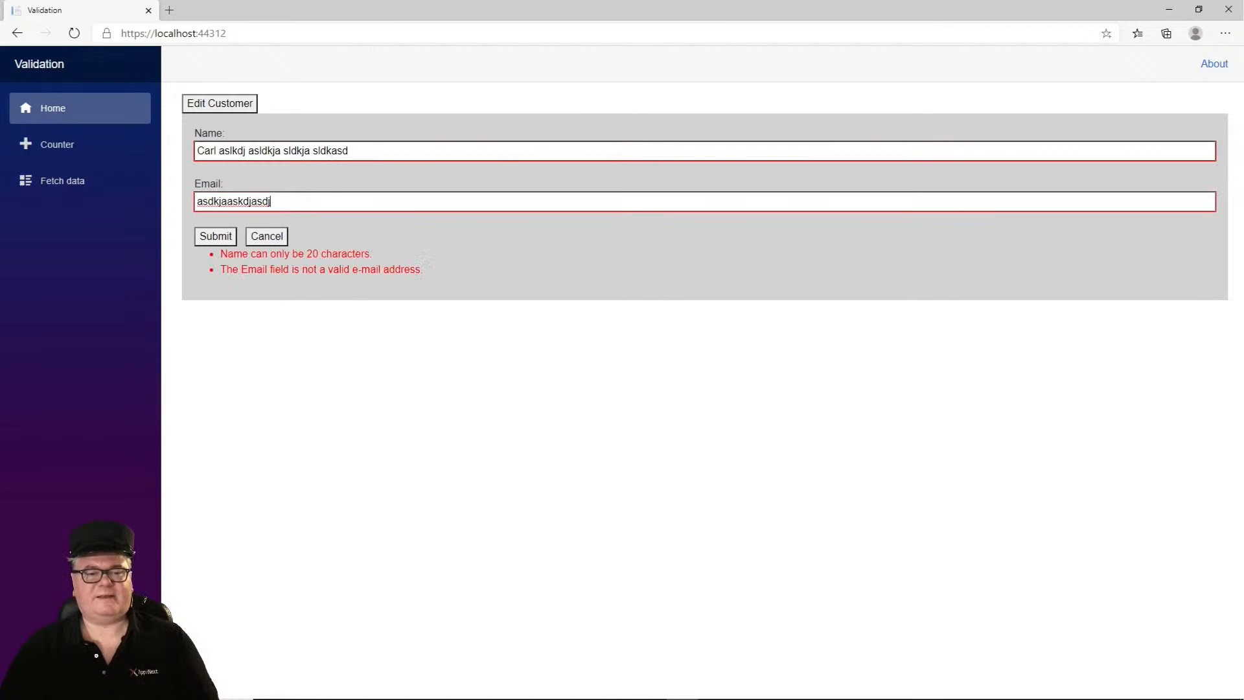
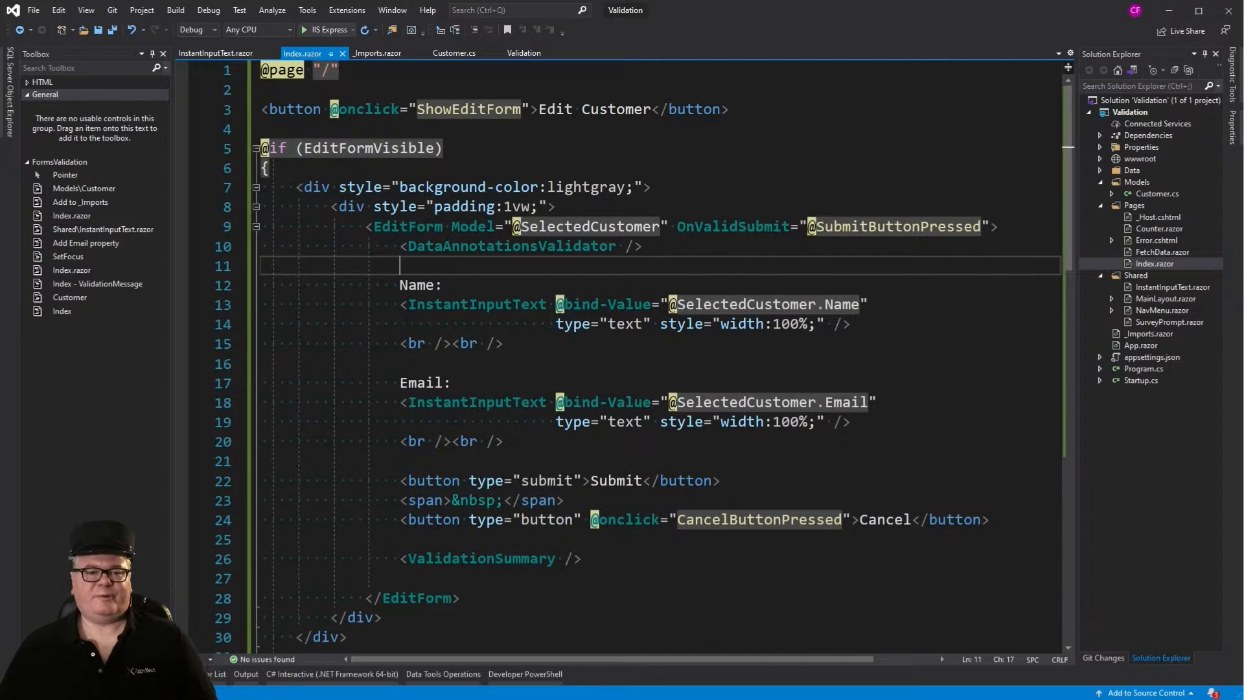
{"action": "mouse_move", "coordinate": [328, 30]}
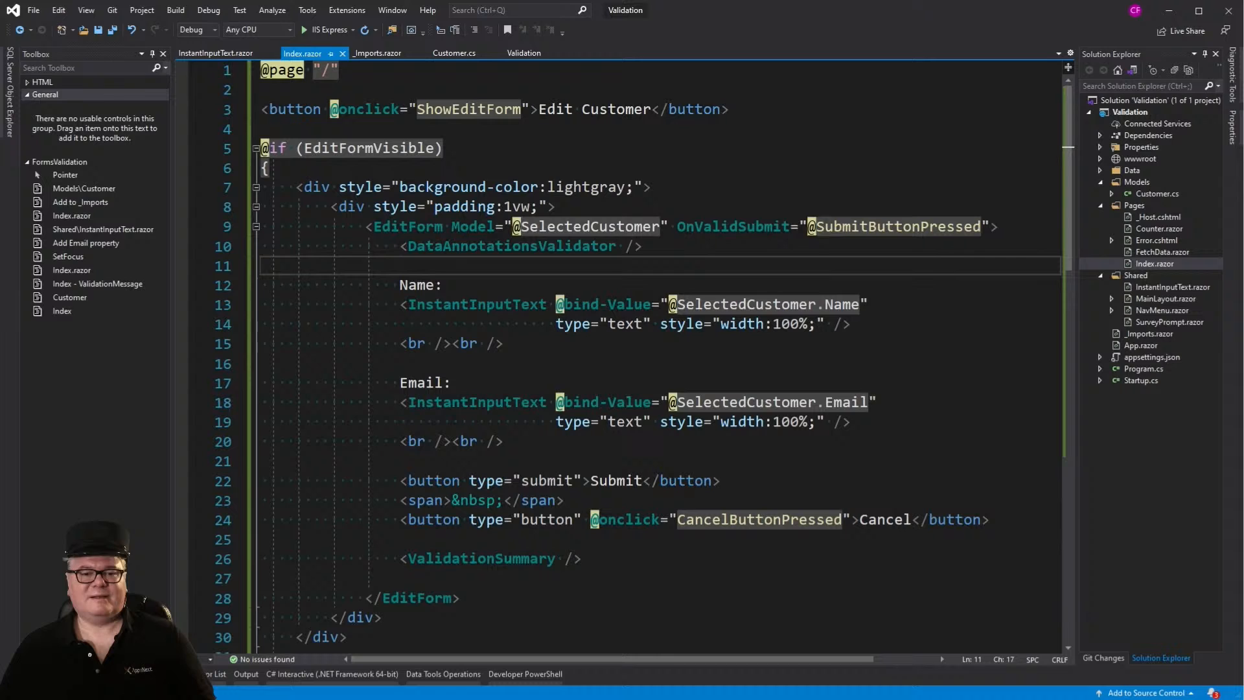
- Select the InstantInputText tag on the Name field in Index.razor
{"action": "double_click", "coordinate": [475, 303]}
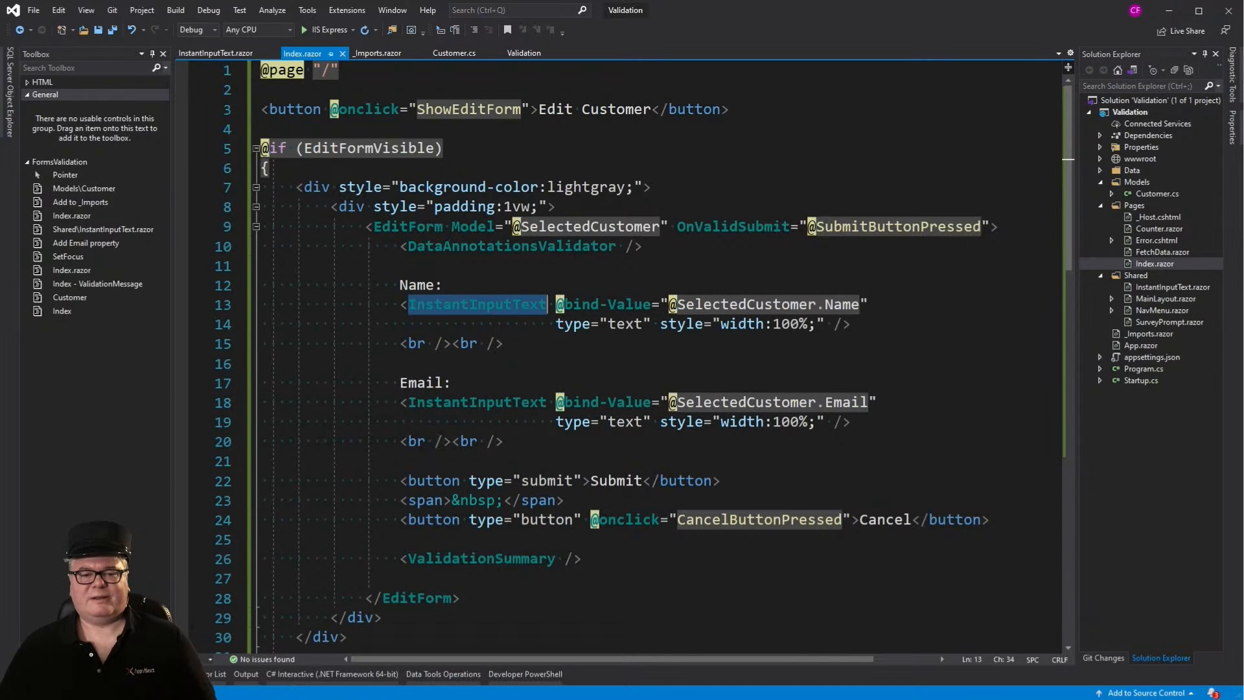
{"action": "type", "text": "input"}
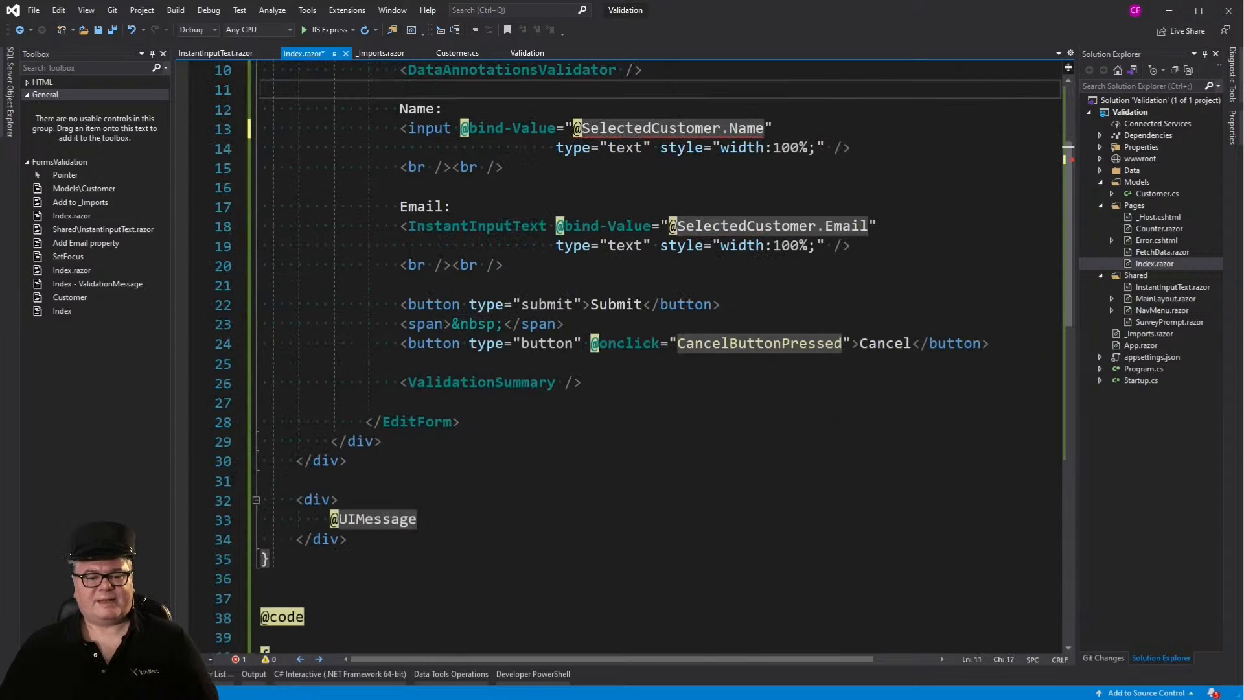
{"action": "scroll", "scroll_direction": "down", "scroll_amount": 3}
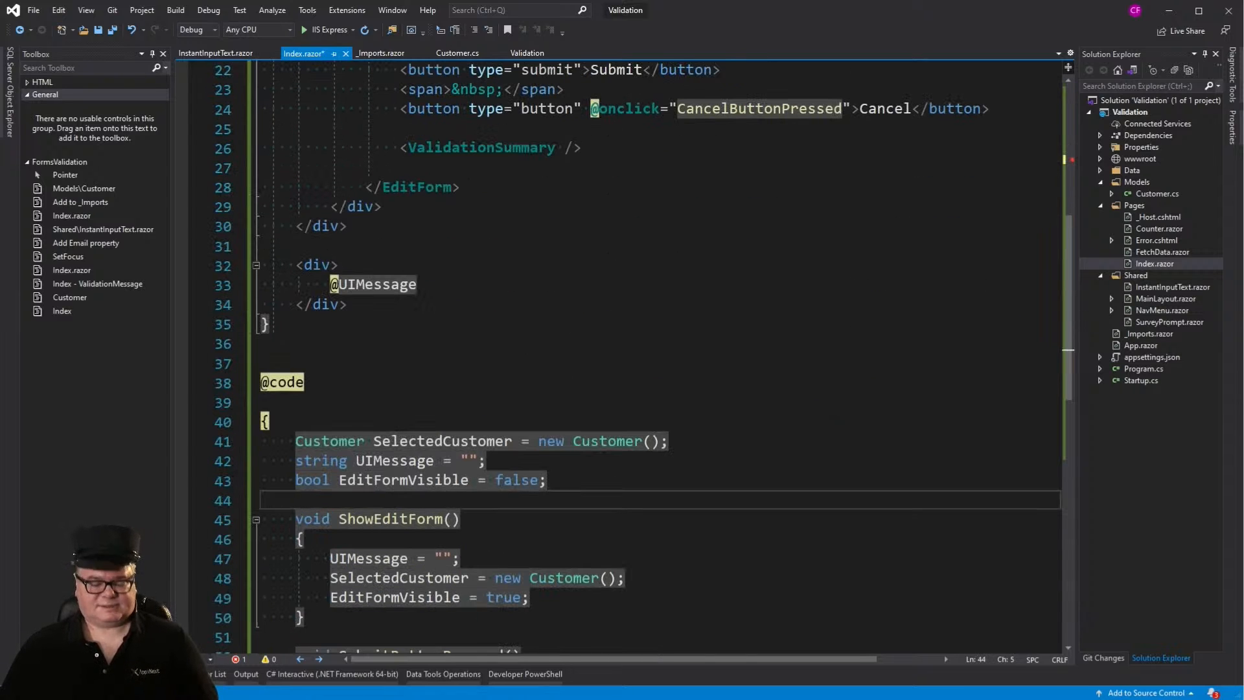
{"action": "type", "text": "Element"}
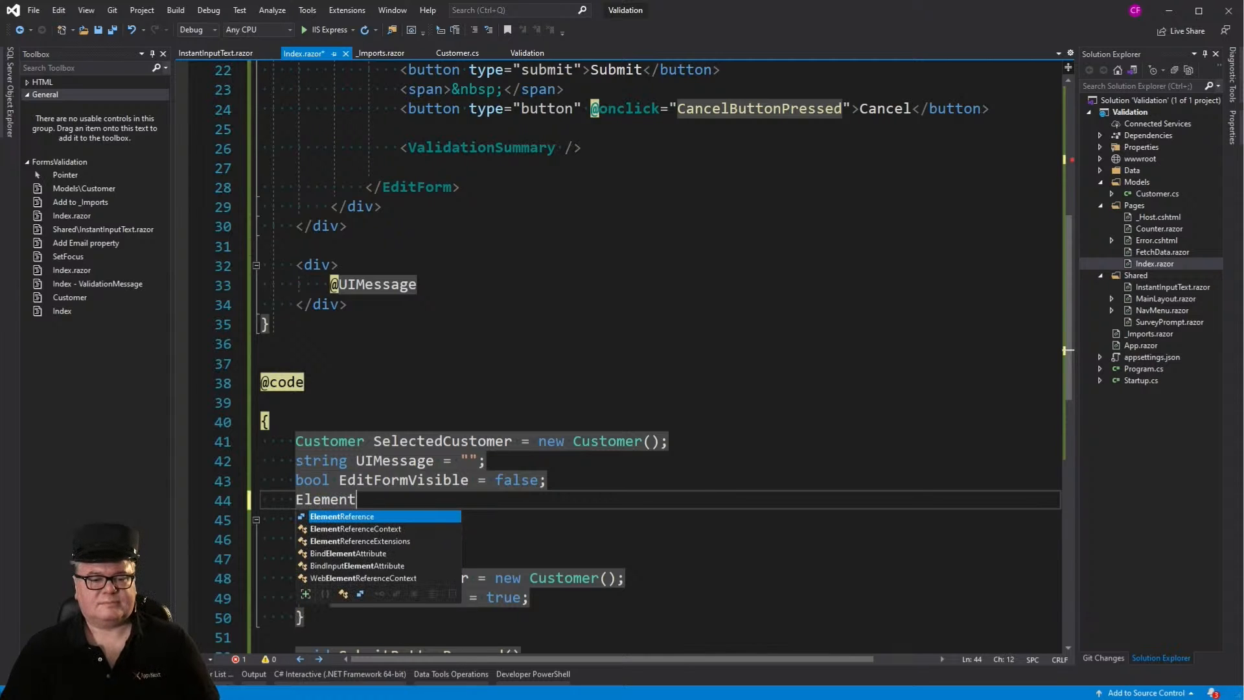
{"action": "type", "text": "Reference"}
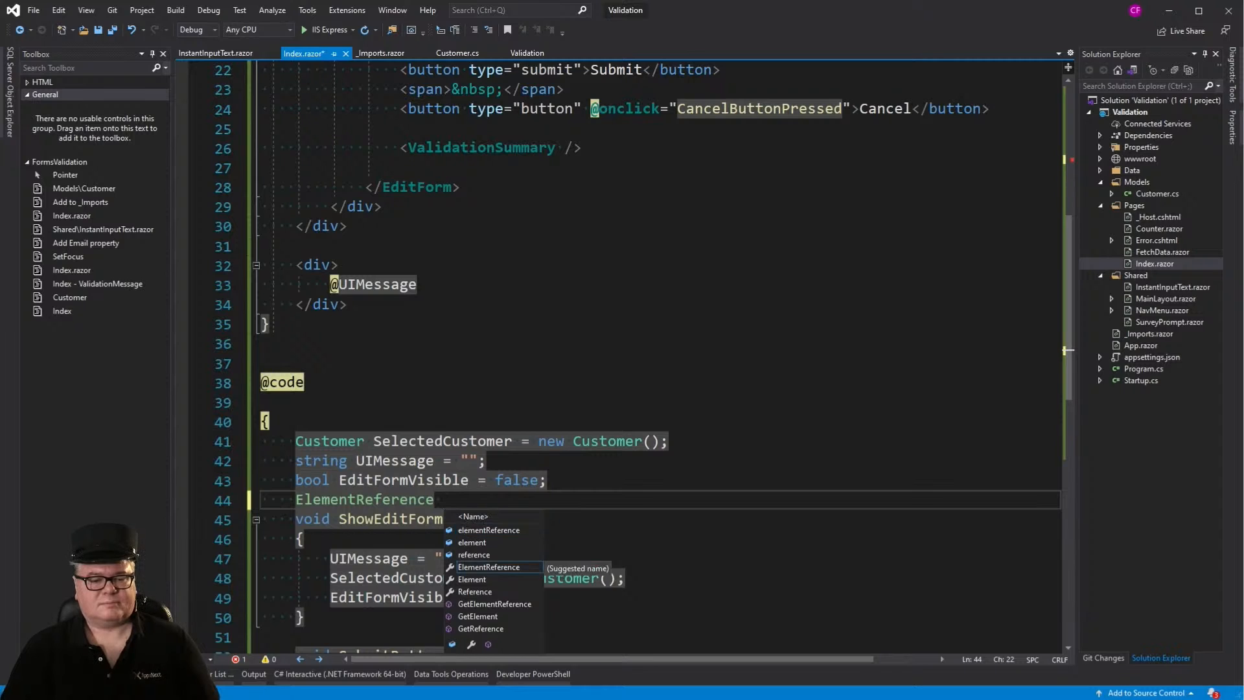
{"action": "type", "text": "NameInput"}
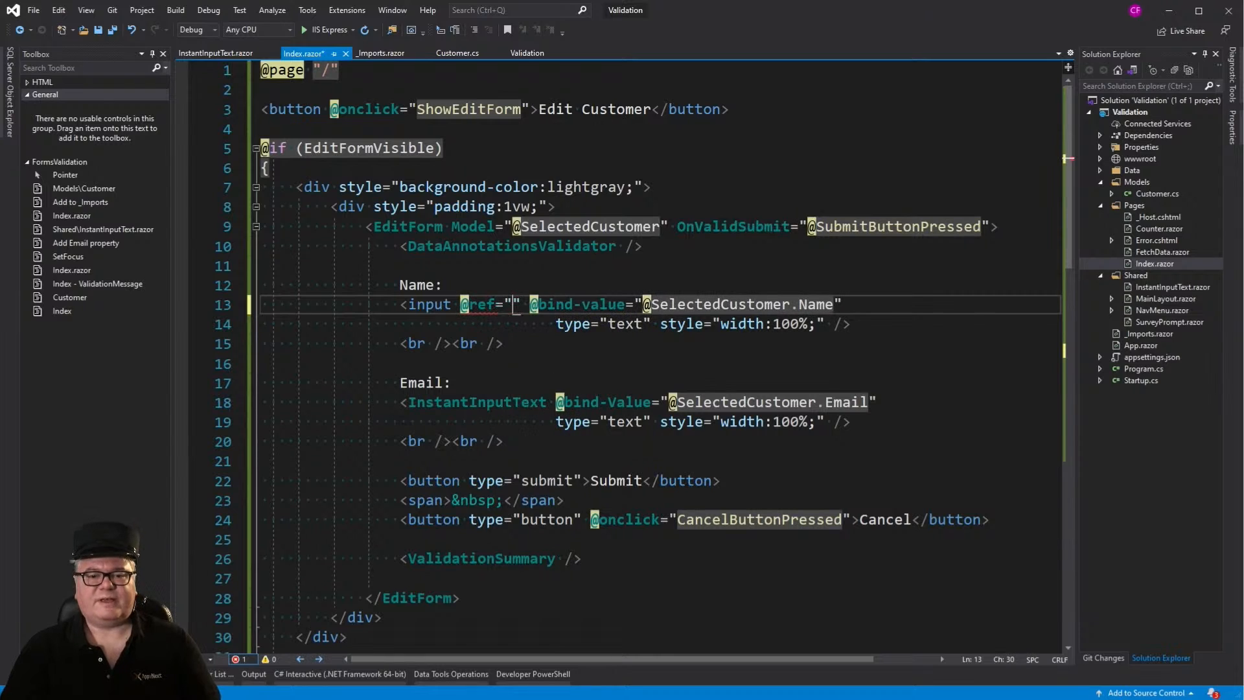
{"action": "type", "text": "NameInput"}
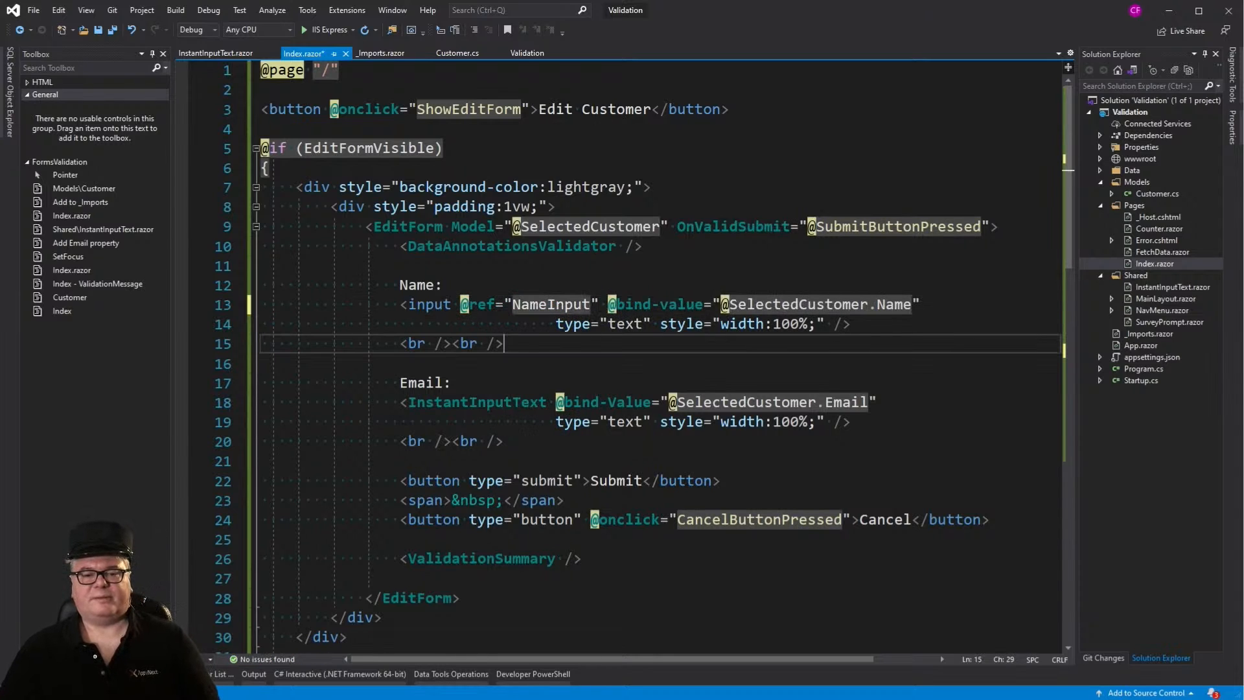
{"action": "double_click", "coordinate": [550, 303]}
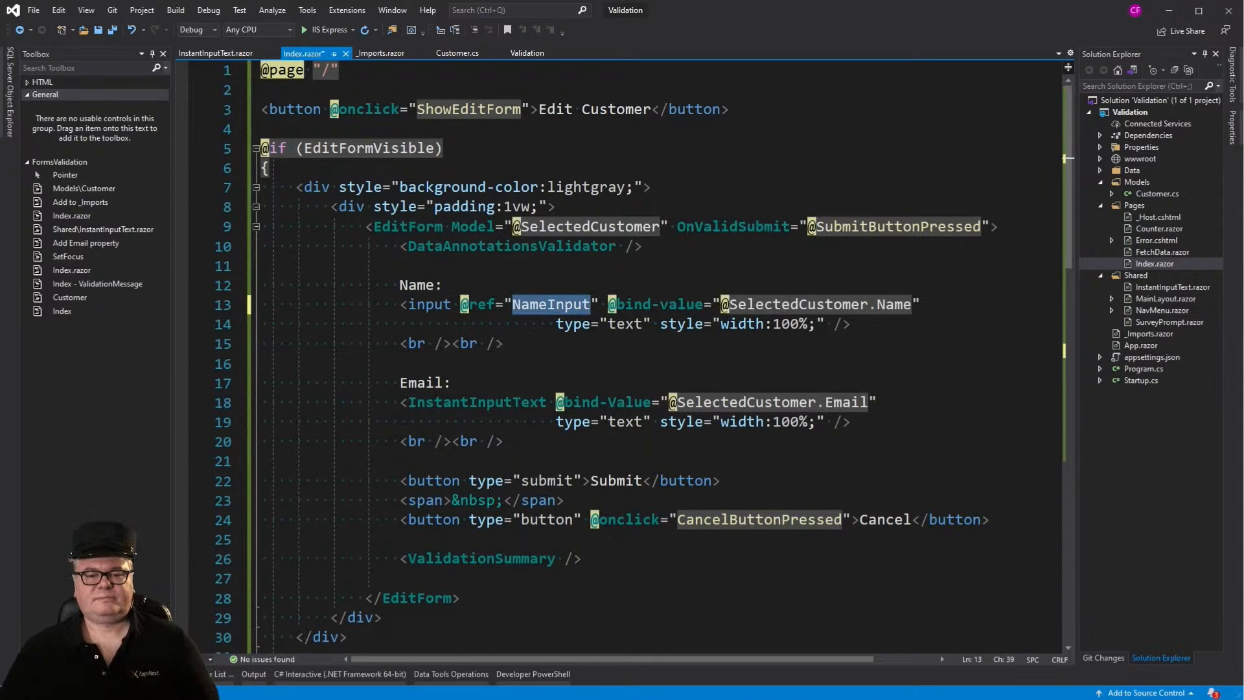
- Make ShowEditForm async and await NameInput.FocusAsync() so Name gets focus when the form opens
{"action": "scroll", "scroll_direction": "down", "scroll_amount": 3}
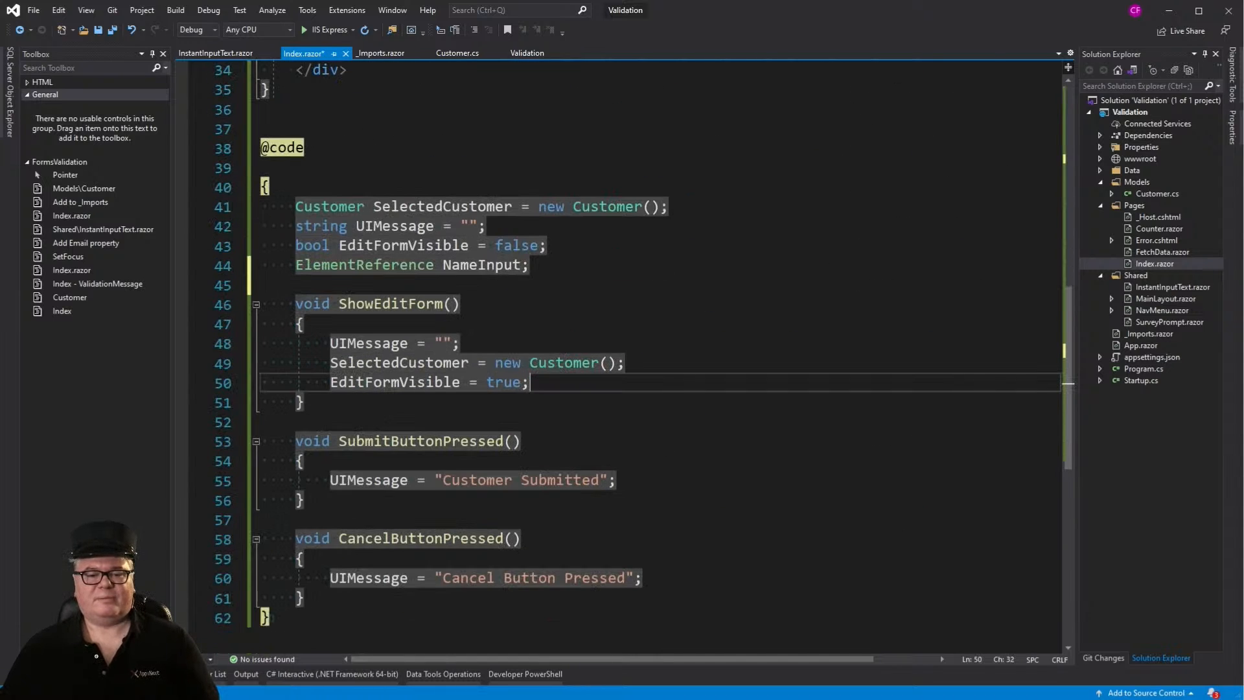
{"action": "type", "text": "NameInput"}
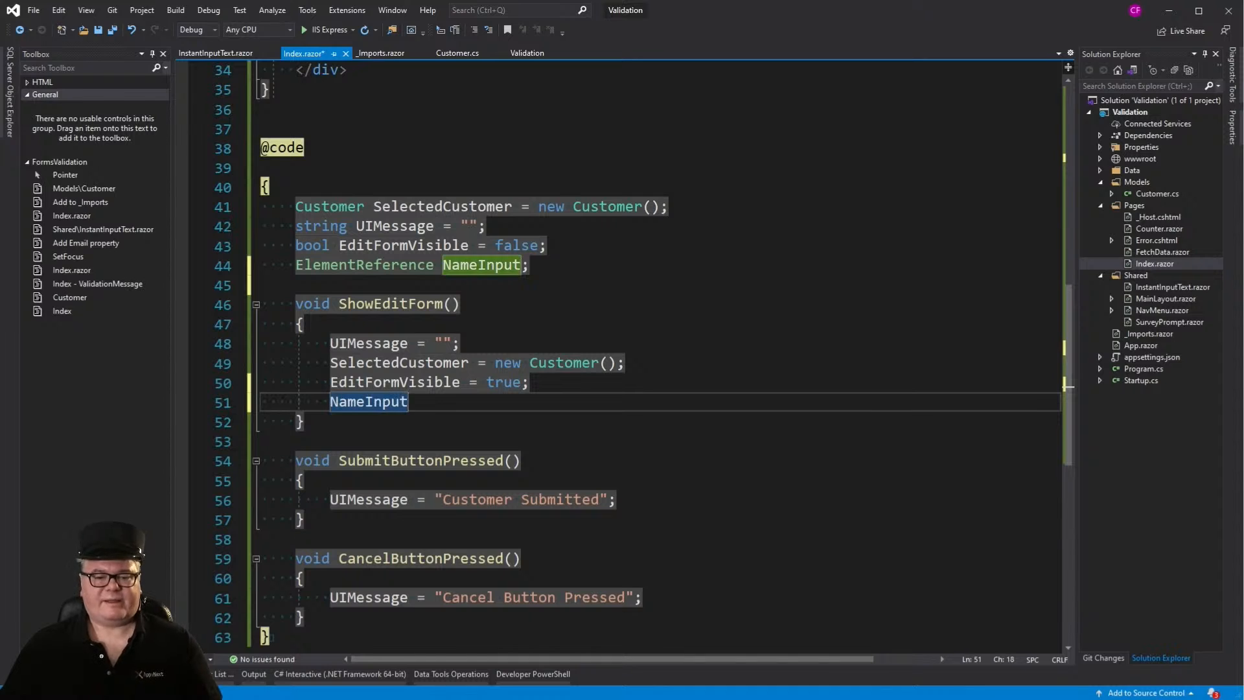
{"action": "type", "text": ".FOcusAsync();"}
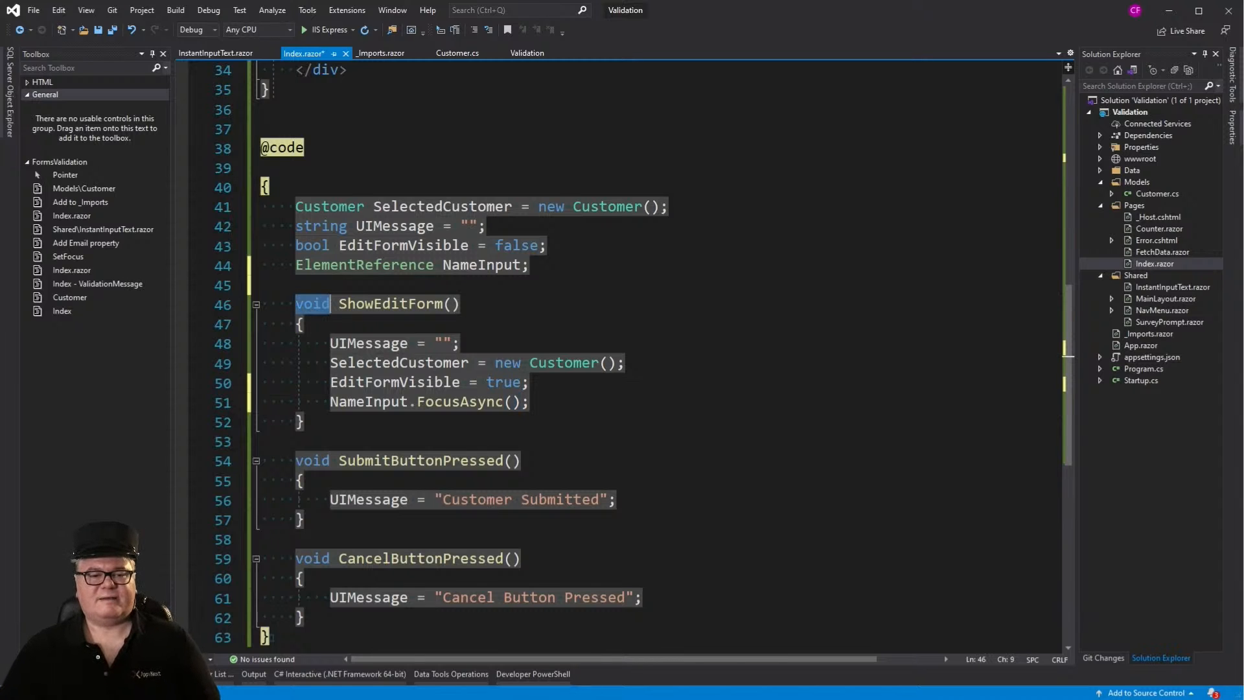
{"action": "type", "text": "async Task"}
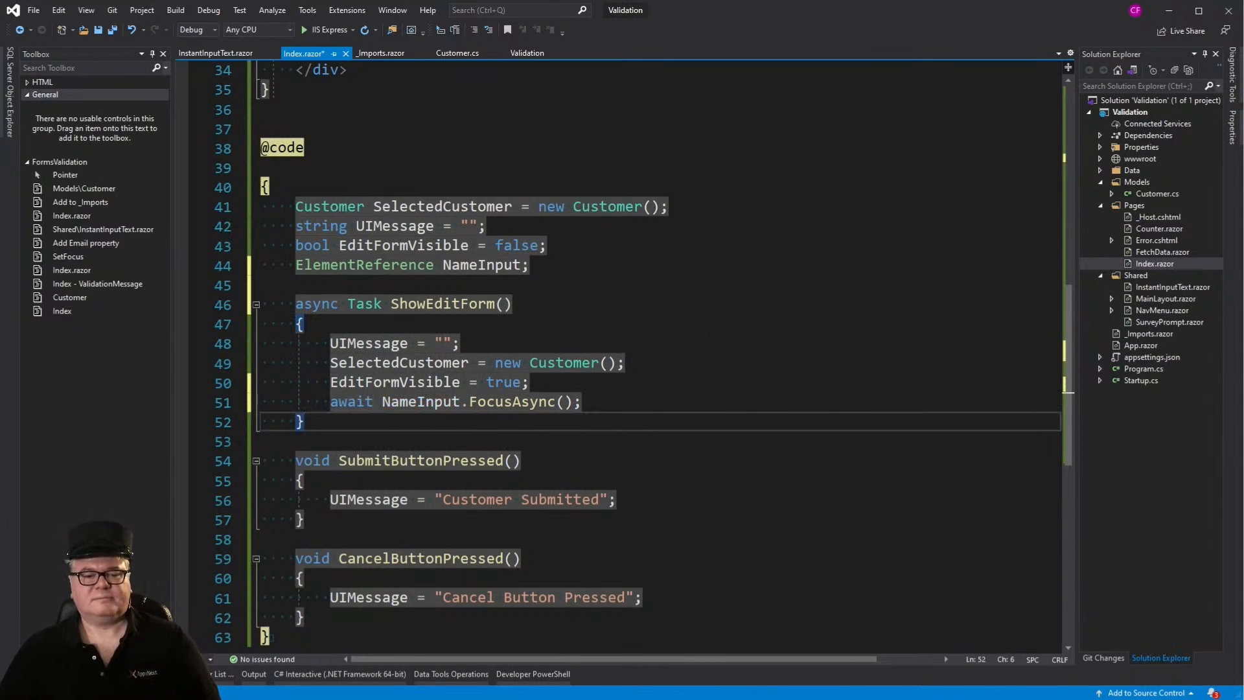
- Relaunch the Validation app in Edge and open the Edit Customer form
{"action": "left_click", "coordinate": [352, 30]}
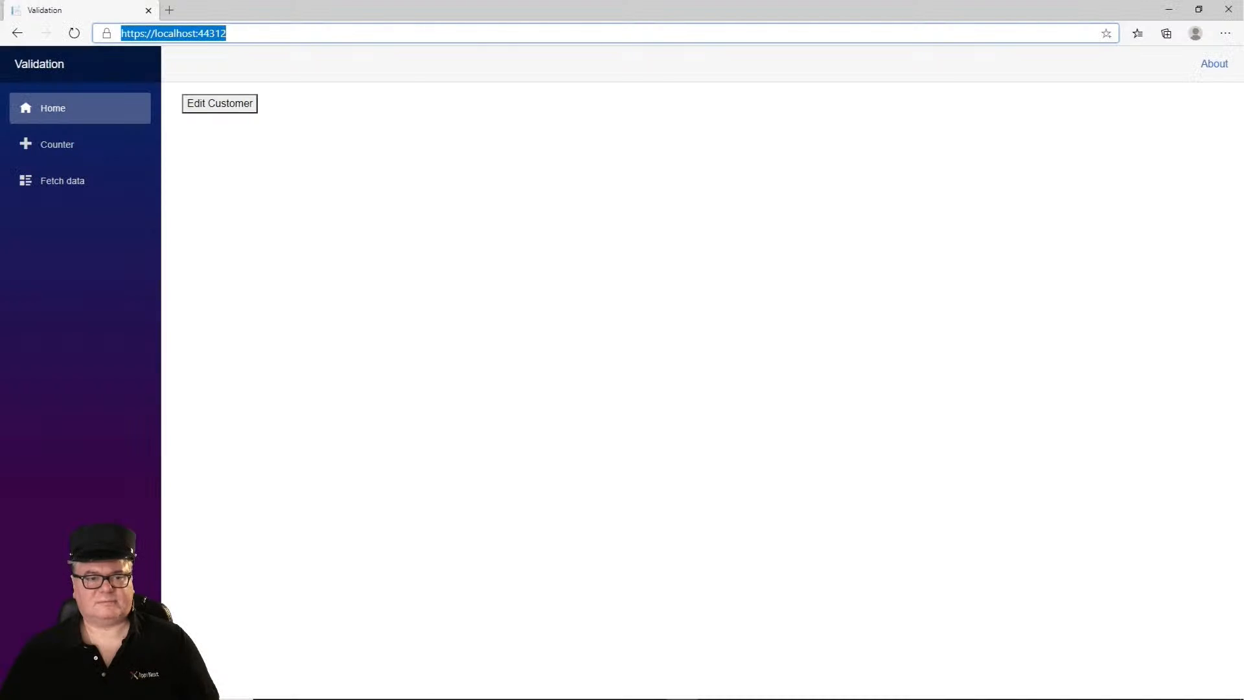
{"action": "left_click", "coordinate": [219, 104]}
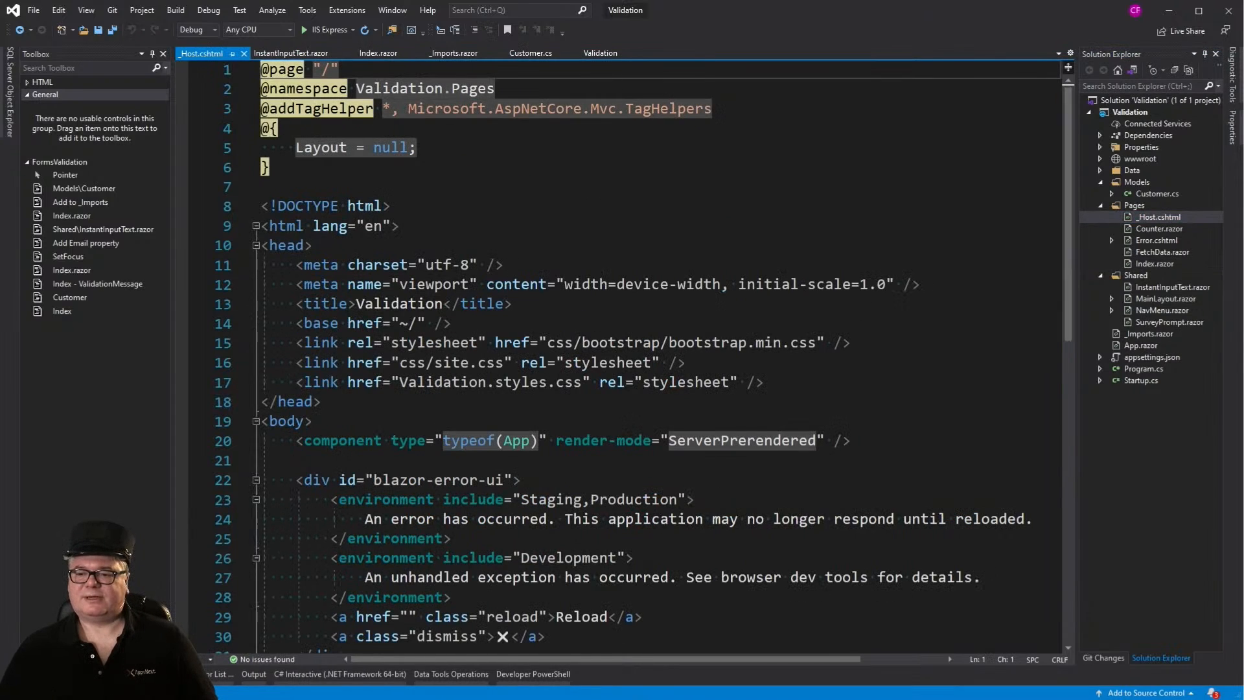
- Scroll _Host.cshtml to the blazor.server.js script tag where the SetFocus script goes
{"action": "scroll", "scroll_direction": "down", "scroll_amount": 3}
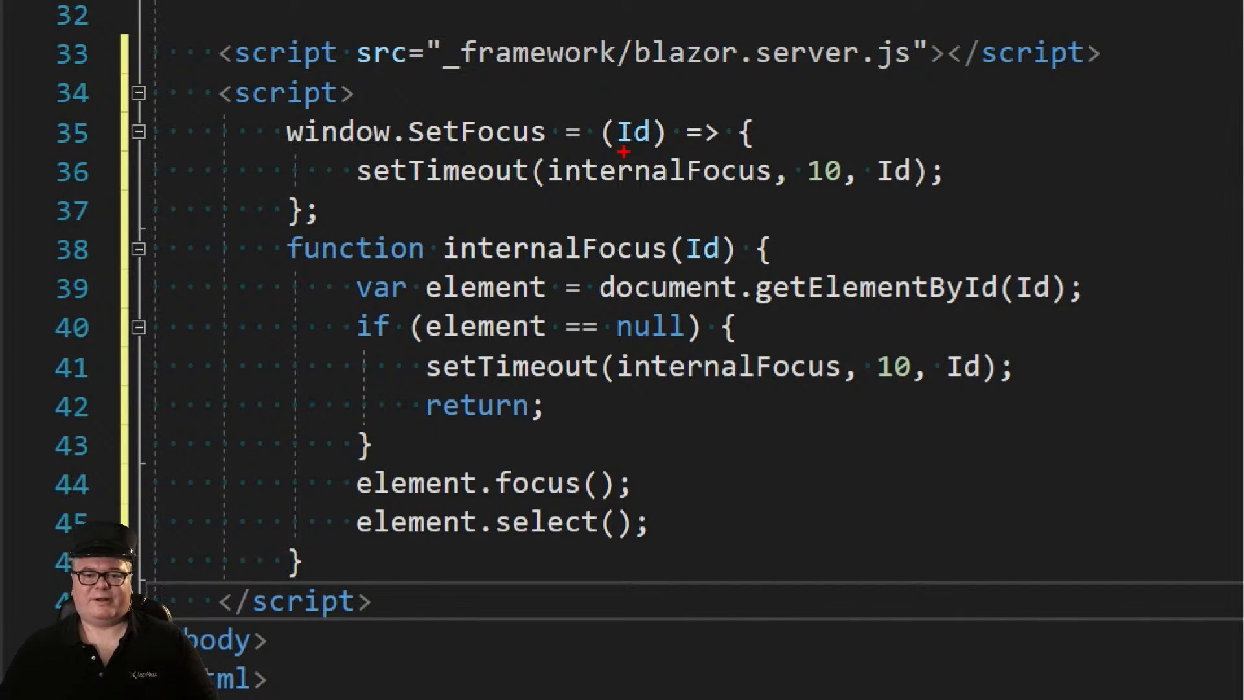
{"action": "mouse_move", "coordinate": [818, 191]}
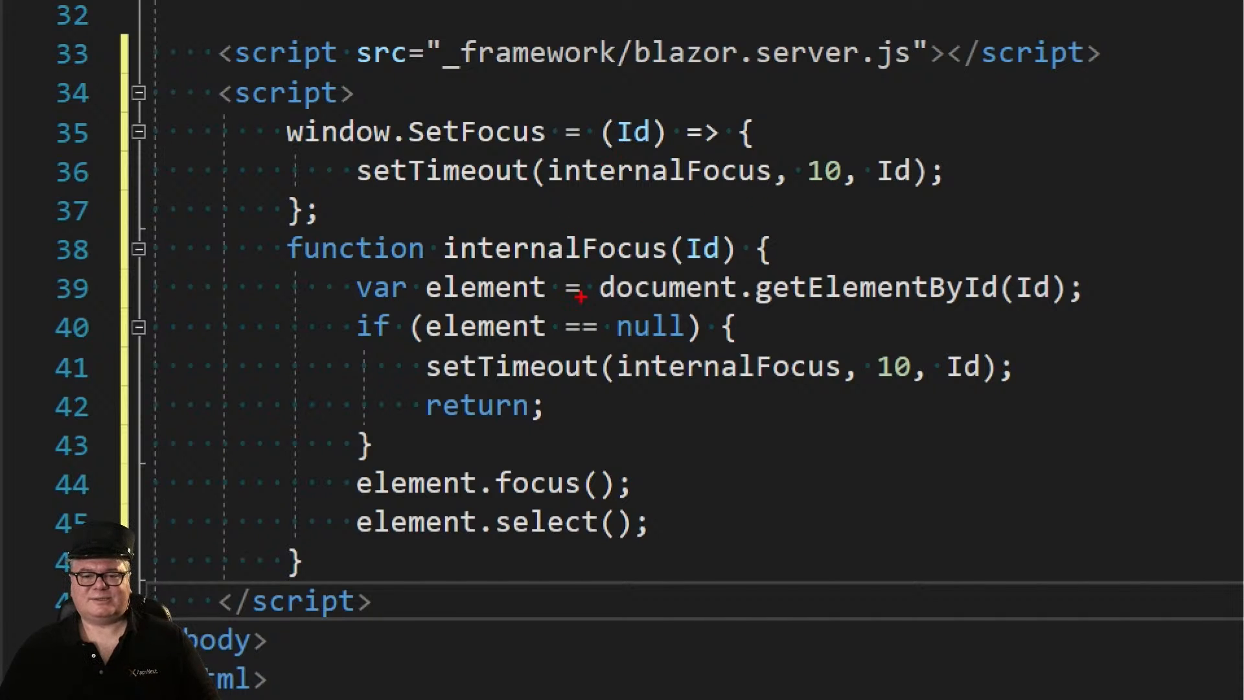
{"action": "mouse_move", "coordinate": [897, 196]}
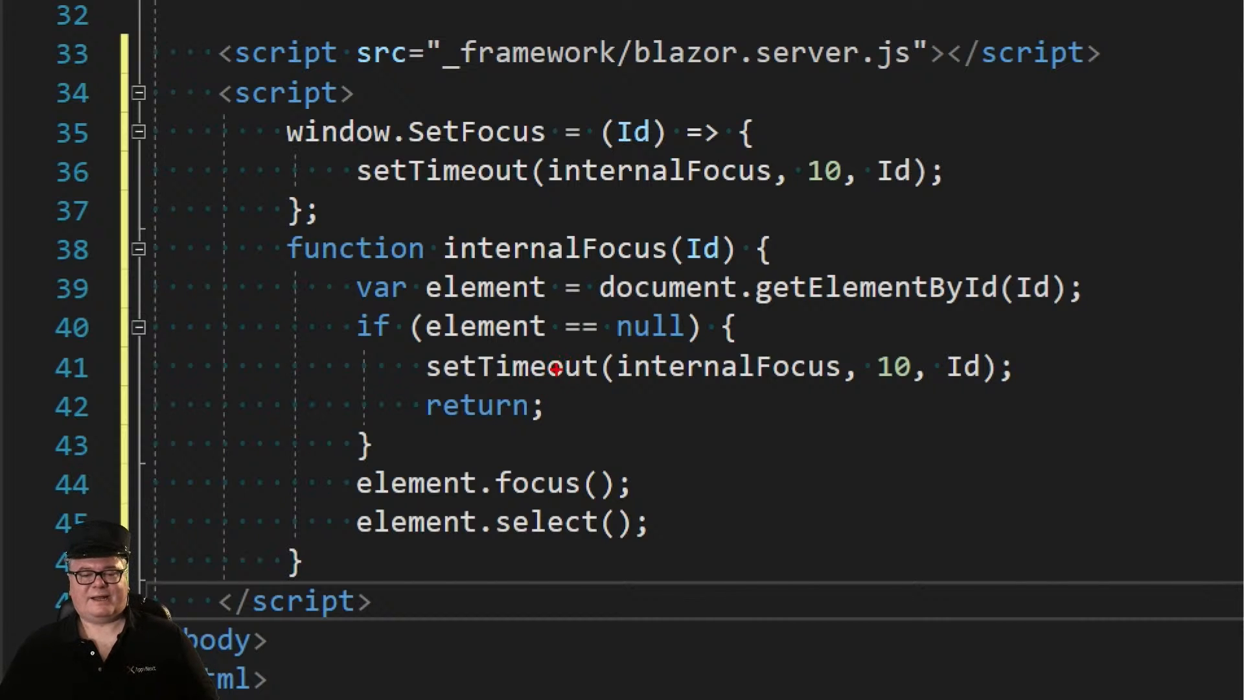
{"action": "mouse_move", "coordinate": [381, 497]}
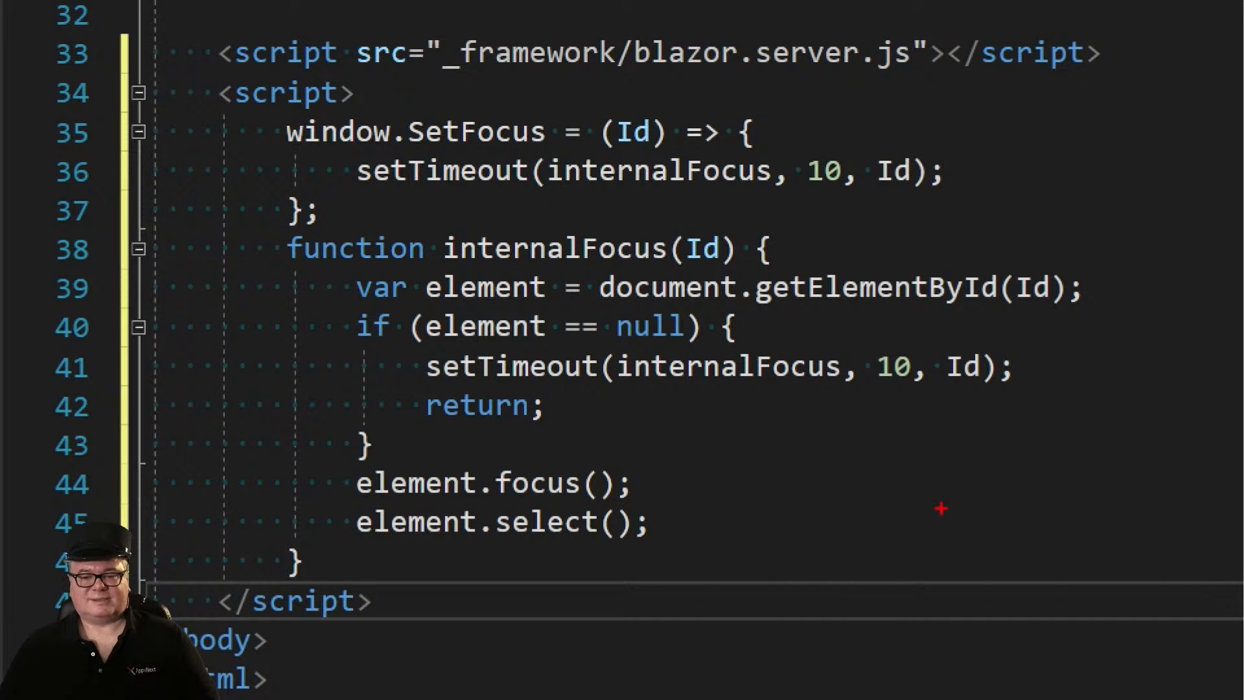
{"action": "mouse_move", "coordinate": [911, 469]}
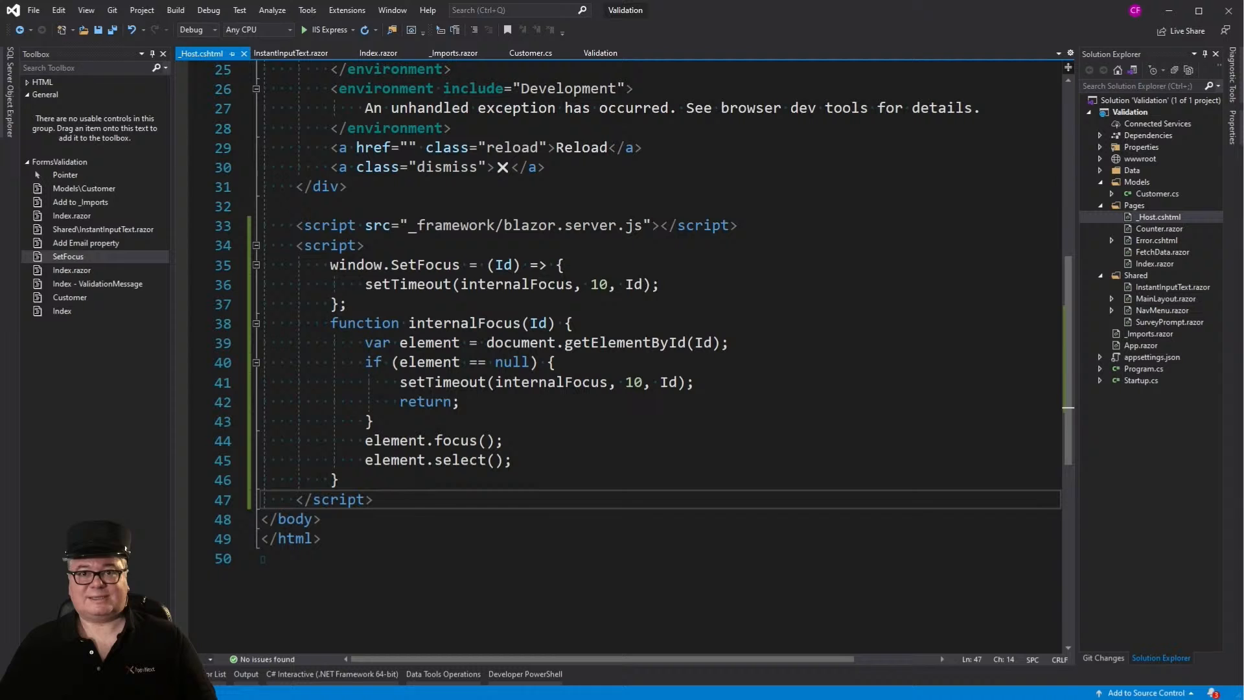
{"action": "left_click", "coordinate": [379, 52]}
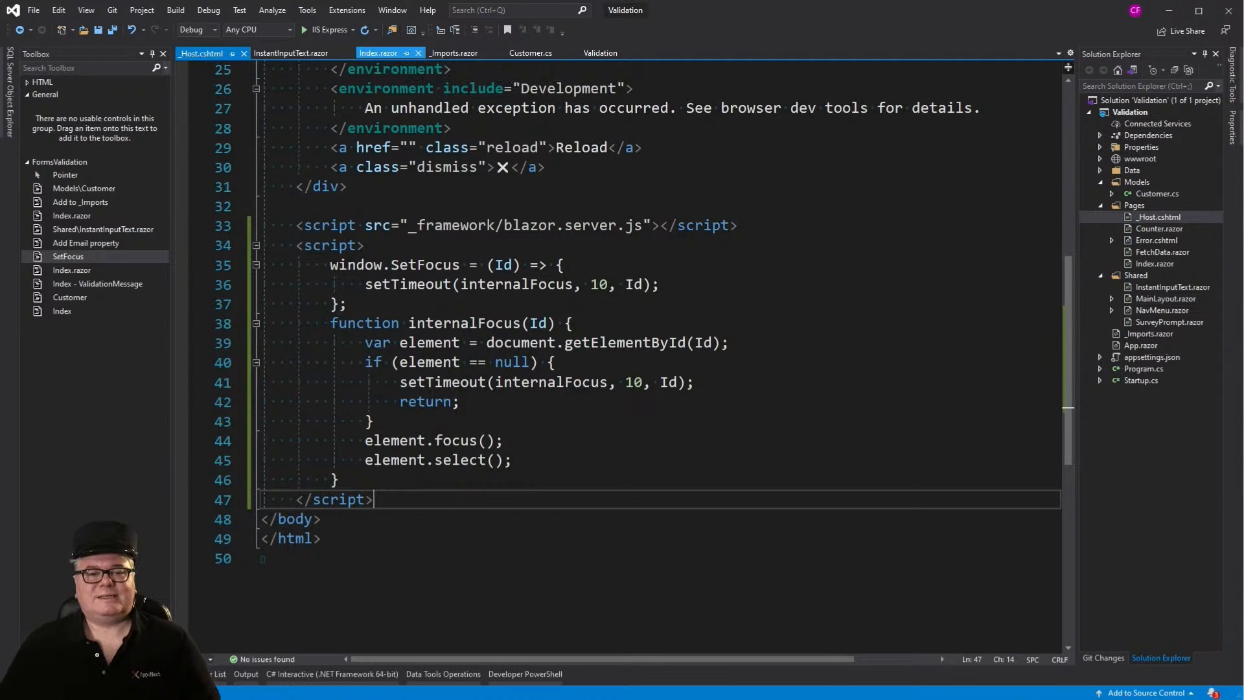
{"action": "left_click", "coordinate": [380, 53]}
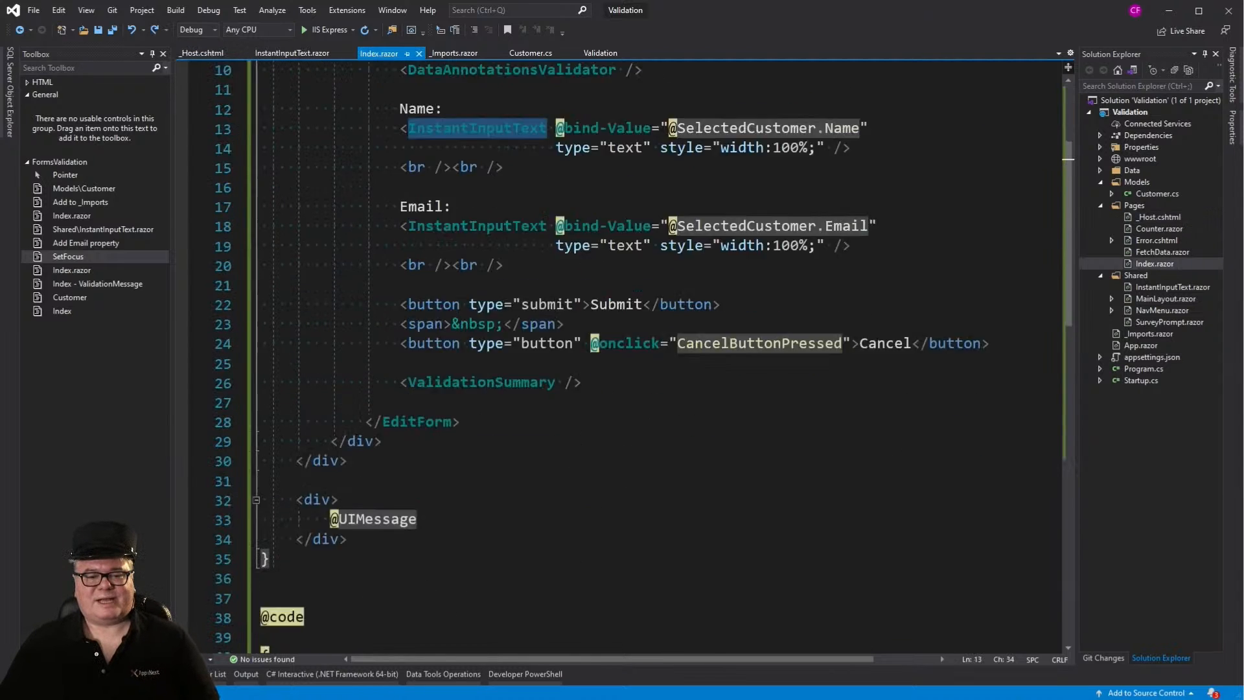
{"action": "scroll", "scroll_direction": "down", "scroll_amount": 3}
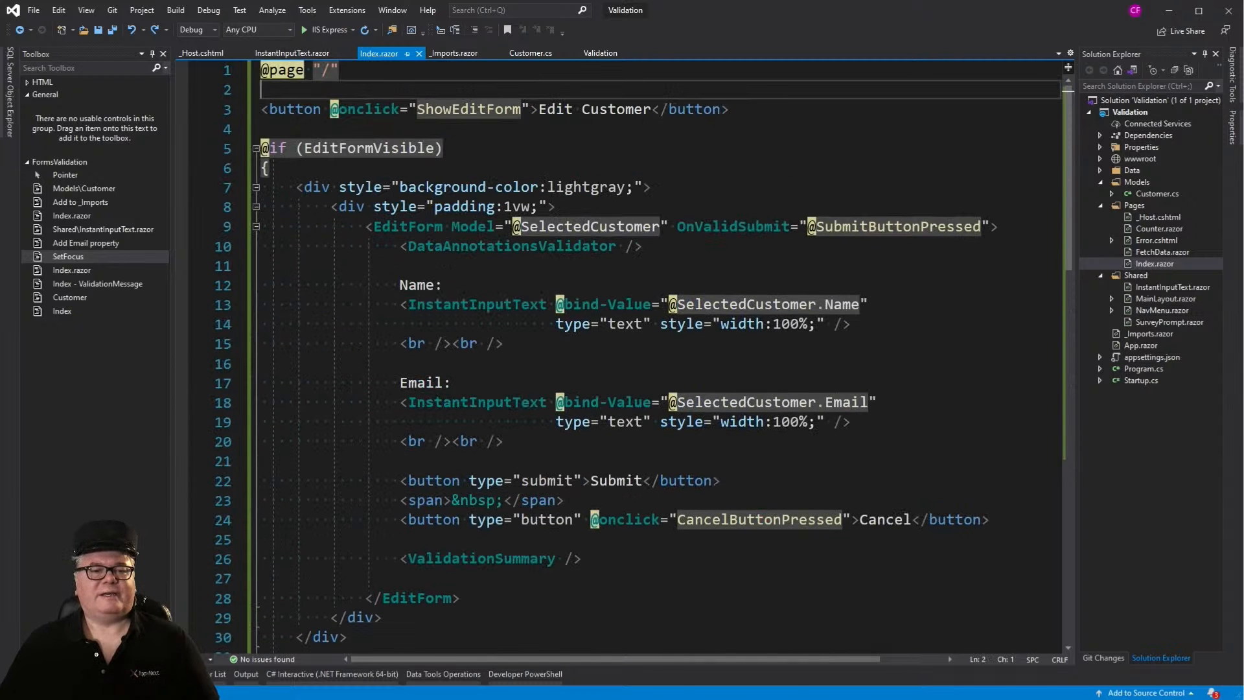
{"action": "type", "text": "@inject"}
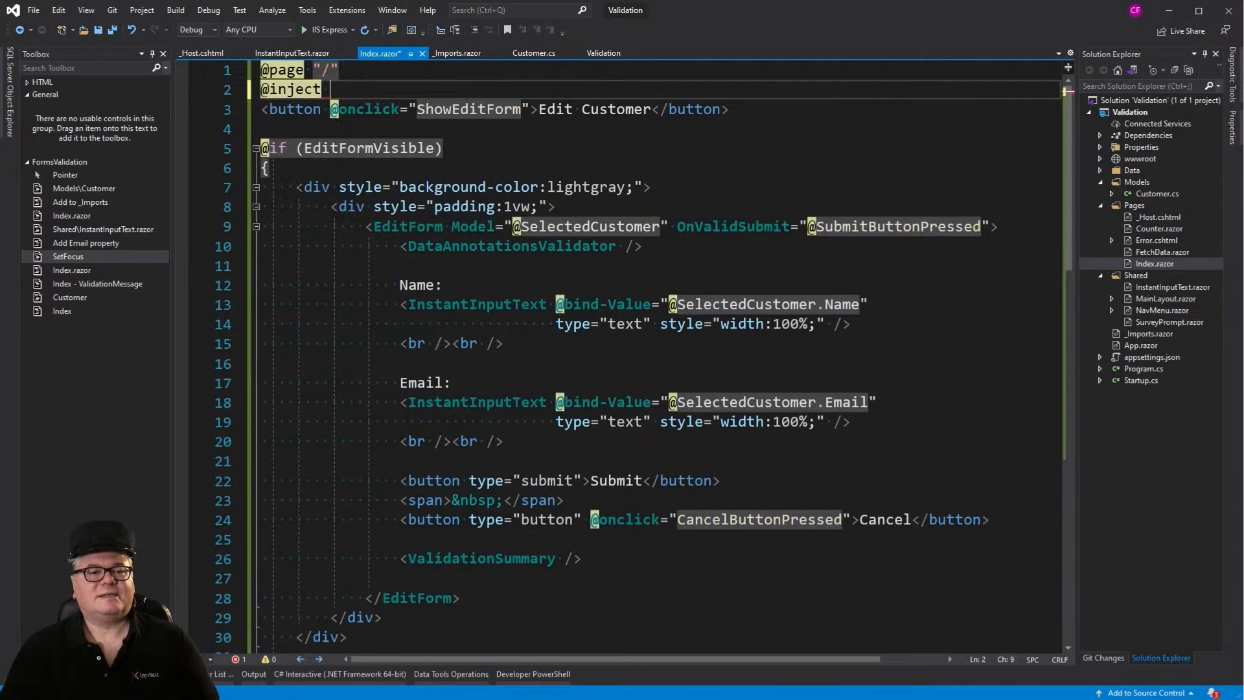
{"action": "type", "text": "IJSRuntime"}
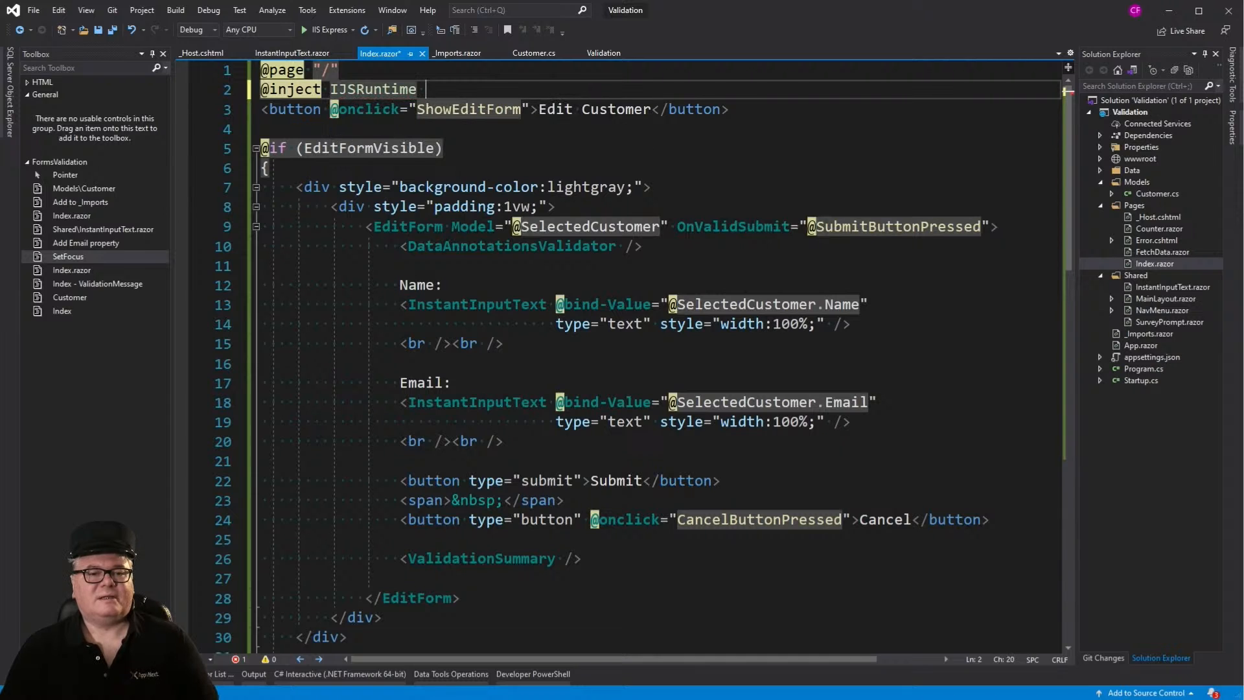
{"action": "type", "text": "JSRuntime"}
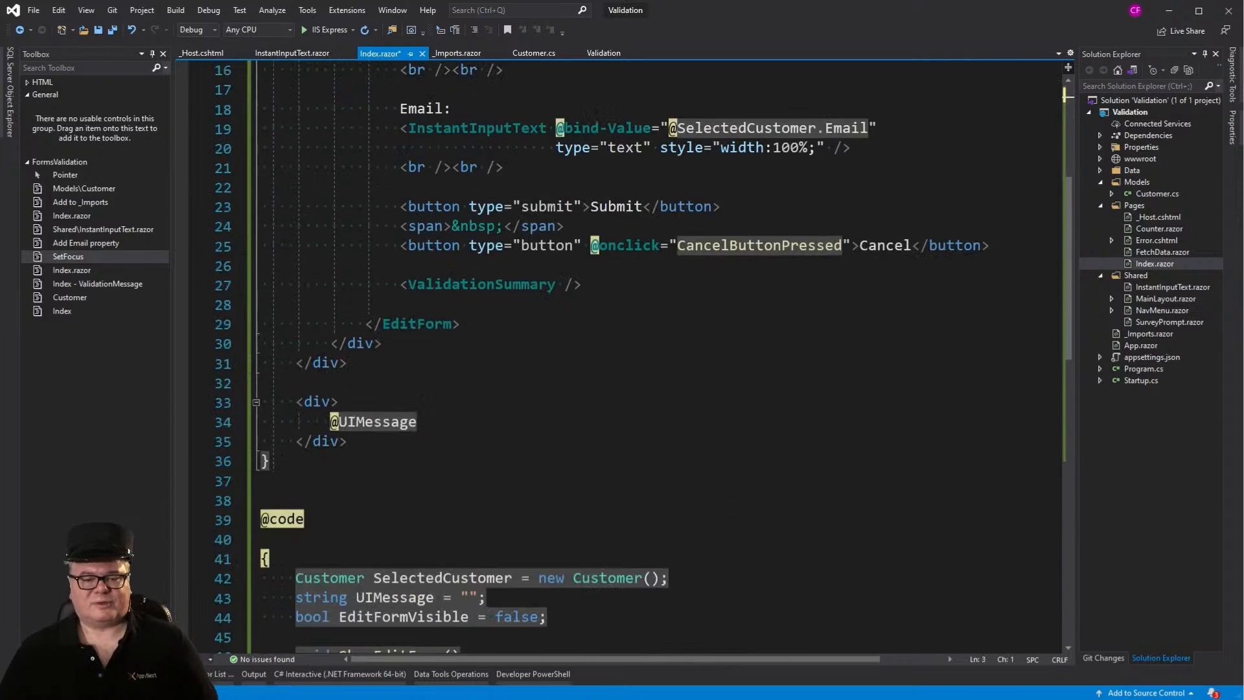
- Make ShowEditForm async Task awaiting JSRuntime.InvokeVoidAsync("SetFocus", "customer.name")
{"action": "scroll", "scroll_direction": "down", "scroll_amount": 3}
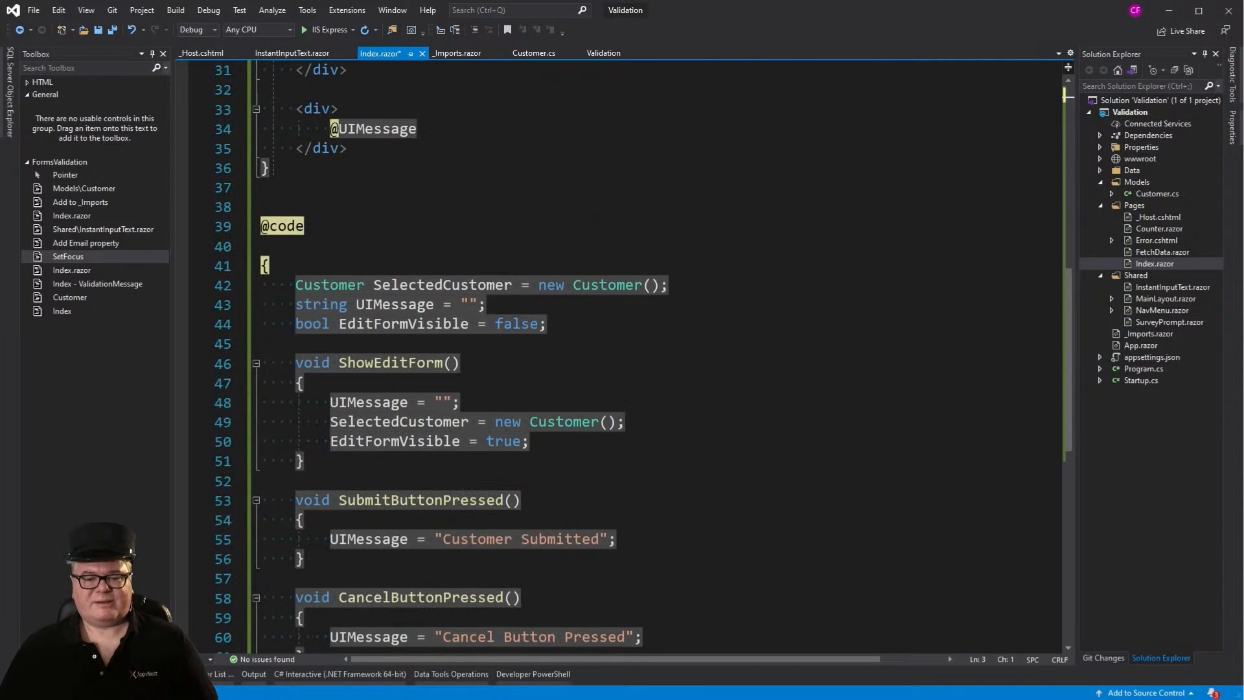
{"action": "double_click", "coordinate": [312, 363]}
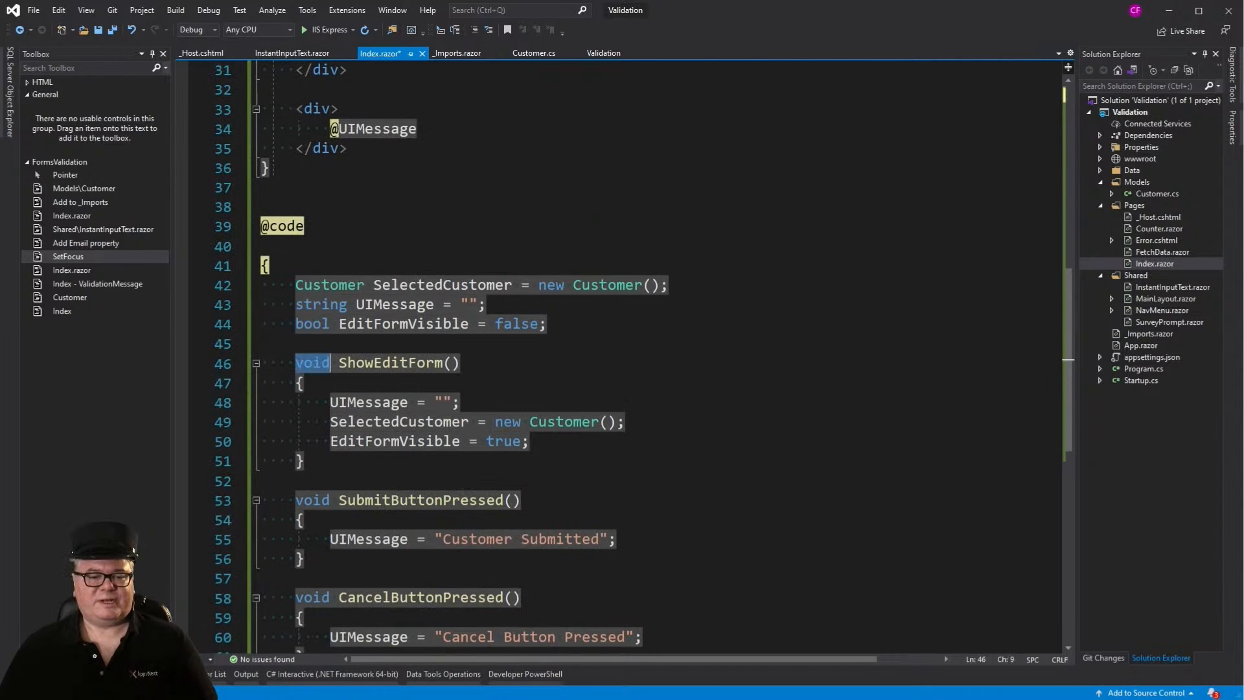
{"action": "type", "text": "async Task"}
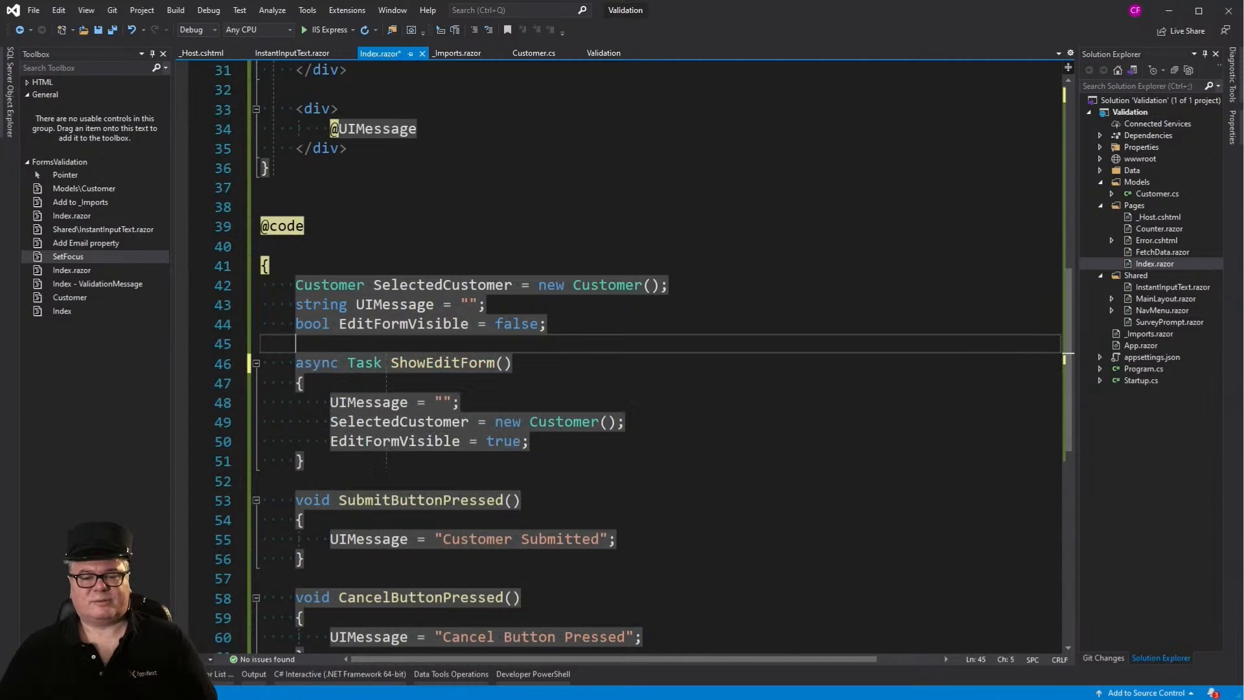
{"action": "type", "text": "a"}
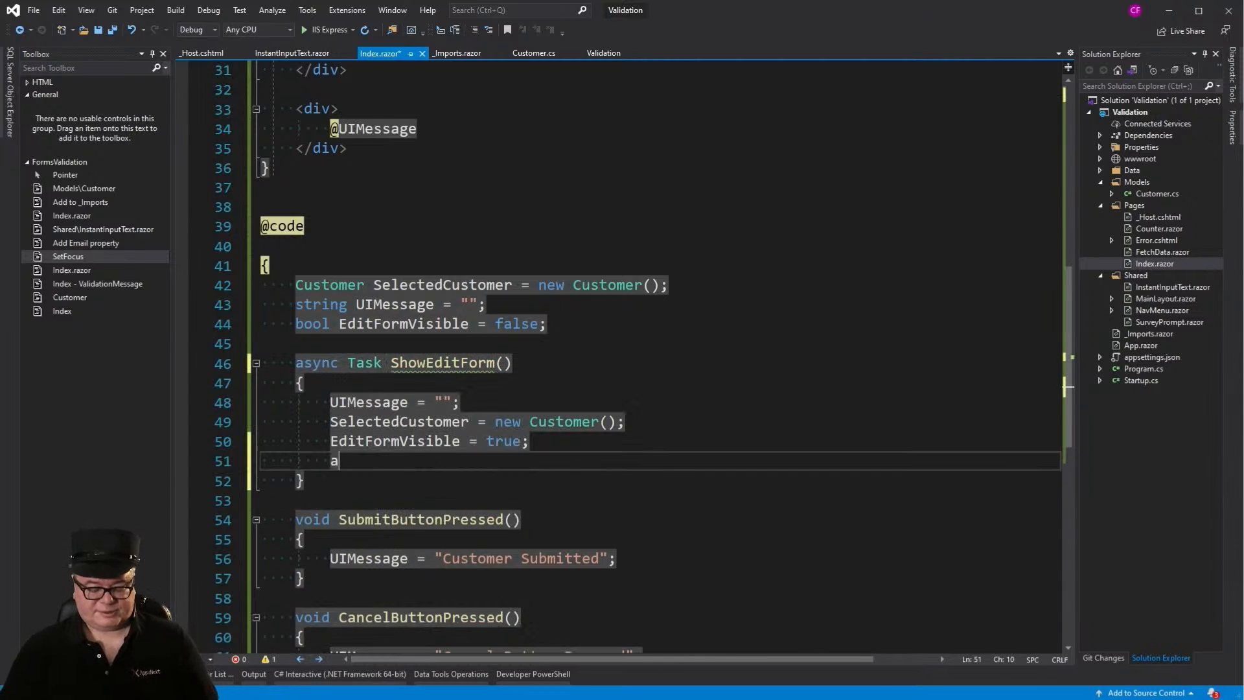
{"action": "type", "text": "wait JSRuntime.InvokeVoidAsync"}
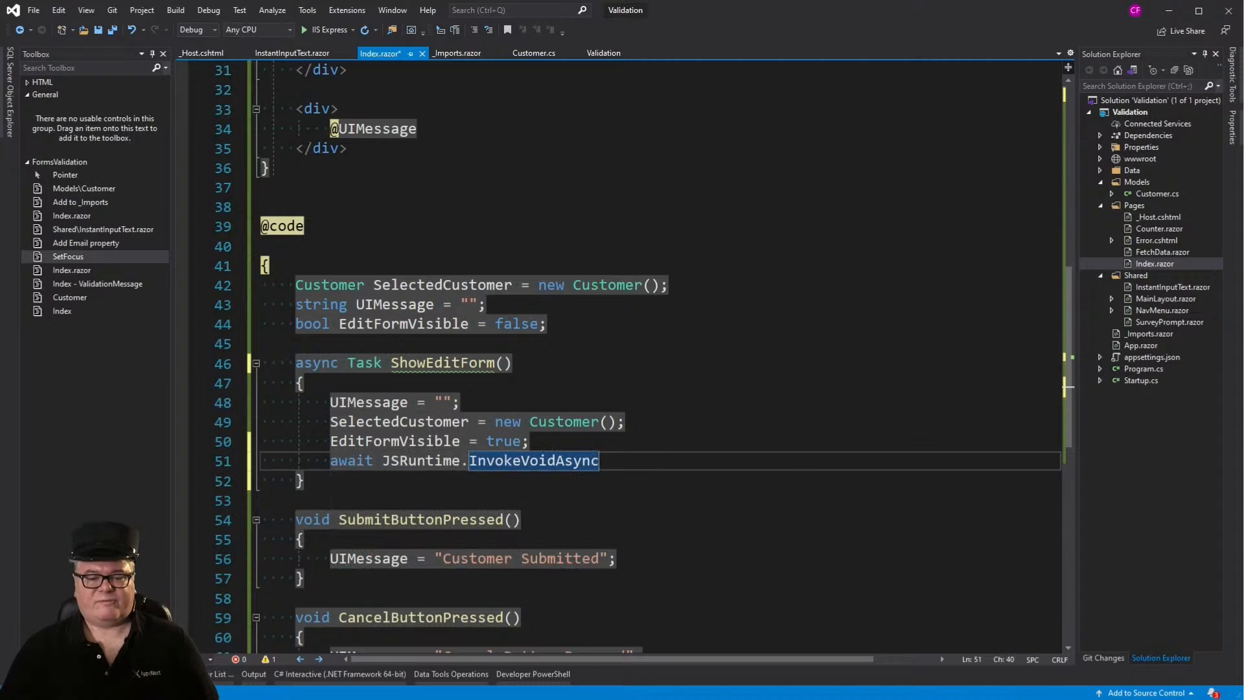
{"action": "type", "text": "(\"\")"}
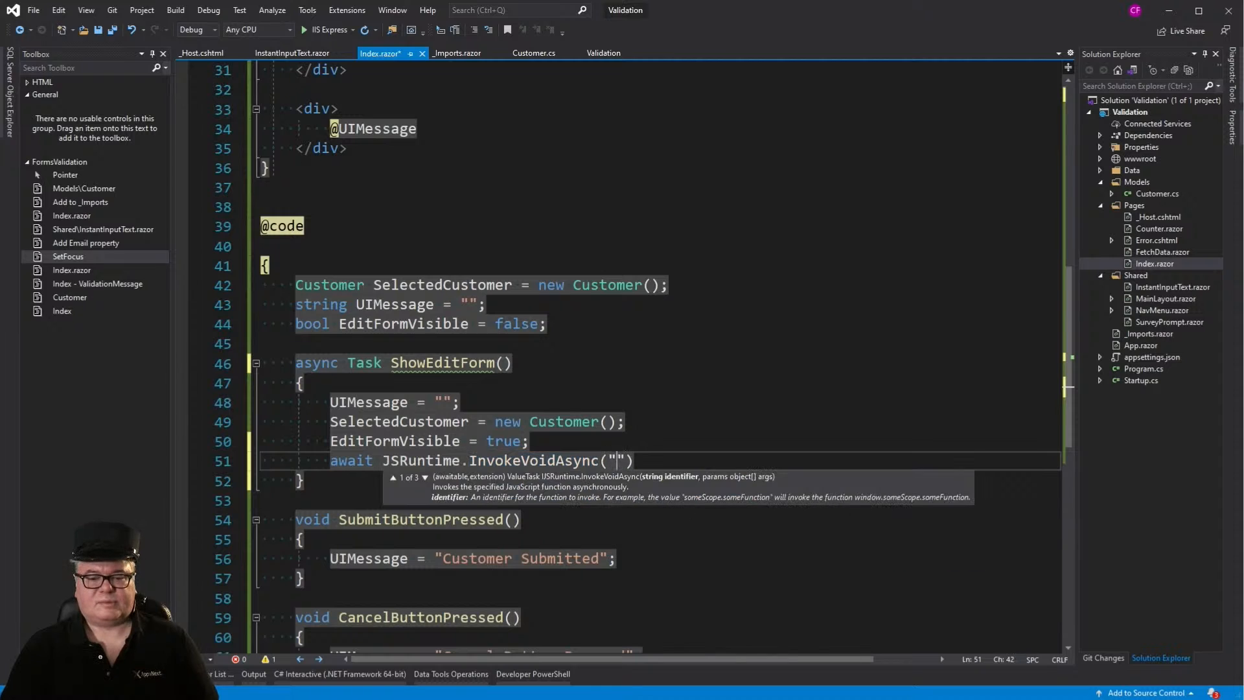
{"action": "type", "text": "SetFoc"}
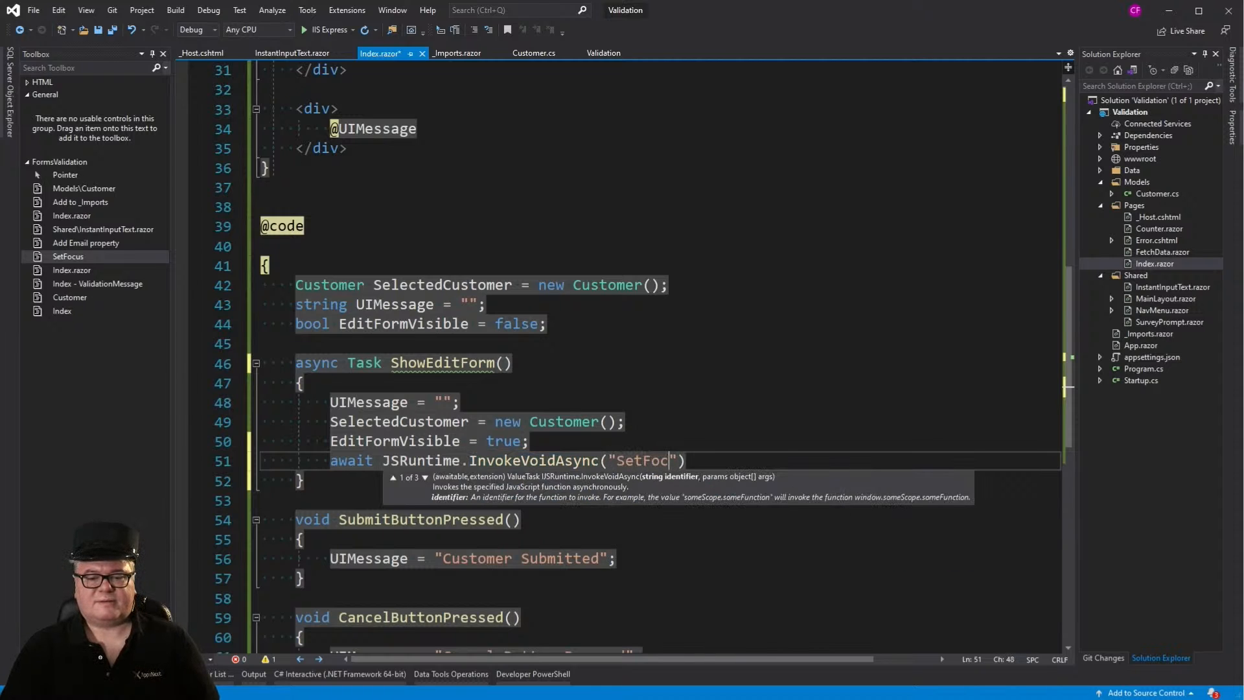
{"action": "type", "text": "us"}
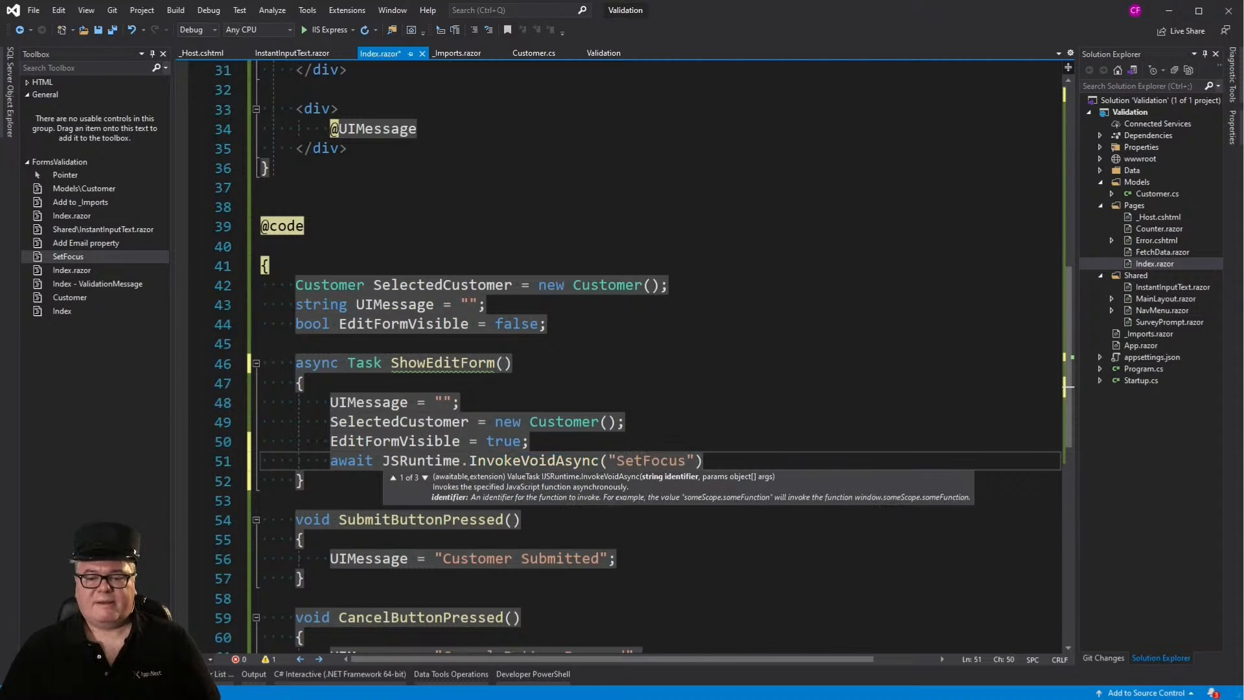
{"action": "type", "text": ", \"c"}
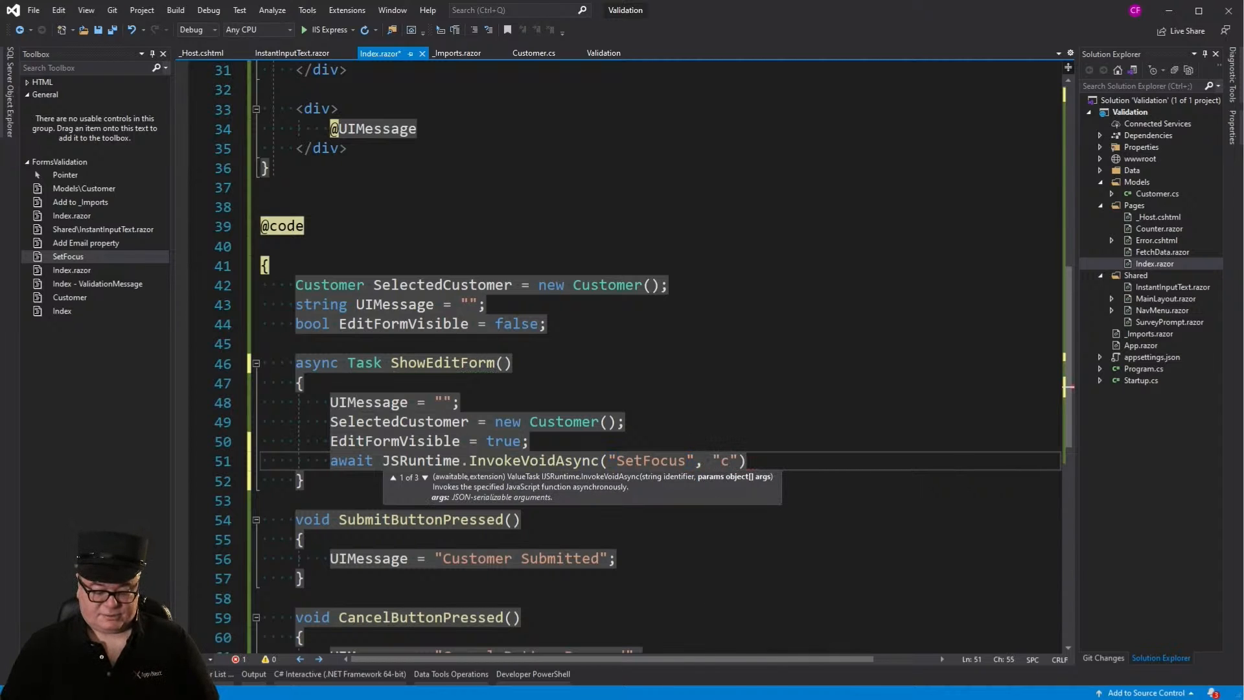
{"action": "type", "text": "ustomer."}
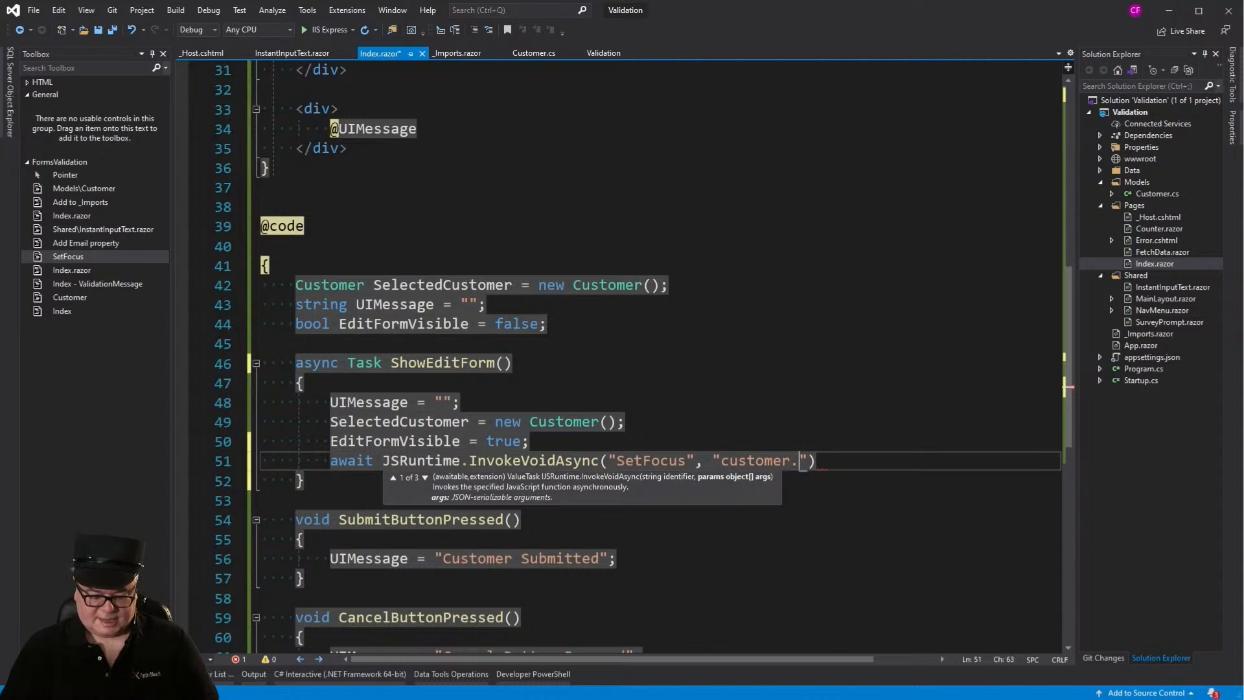
{"action": "type", "text": "name"}
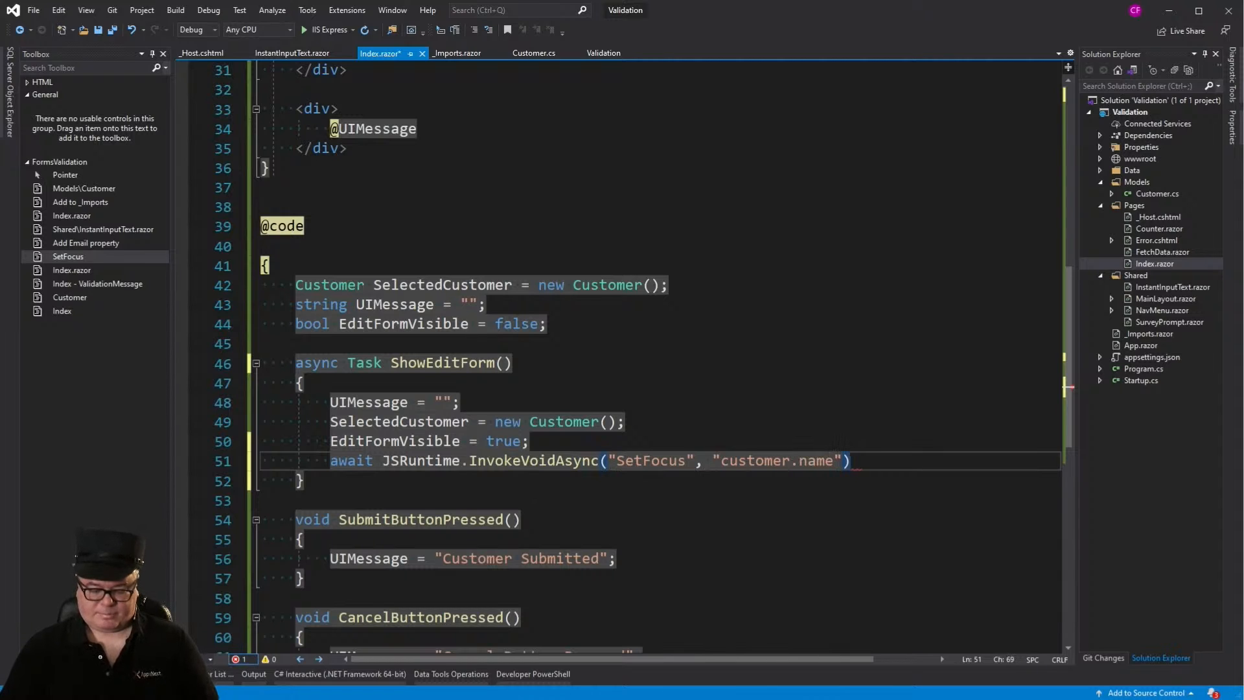
{"action": "double_click", "coordinate": [774, 460]}
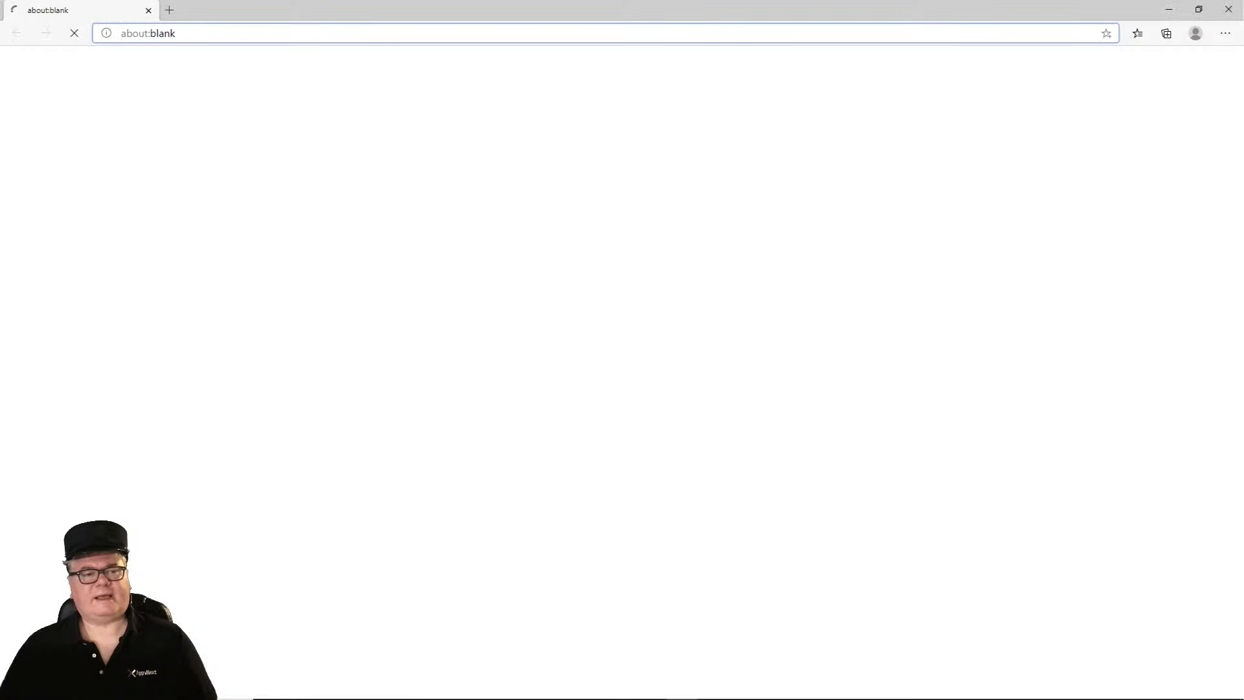
{"action": "type", "text": "https://localhost:44312"}
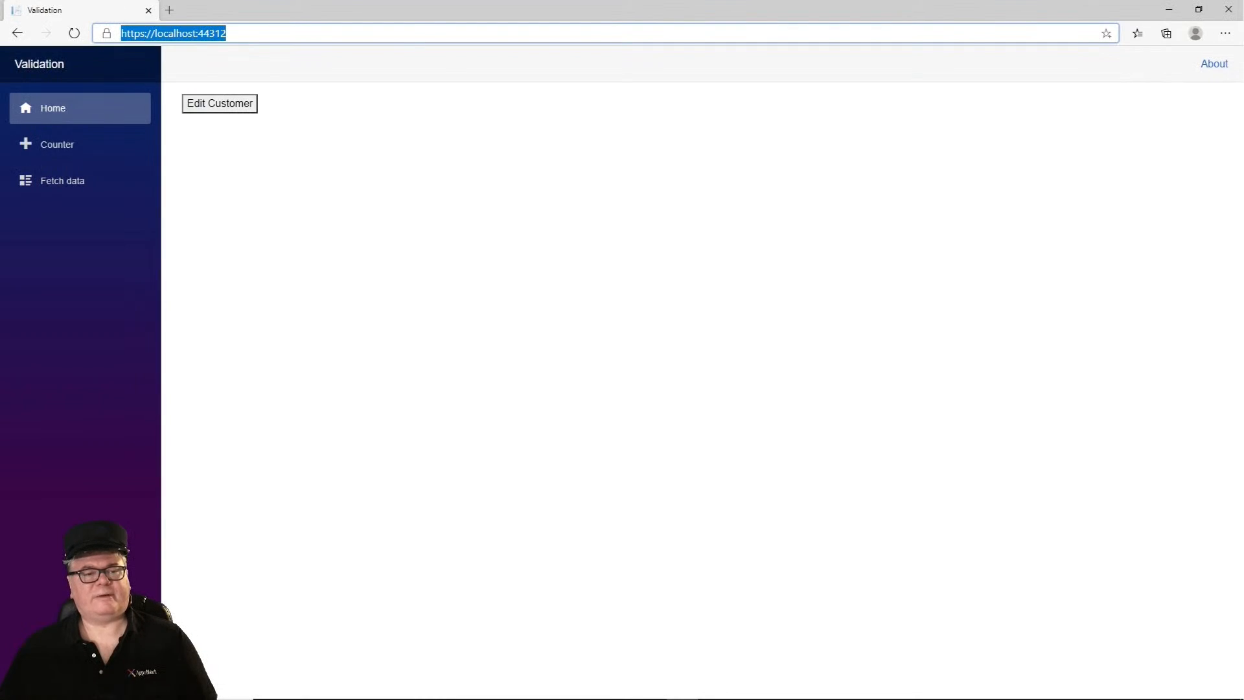
{"action": "left_click", "coordinate": [219, 104]}
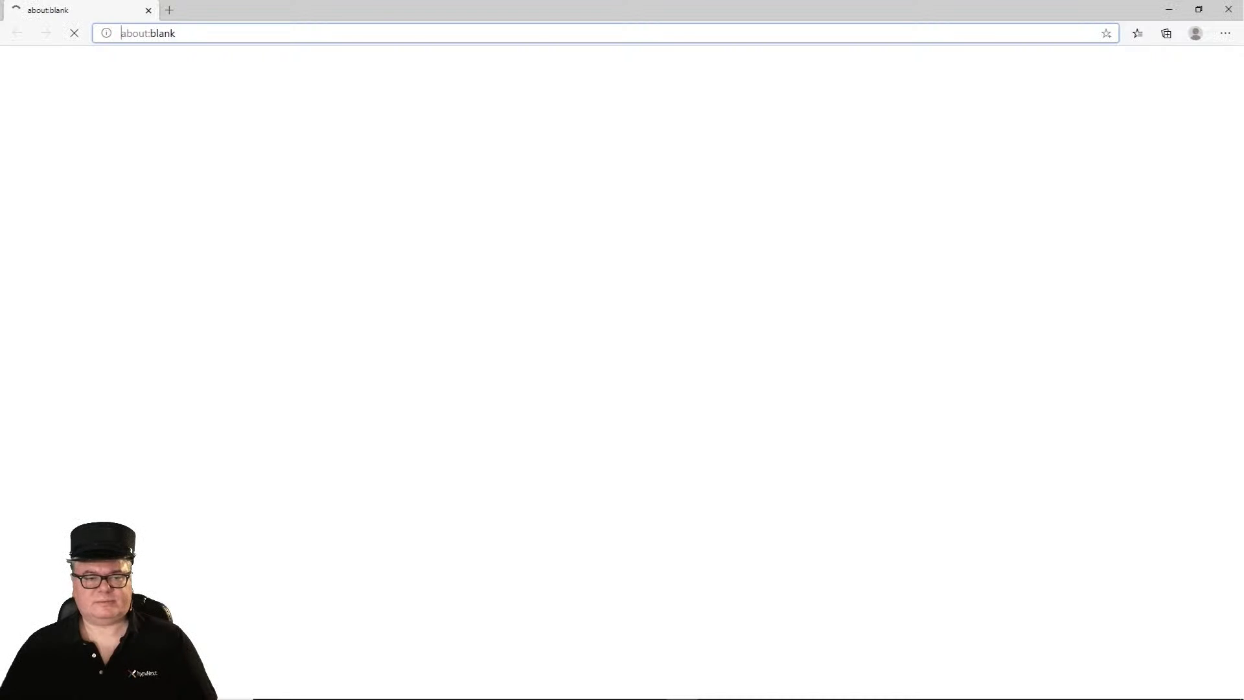
{"action": "type", "text": "https://localhost:44312"}
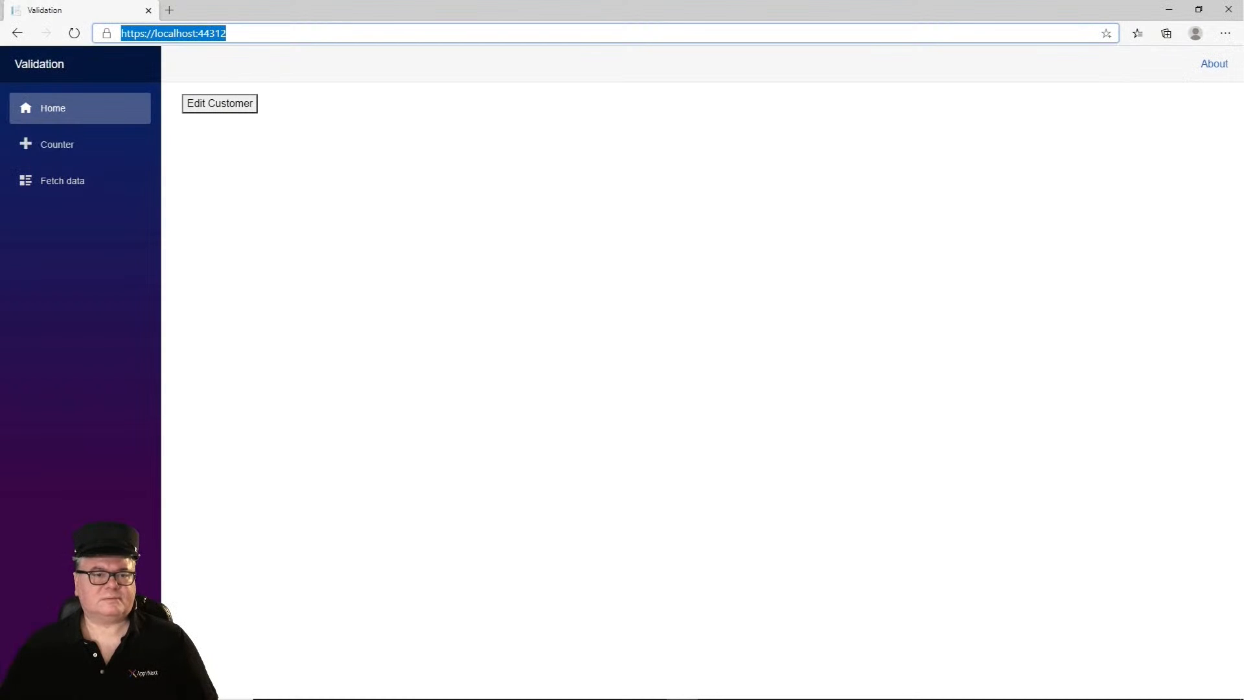
{"action": "type", "text": "asdasd asdasd asd asd"}
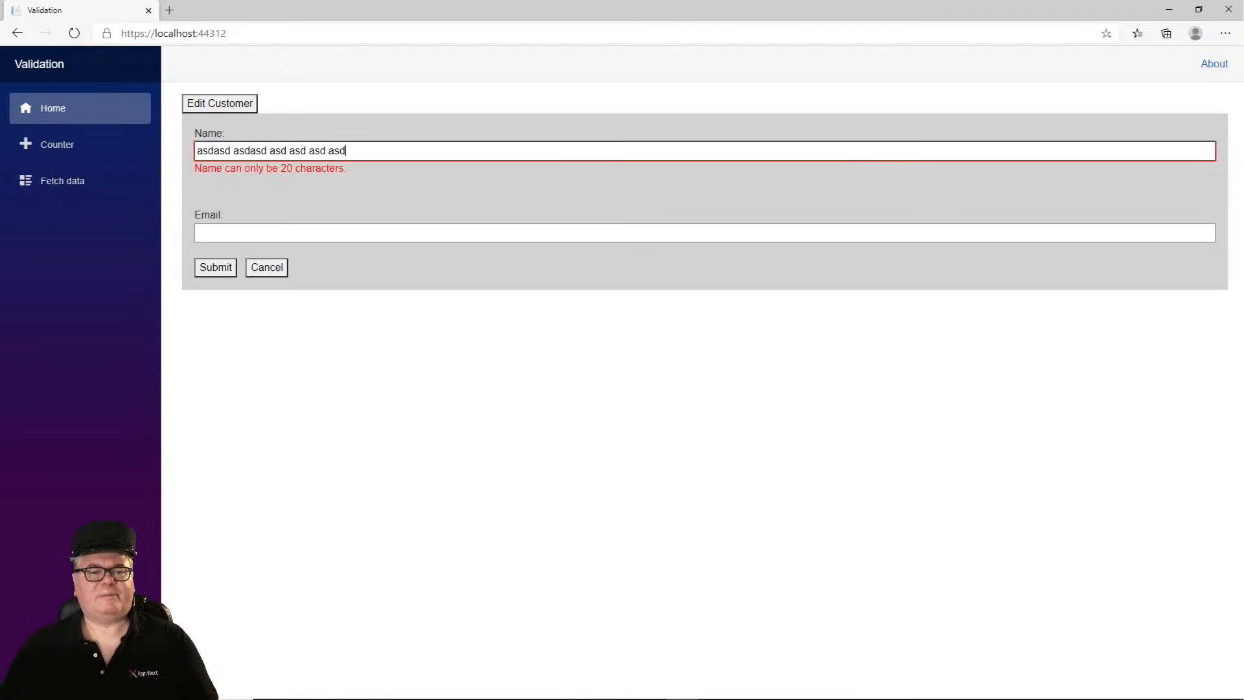
{"action": "type", "text": "asdasdda@ c"}
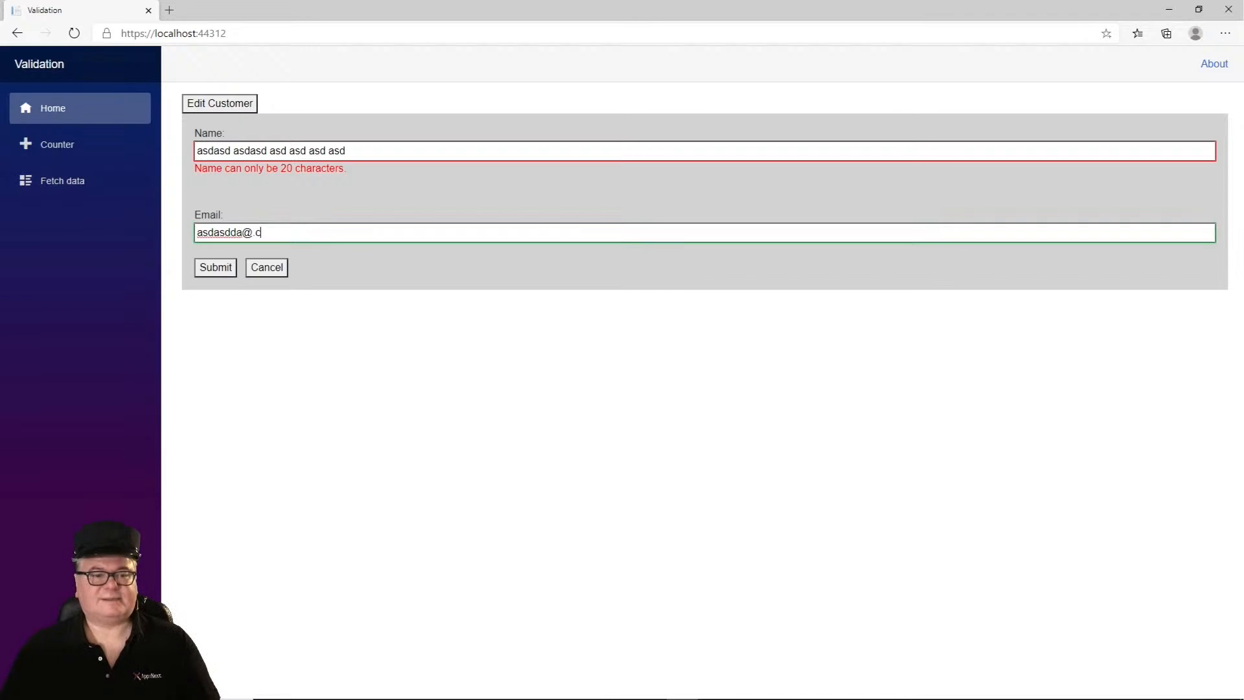
{"action": "type", "text": "asdsd"}
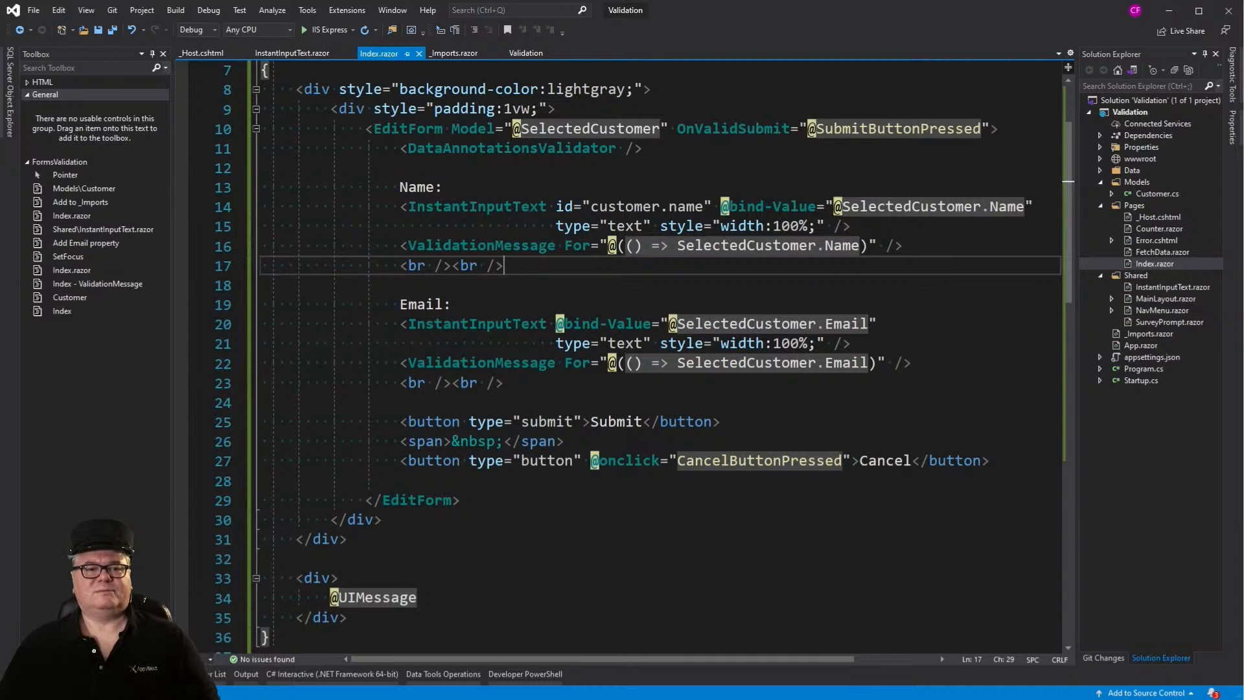
- Open Customer.cs and review its Range, Required and Phone validation attributes
{"action": "left_click", "coordinate": [1158, 193]}
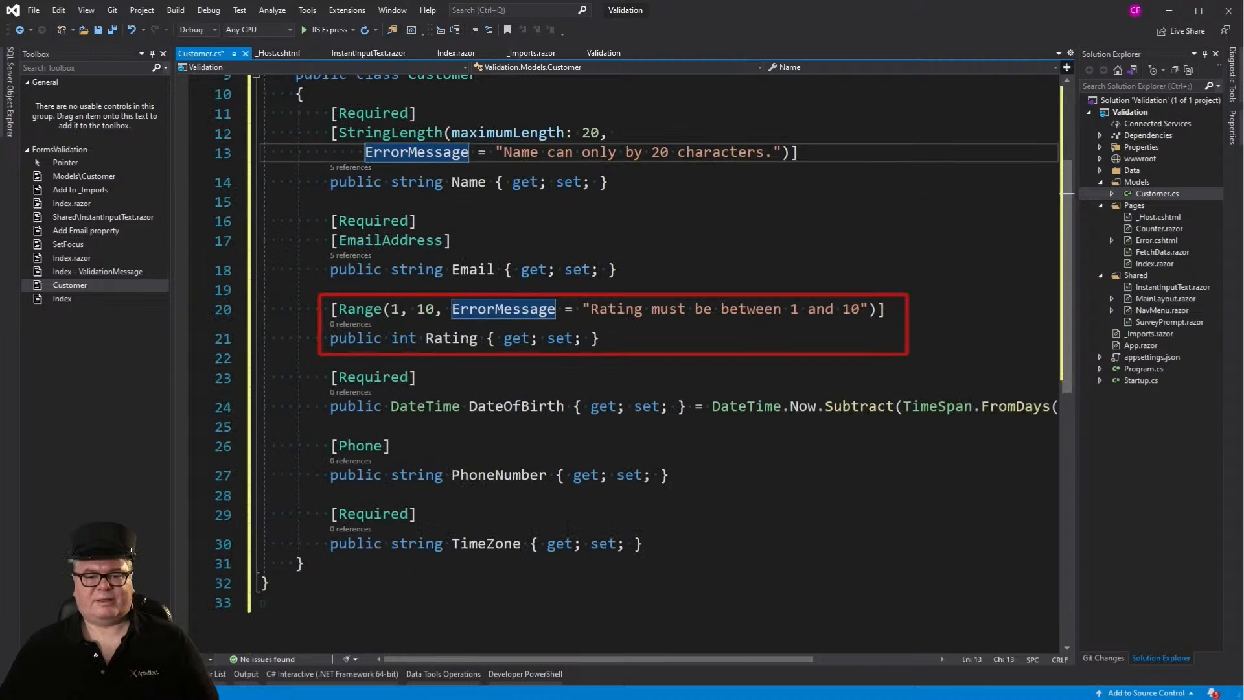
{"action": "left_click", "coordinate": [430, 338]}
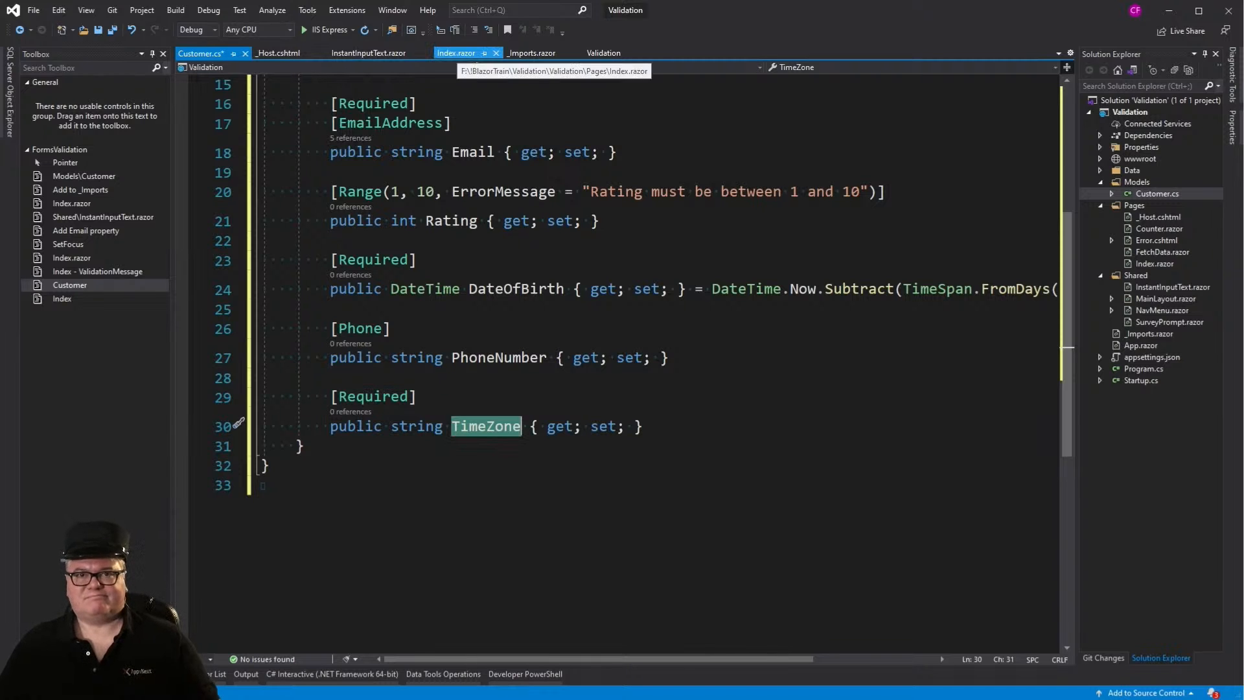
- Review the InputDate and ValidationMessage components in Index.razor, then launch with IIS Express
{"action": "left_click", "coordinate": [456, 52]}
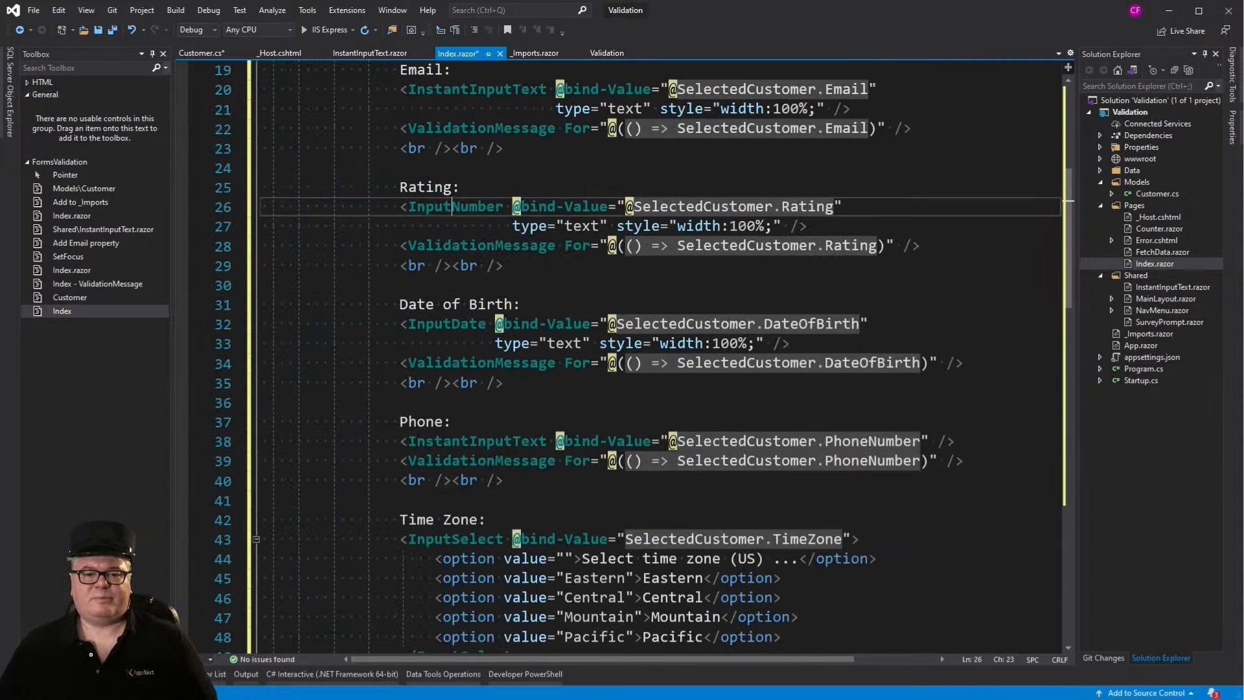
{"action": "double_click", "coordinate": [455, 206]}
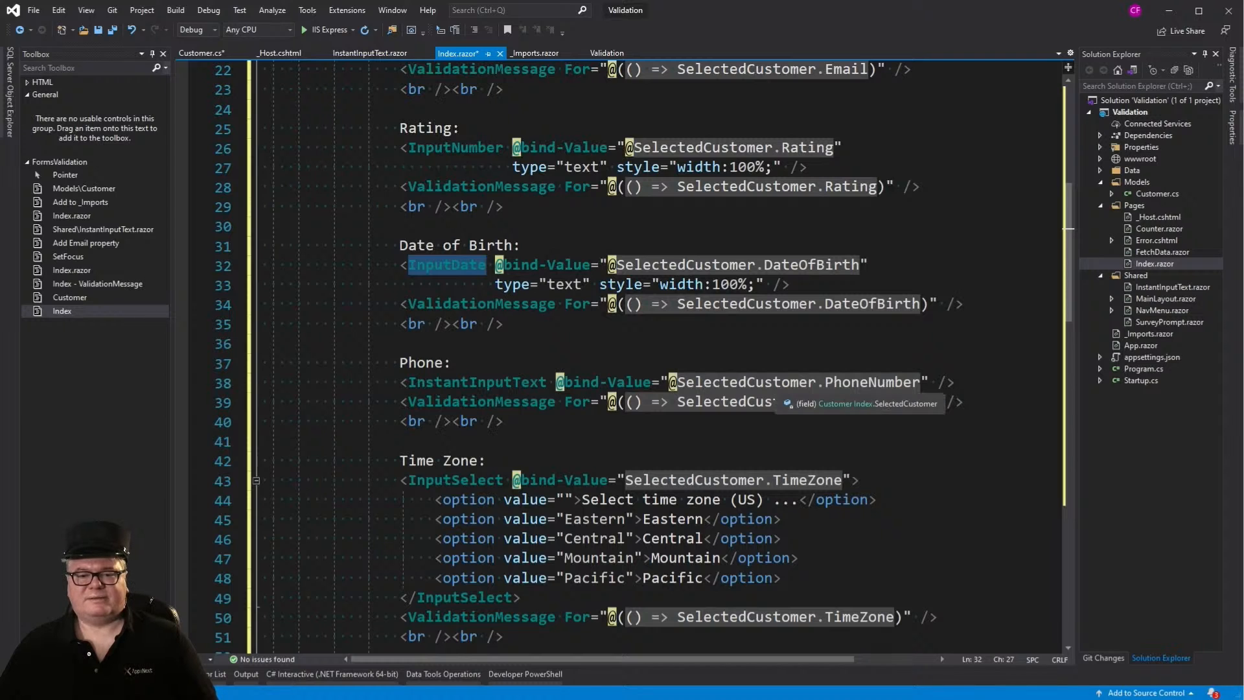
{"action": "scroll", "scroll_direction": "down", "scroll_amount": 3}
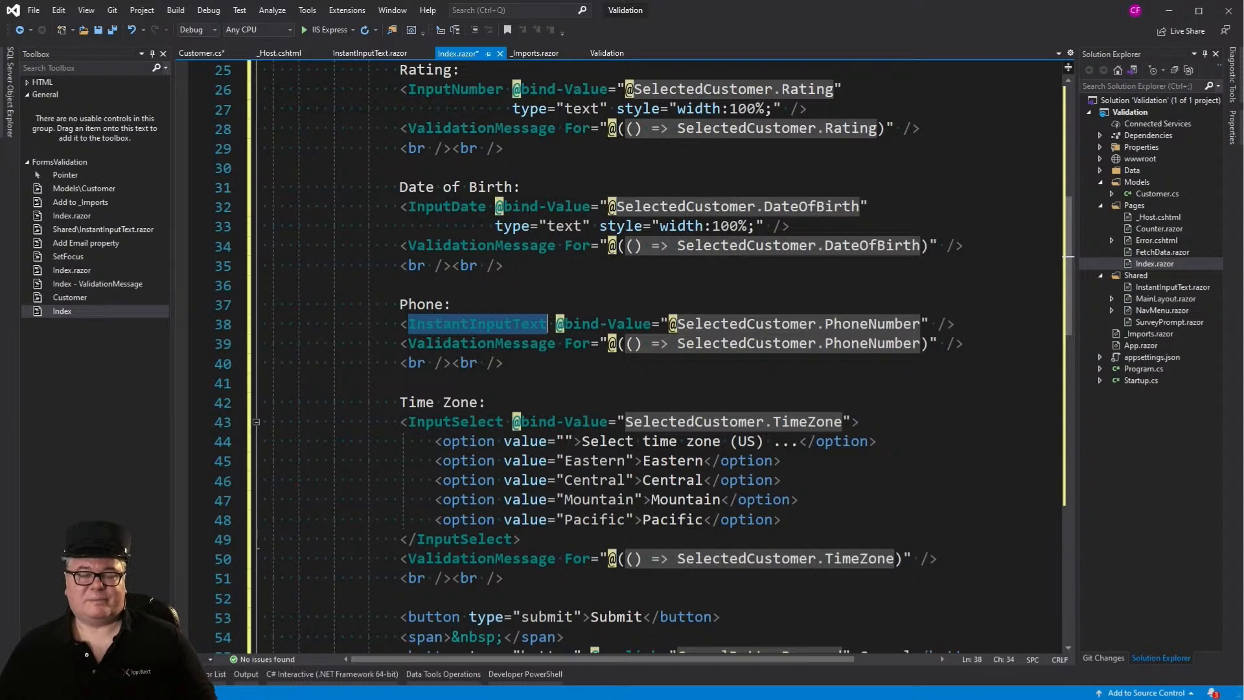
{"action": "scroll", "scroll_direction": "down", "scroll_amount": 3}
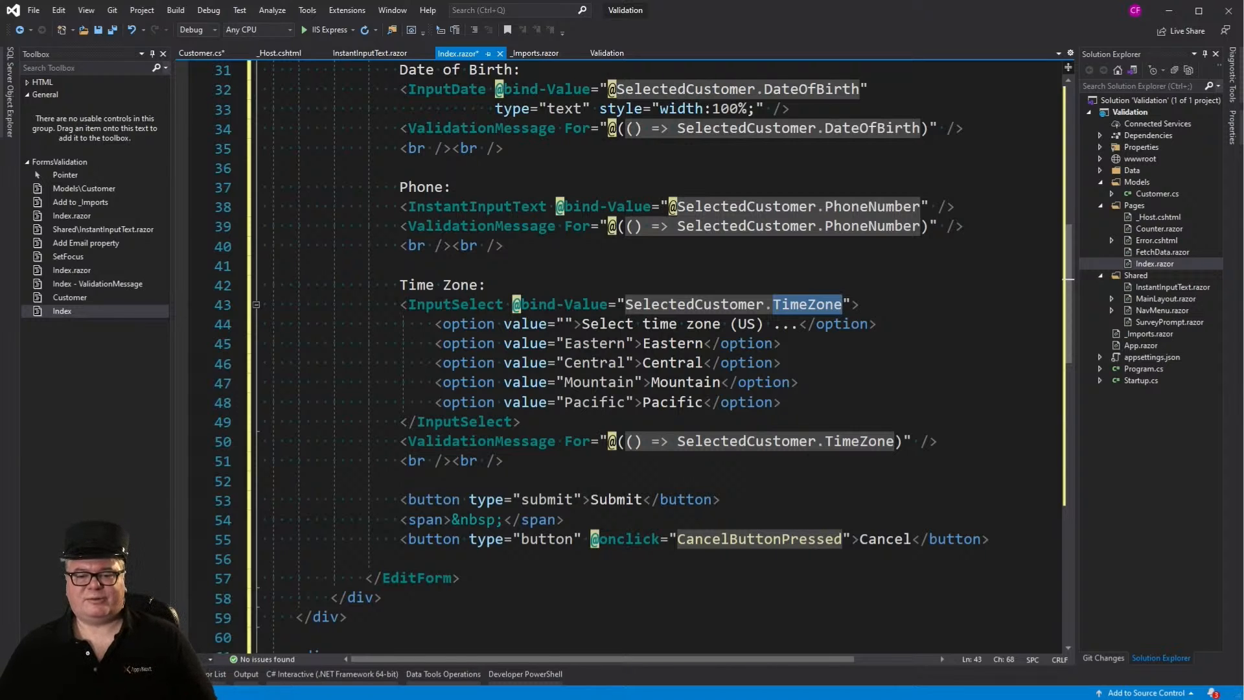
{"action": "left_click", "coordinate": [304, 30]}
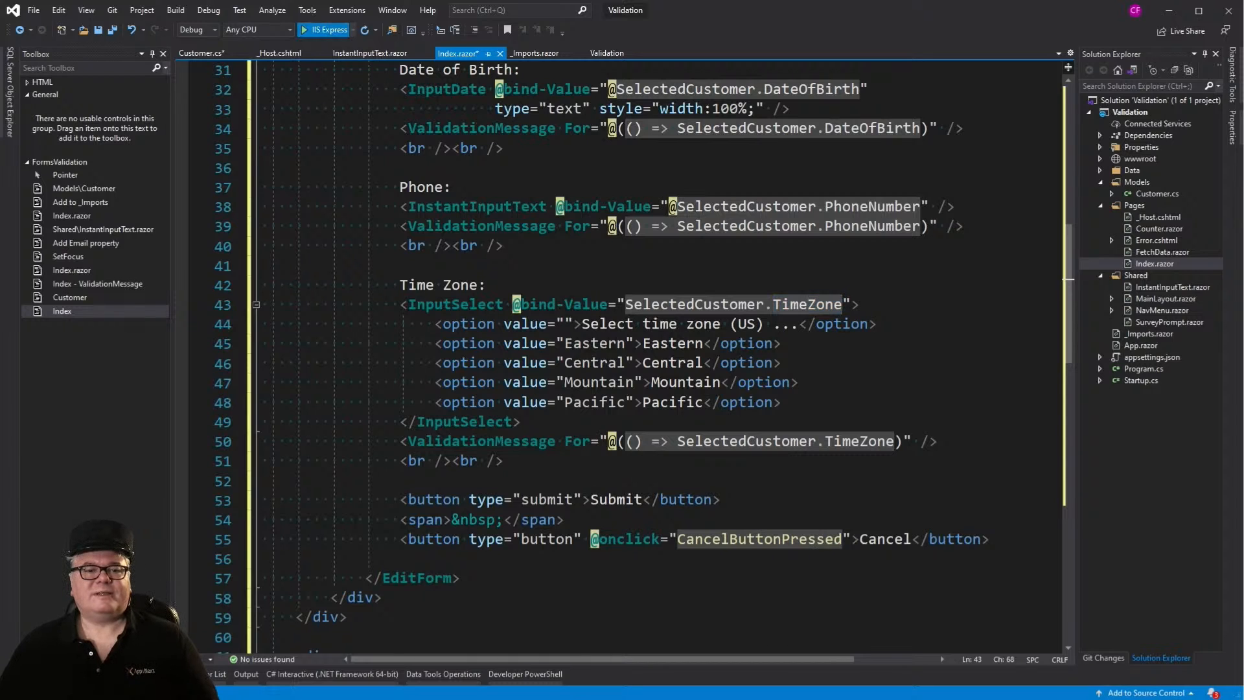
- Enter Carl's name and email, trigger the out-of-range rating error, then set the rating to 2
{"action": "double_click", "coordinate": [807, 303]}
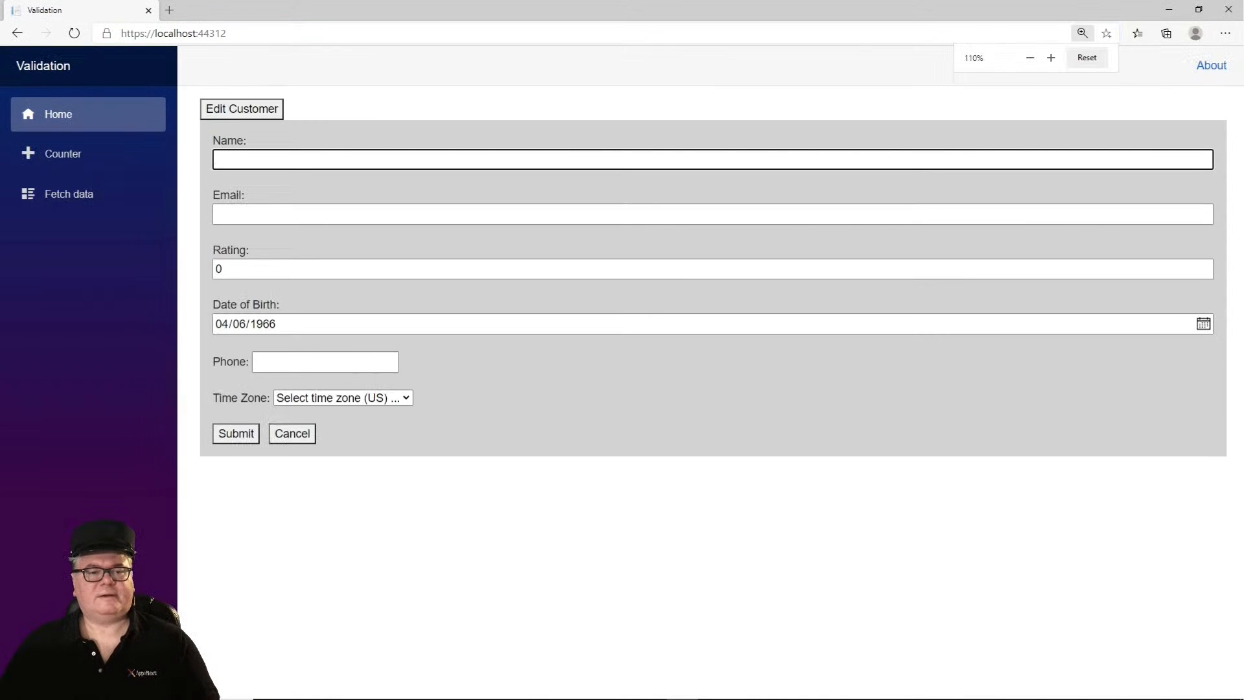
{"action": "type", "text": "C"}
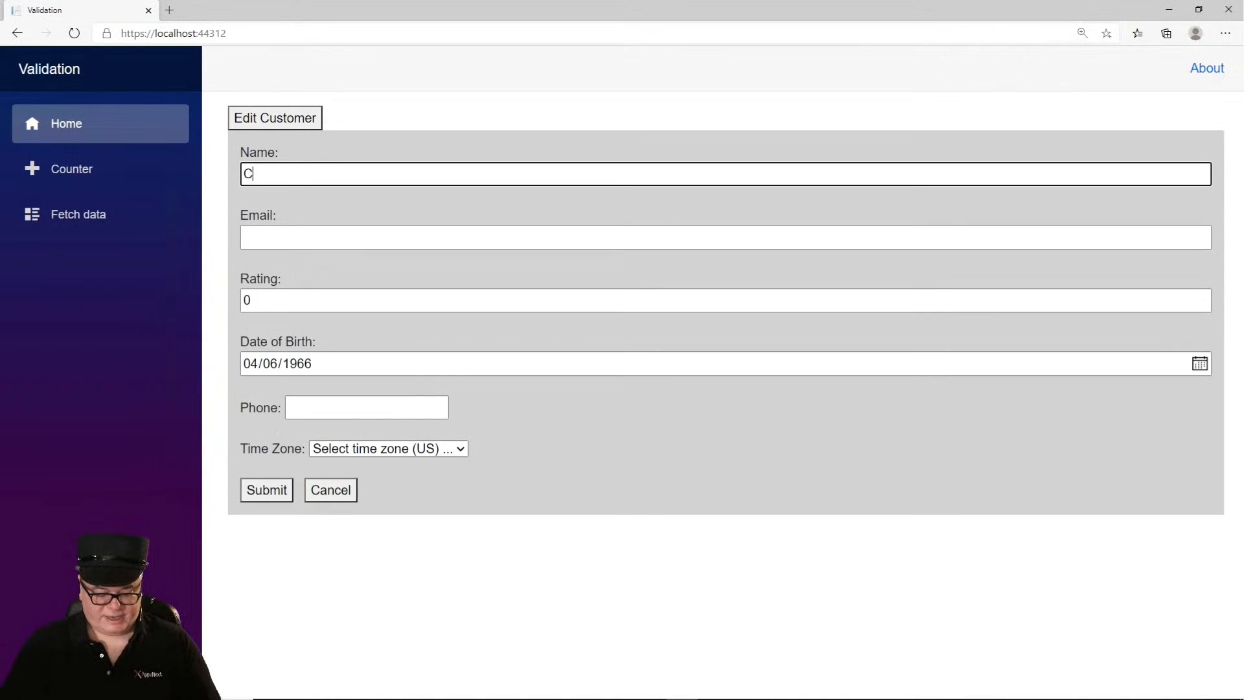
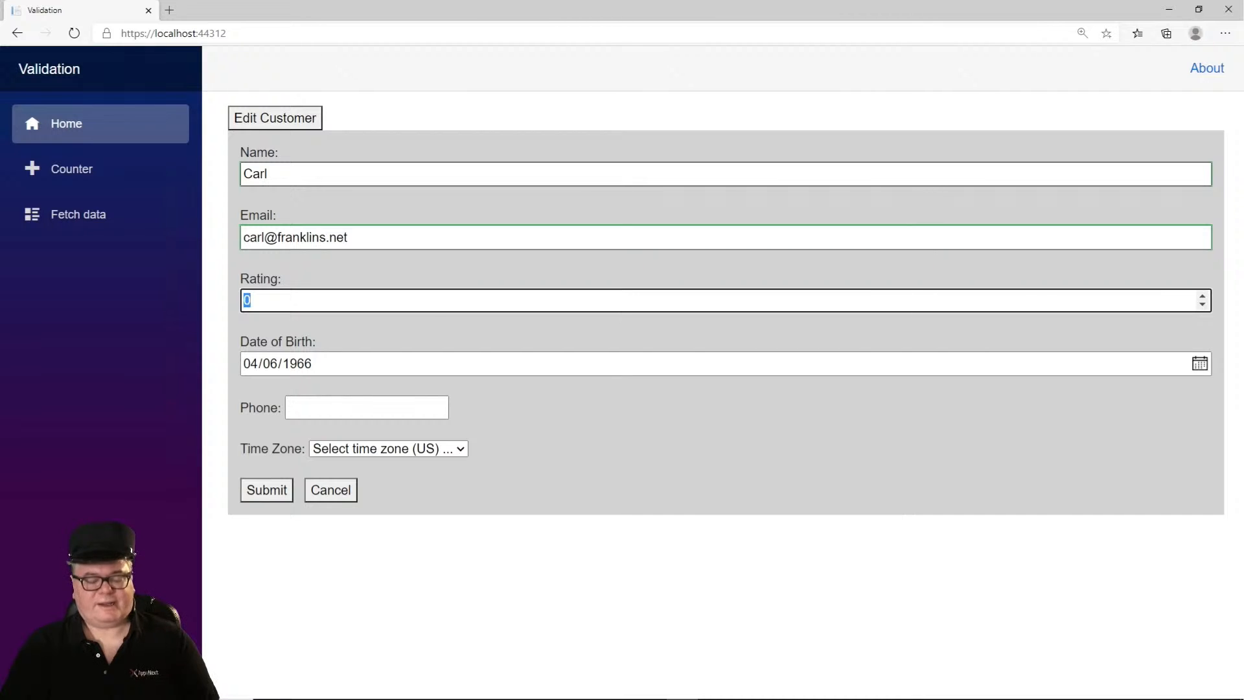
{"action": "type", "text": "-1"}
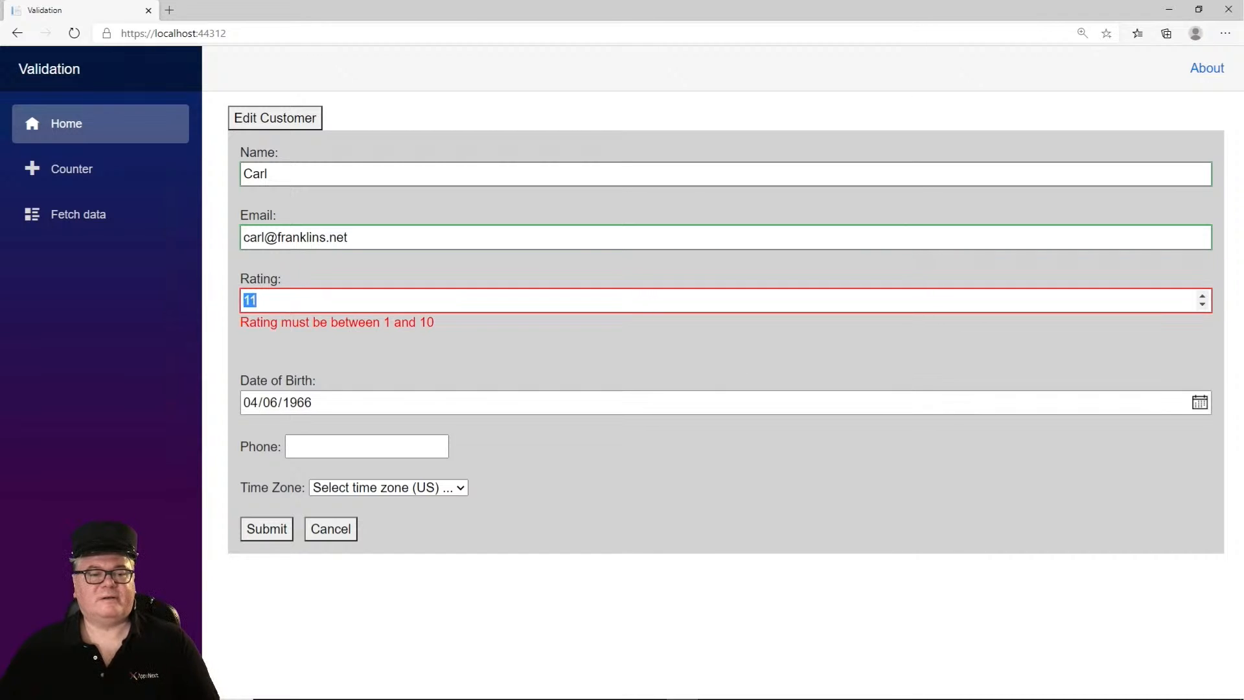
{"action": "type", "text": "2"}
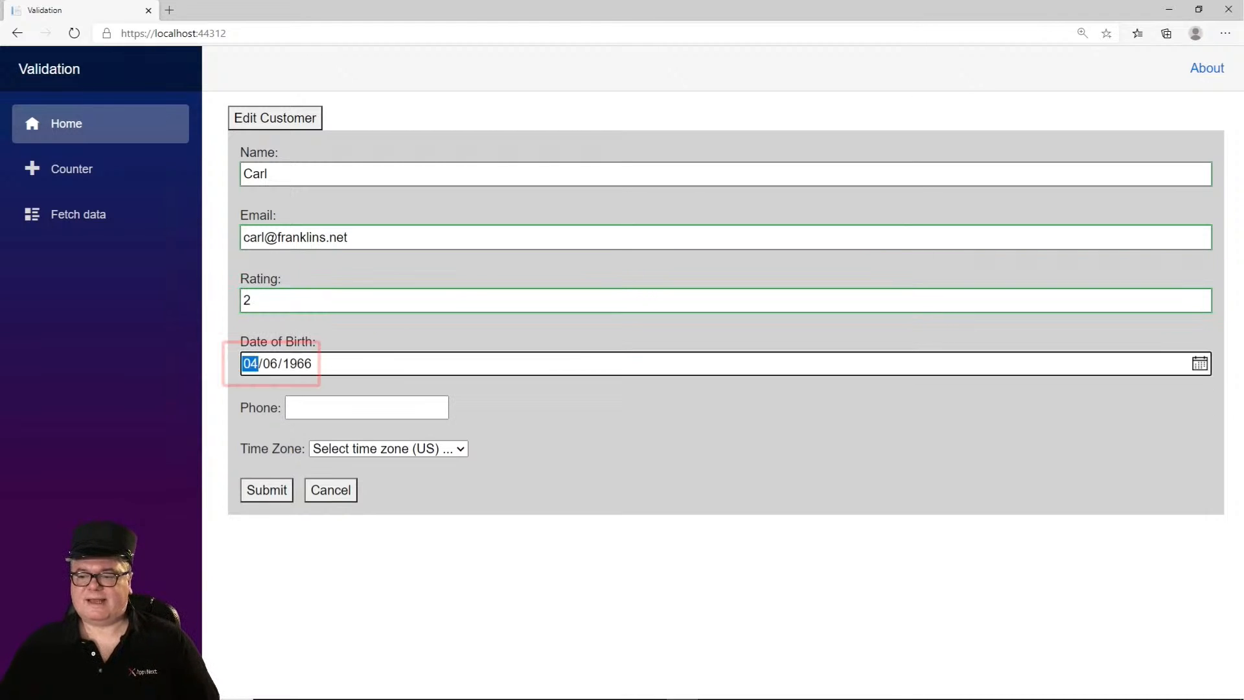
- Edit the Date of Birth year, leaving it at 0001
{"action": "left_click", "coordinate": [1199, 363]}
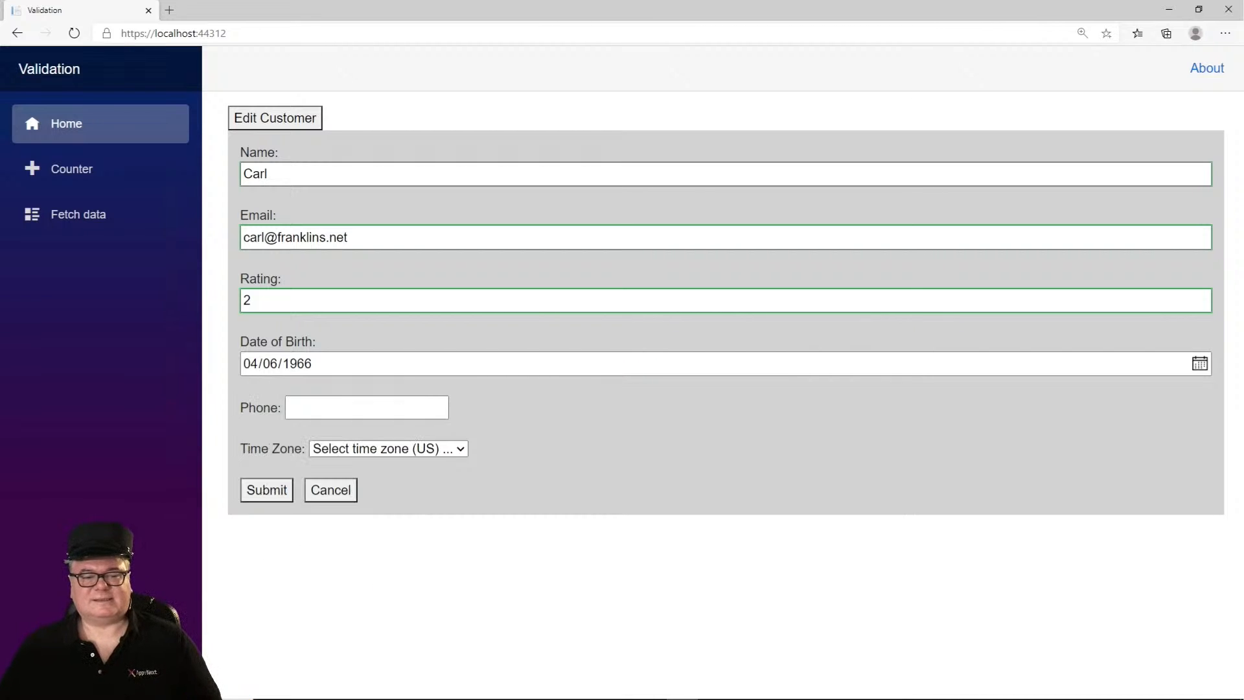
{"action": "left_click", "coordinate": [295, 363]}
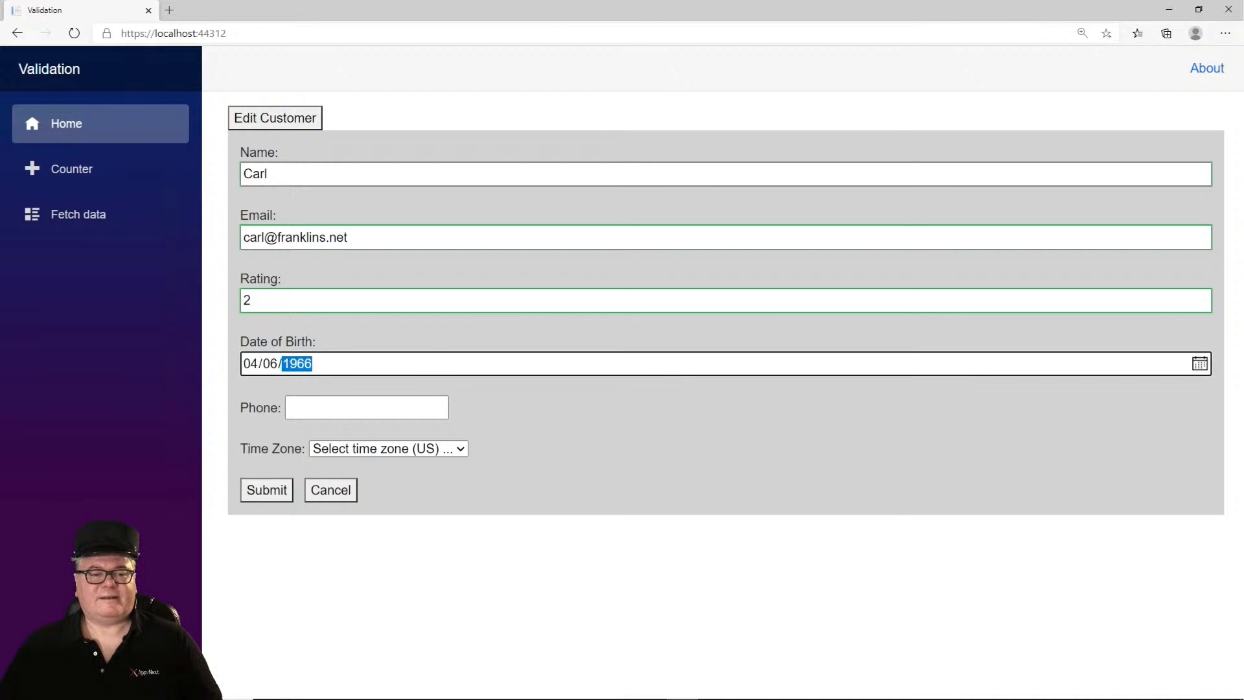
{"action": "type", "text": "0000"}
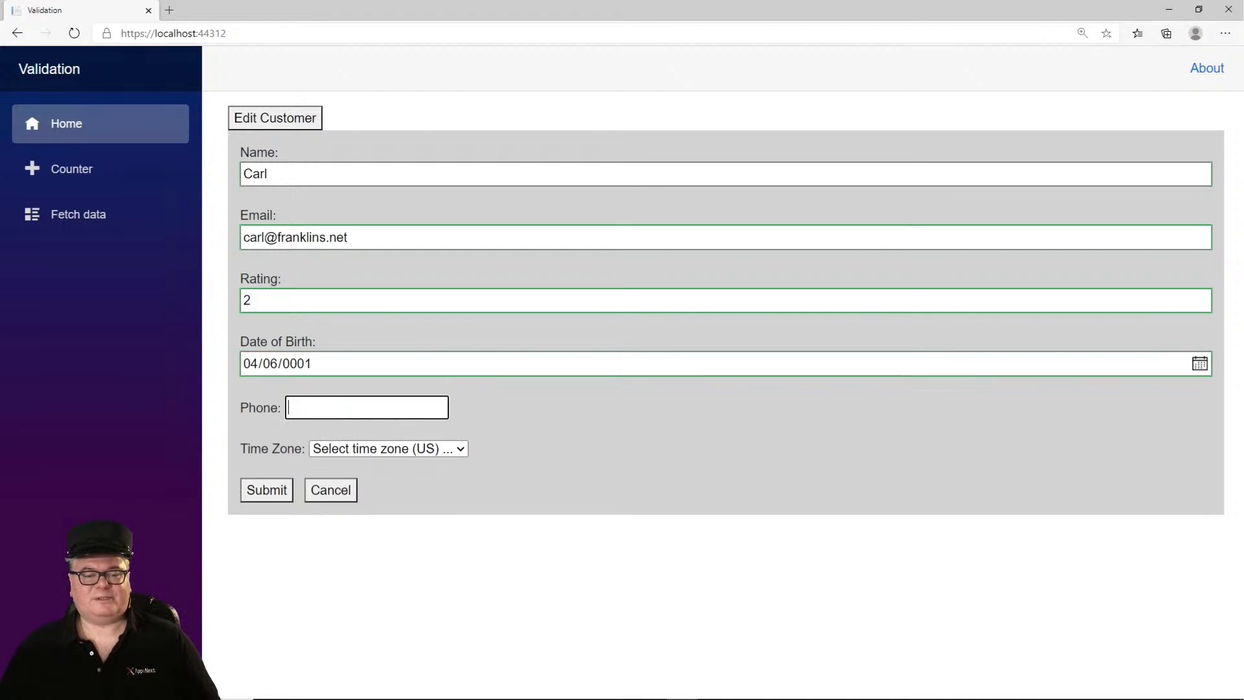
{"action": "type", "text": "a"}
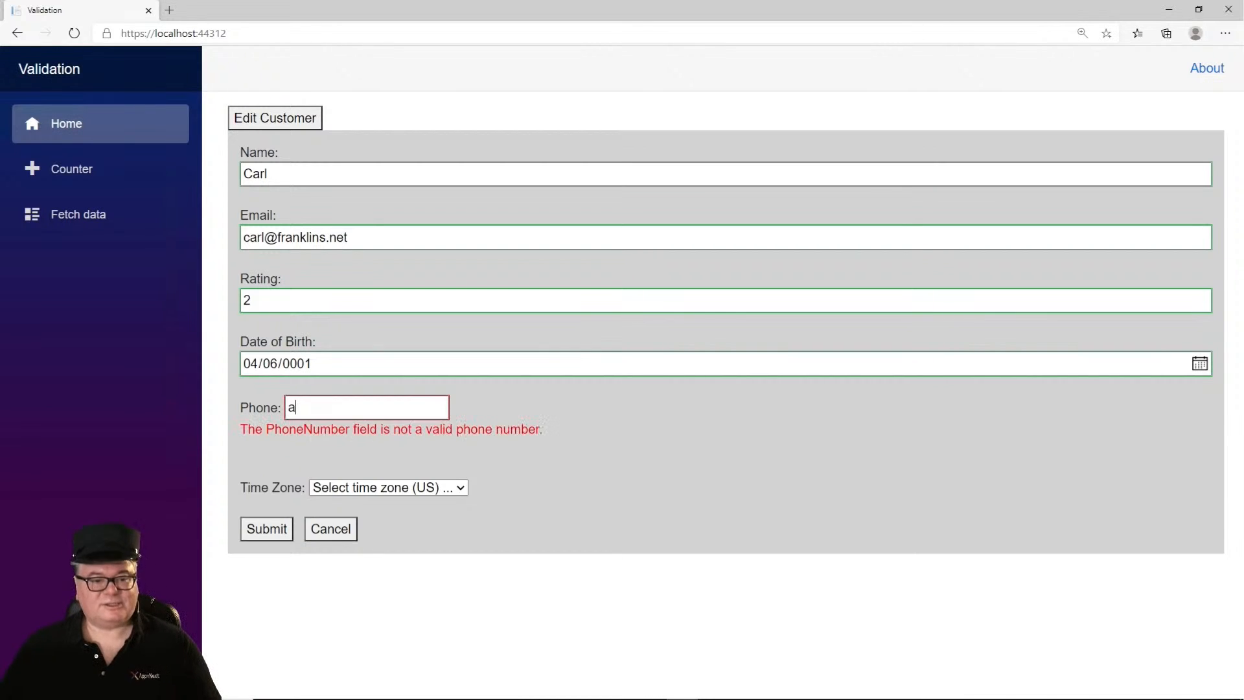
{"action": "type", "text": "sdasdasdasd"}
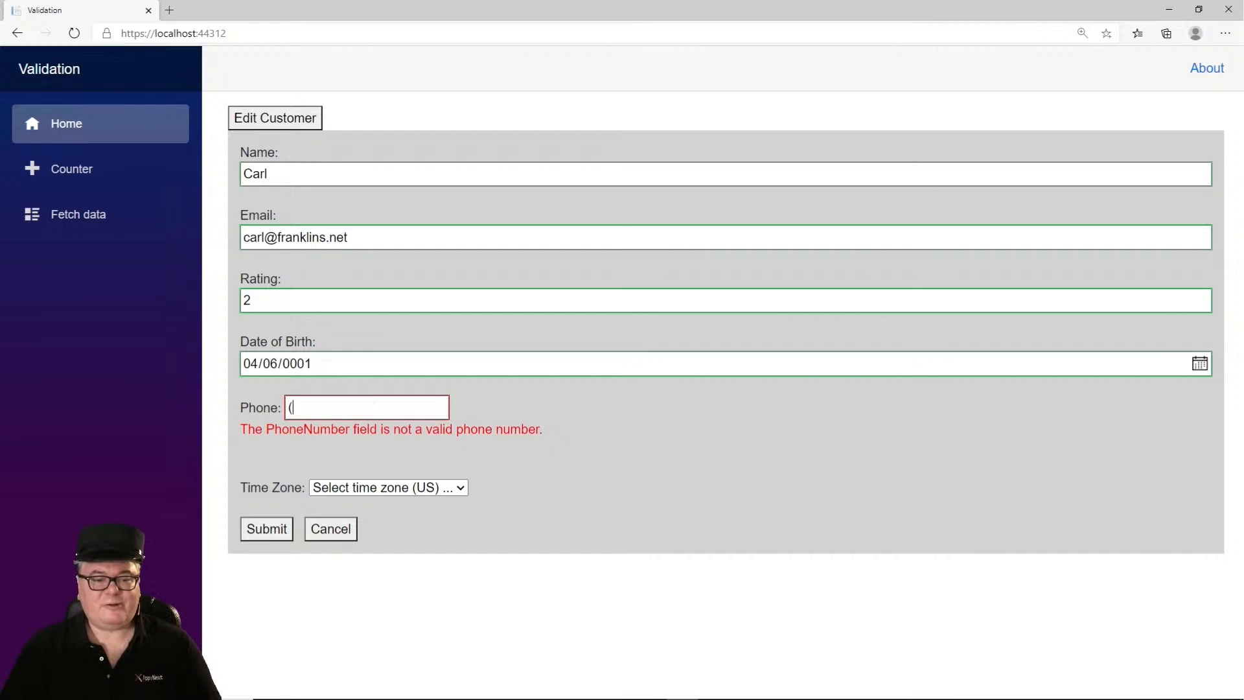
{"action": "type", "text": "800) 444-"}
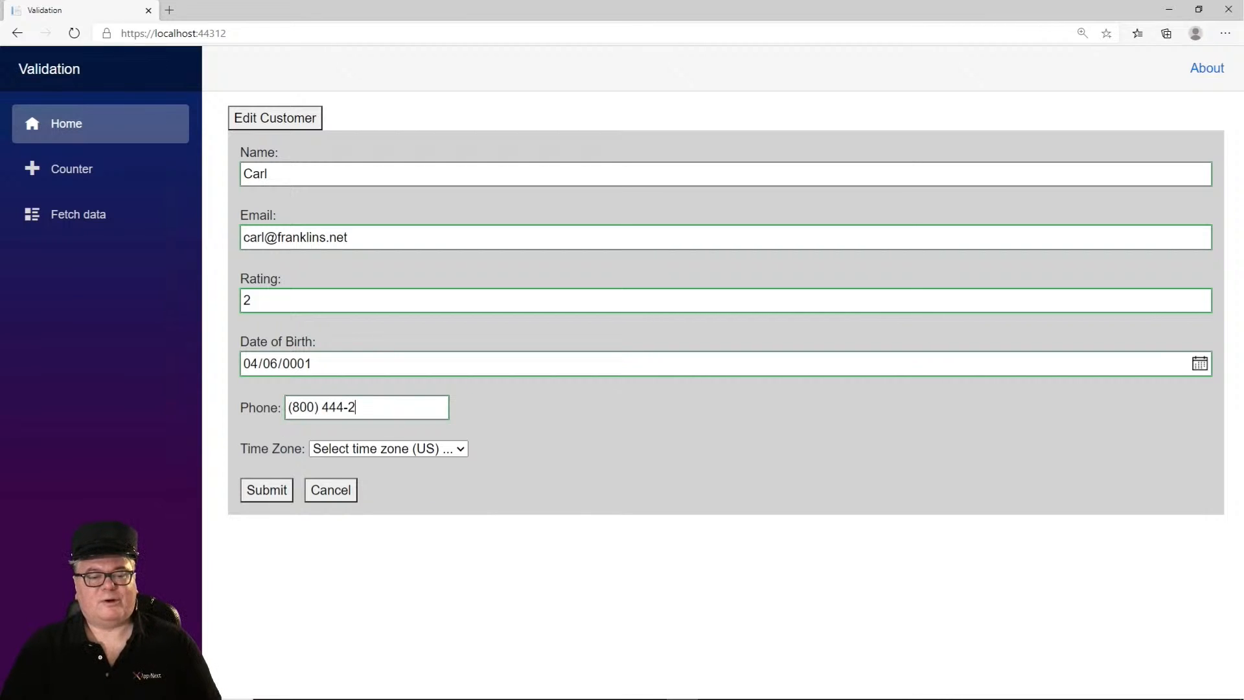
{"action": "type", "text": "222"}
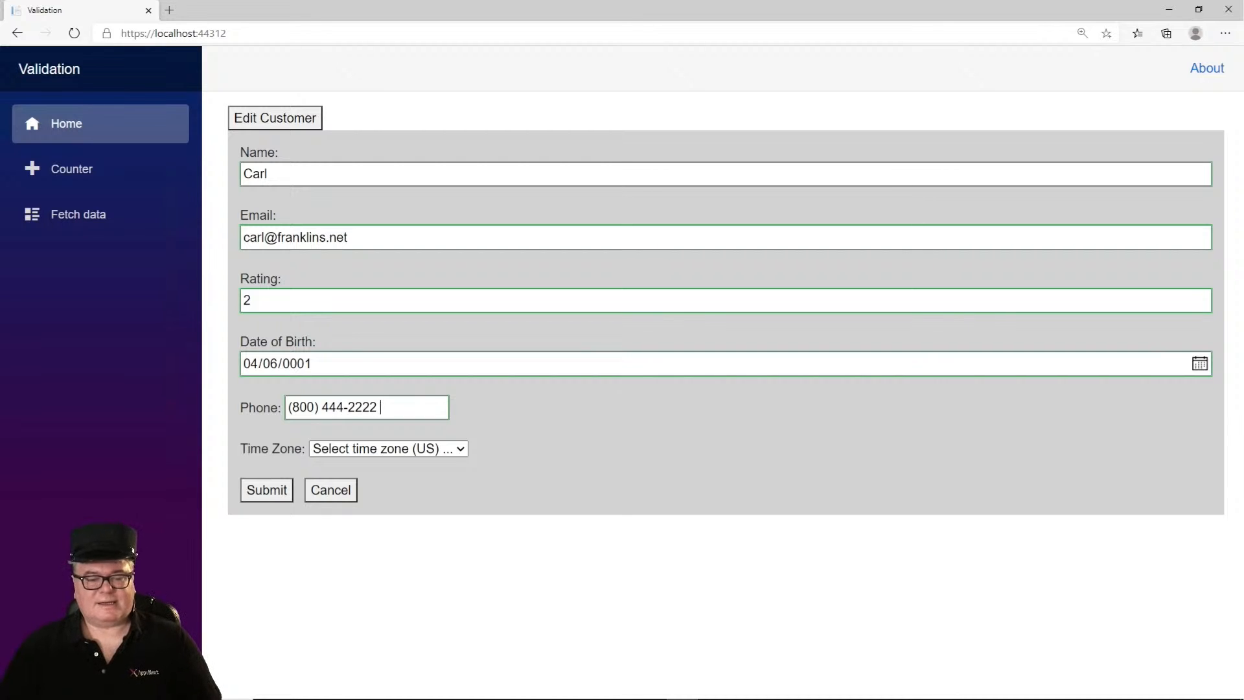
{"action": "type", "text": "ext 12"}
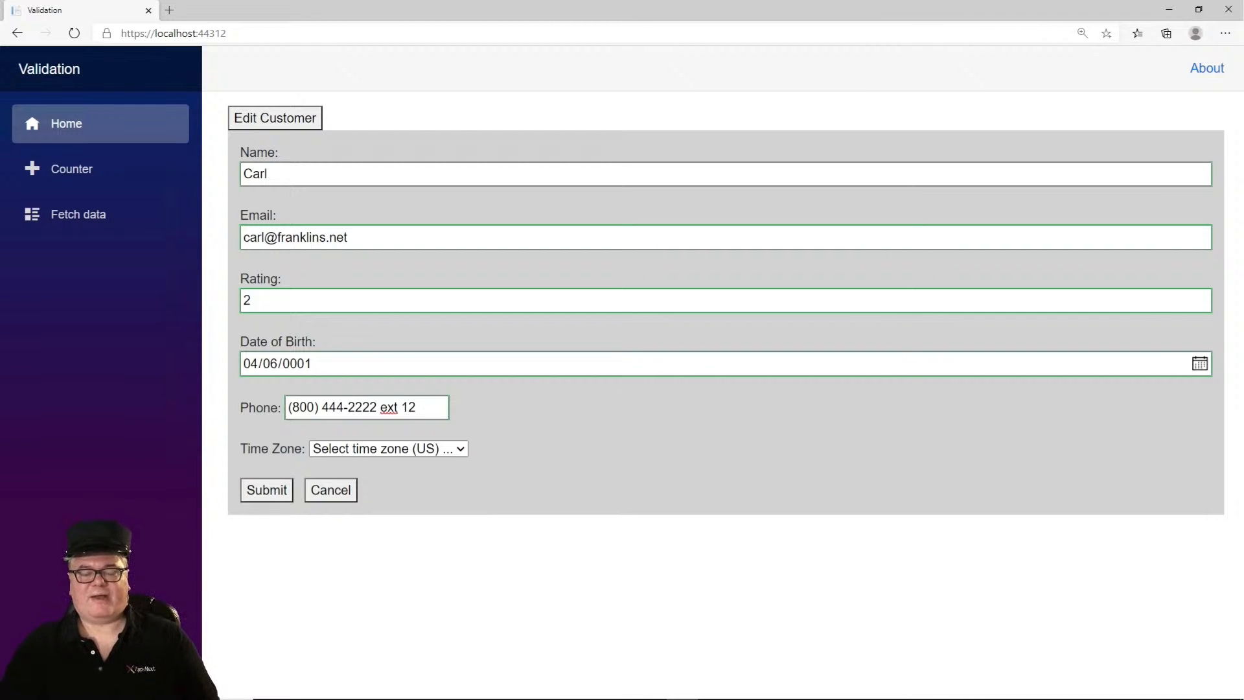
{"action": "double_click", "coordinate": [388, 407]}
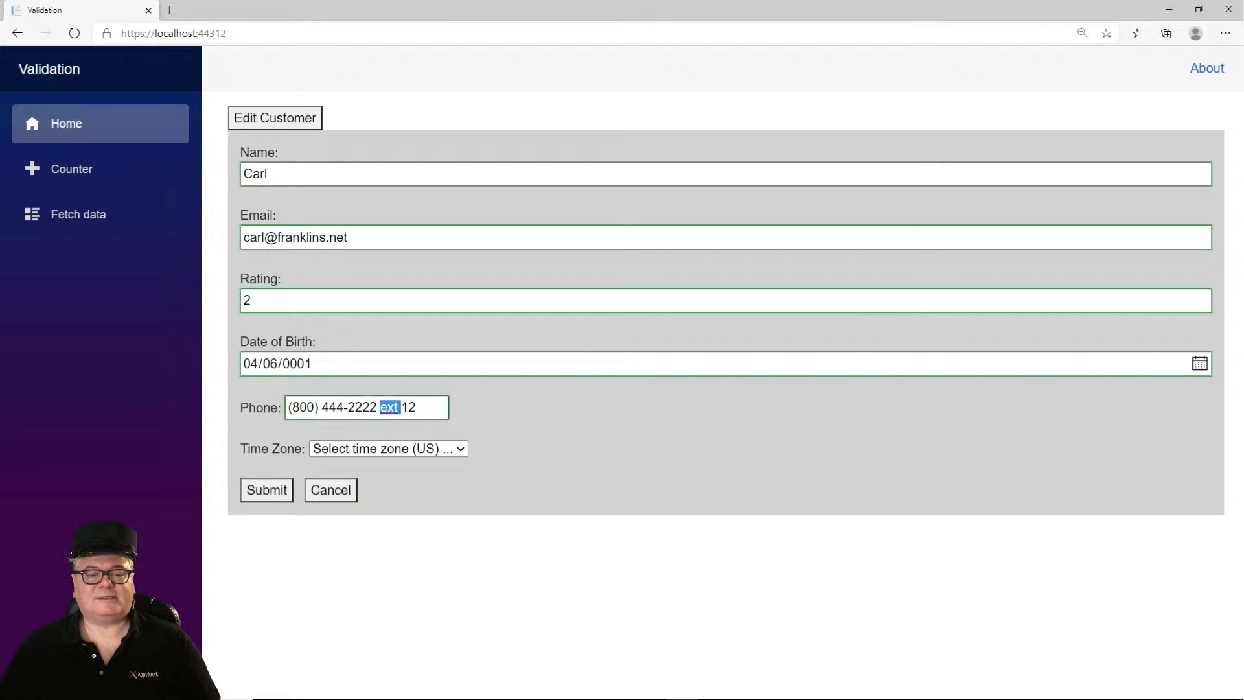
{"action": "type", "text": "x"}
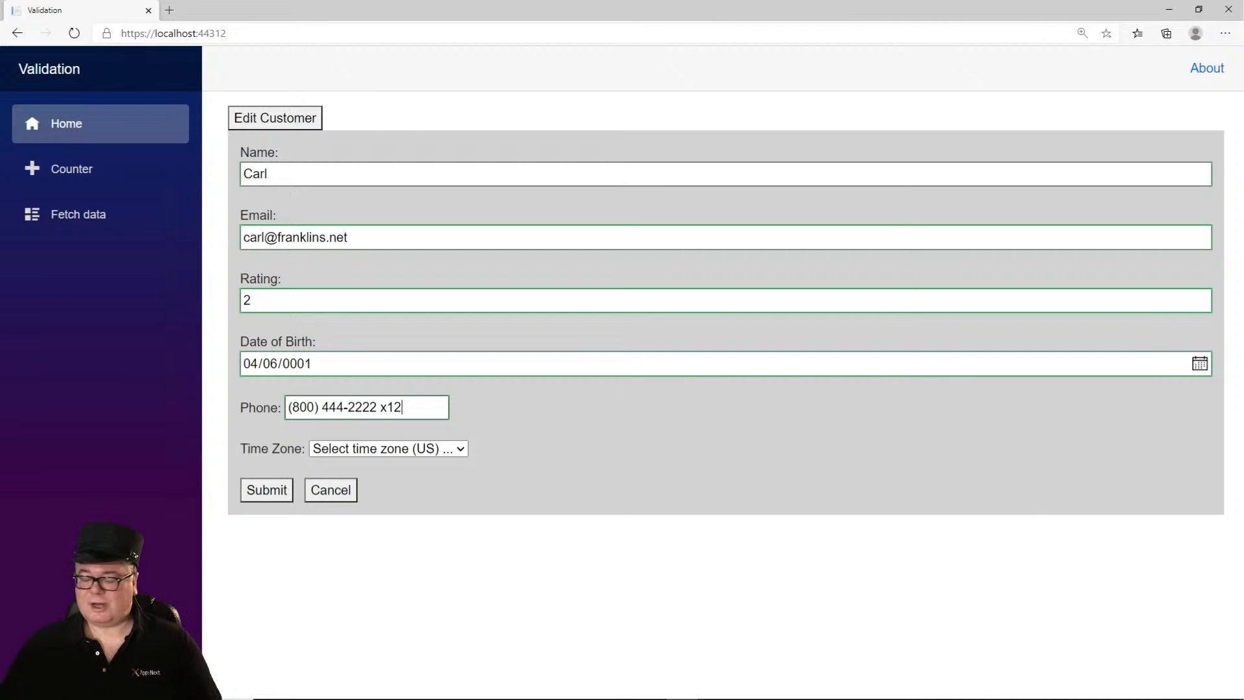
{"action": "double_click", "coordinate": [384, 407]}
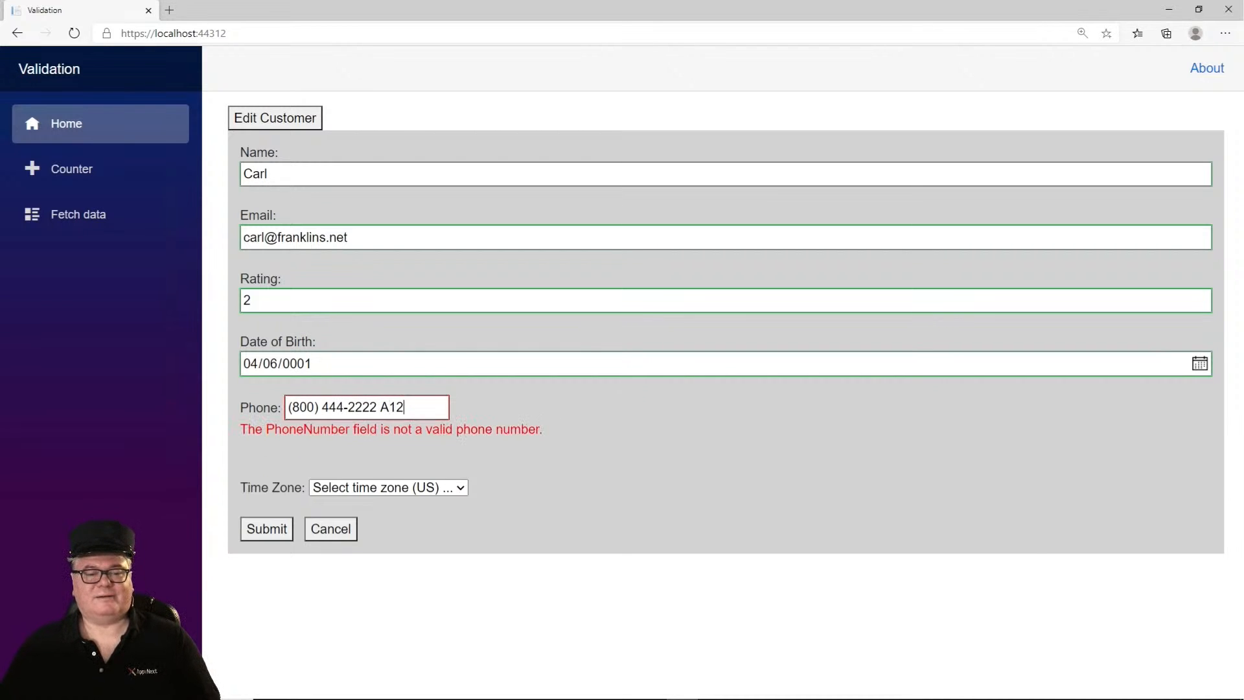
{"action": "double_click", "coordinate": [390, 407]}
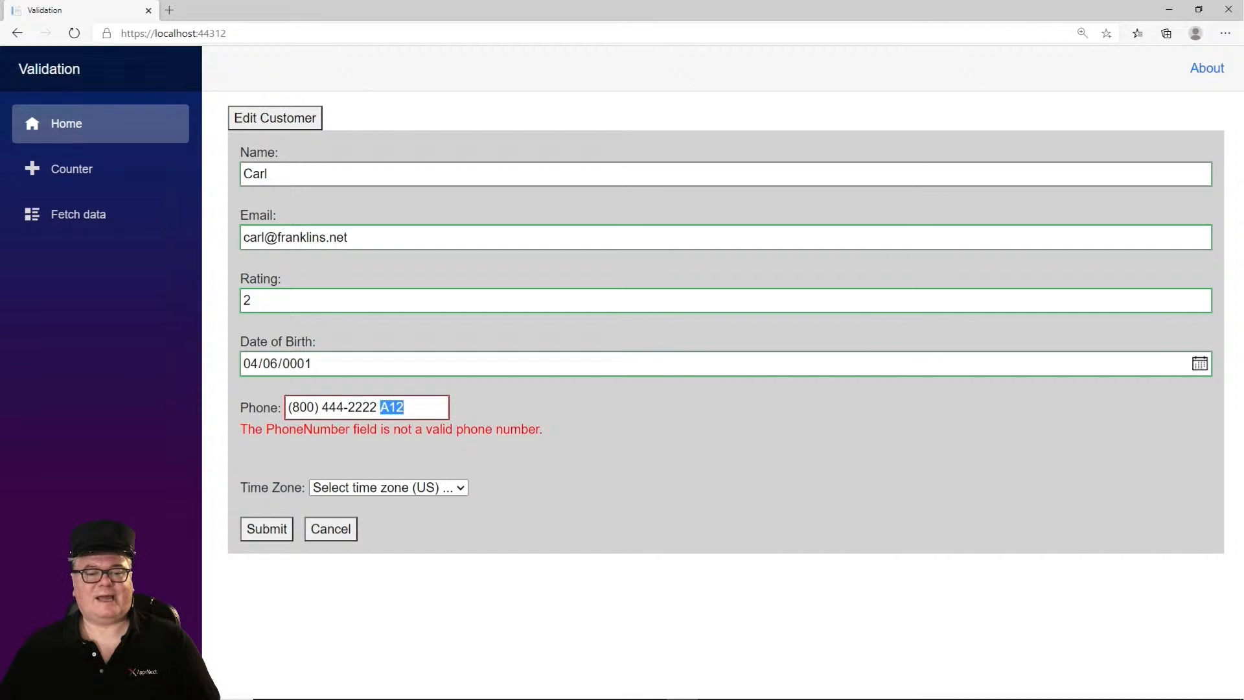
{"action": "type", "text": "b1"}
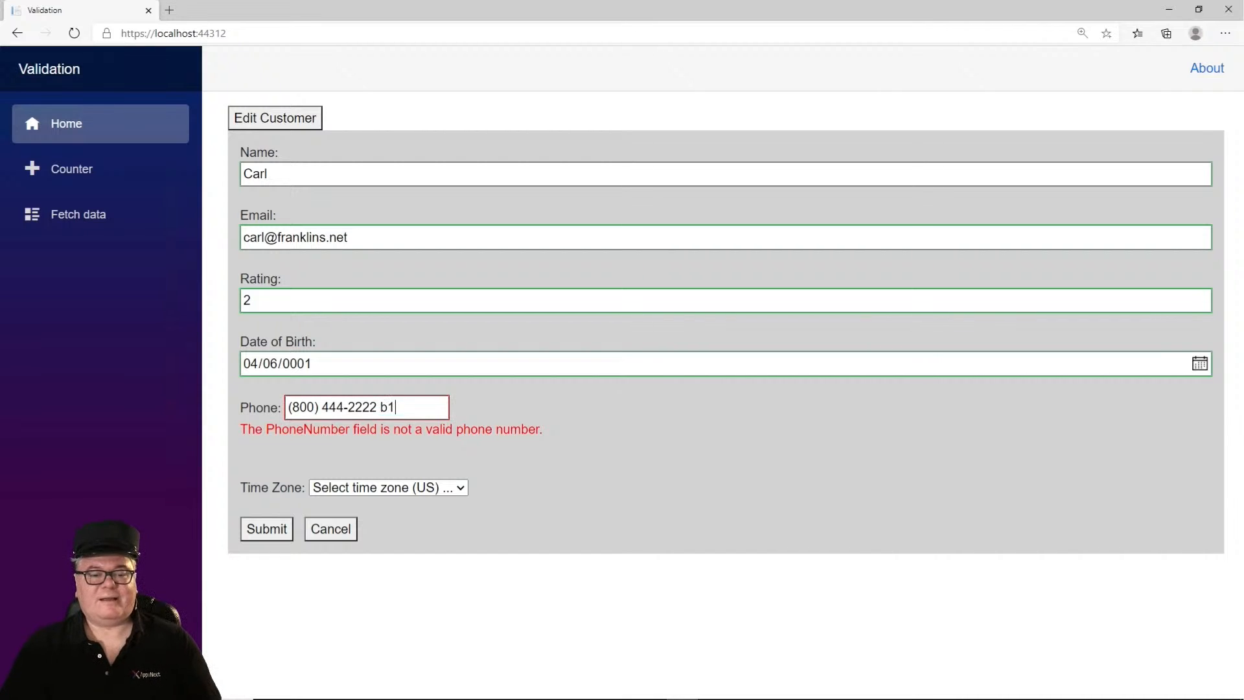
{"action": "key", "text": "Backspace"}
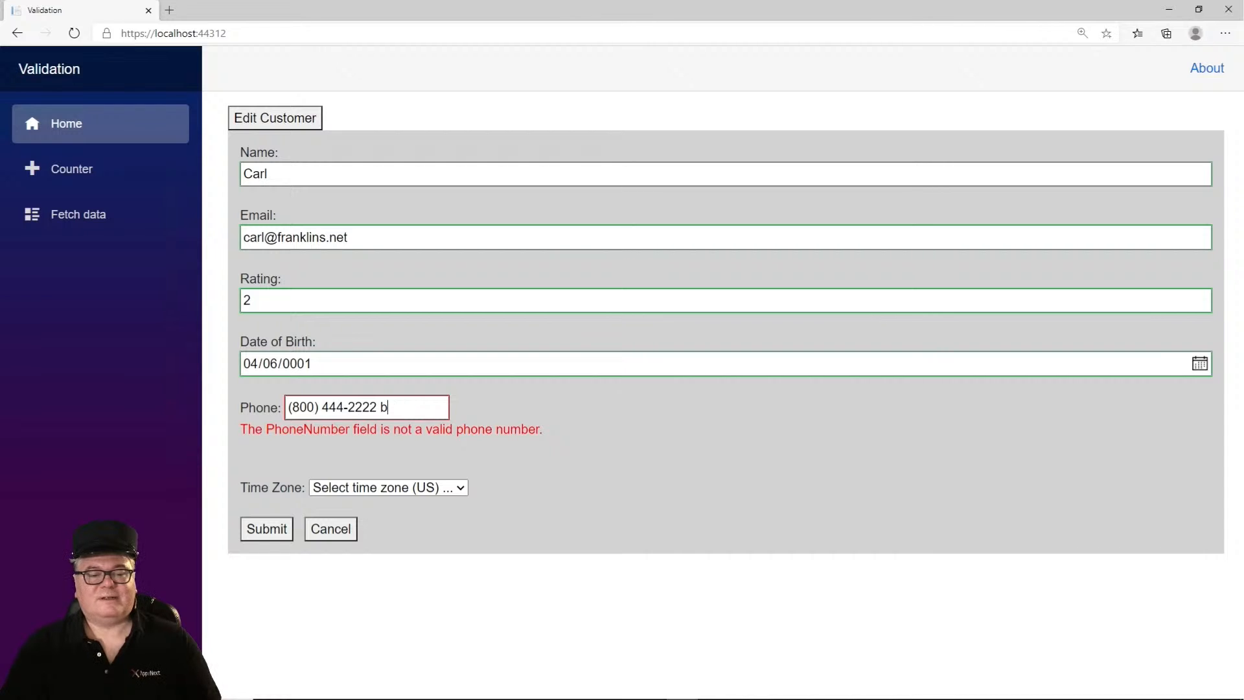
{"action": "type", "text": "x"}
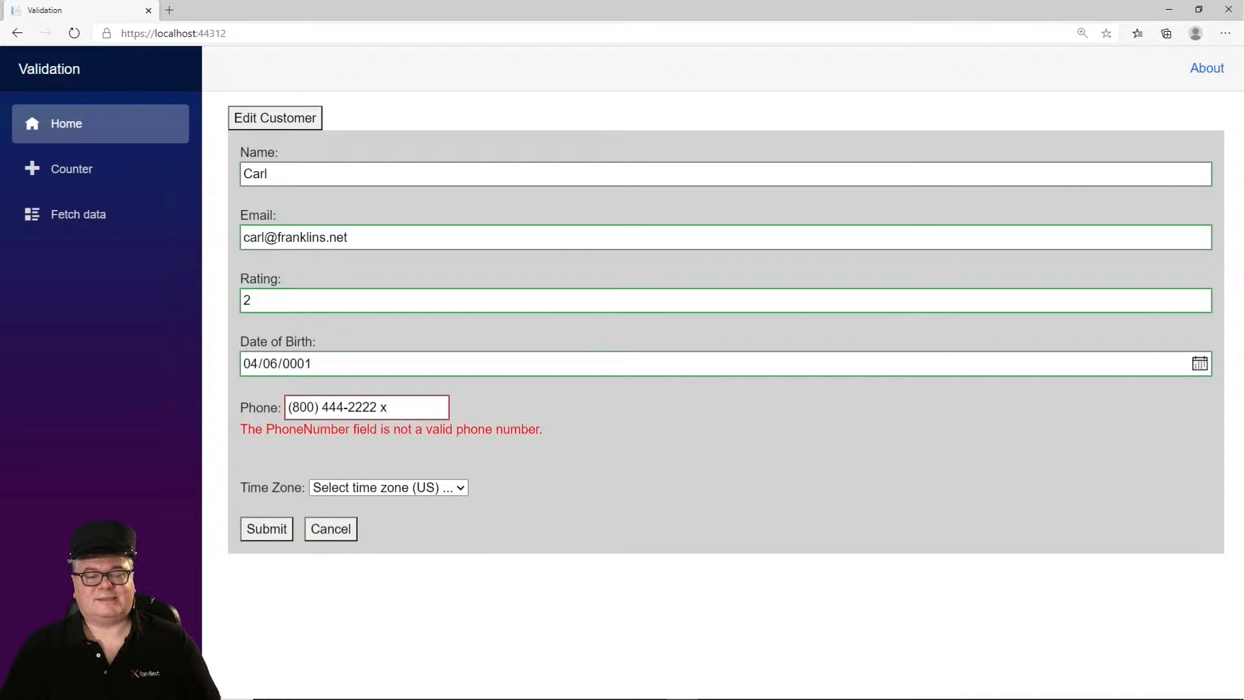
{"action": "type", "text": "100"}
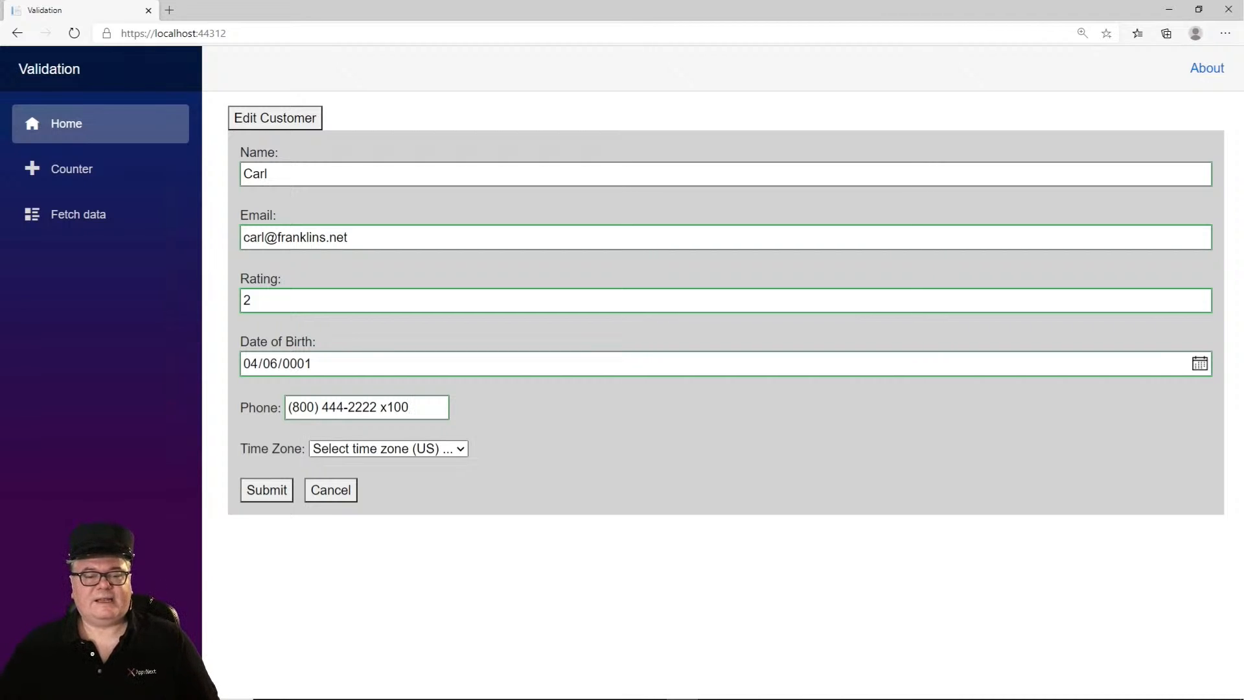
- Submit to see the TimeZone required error, choose Eastern, and submit to get 'Customer Submitted'
{"action": "left_click", "coordinate": [387, 448]}
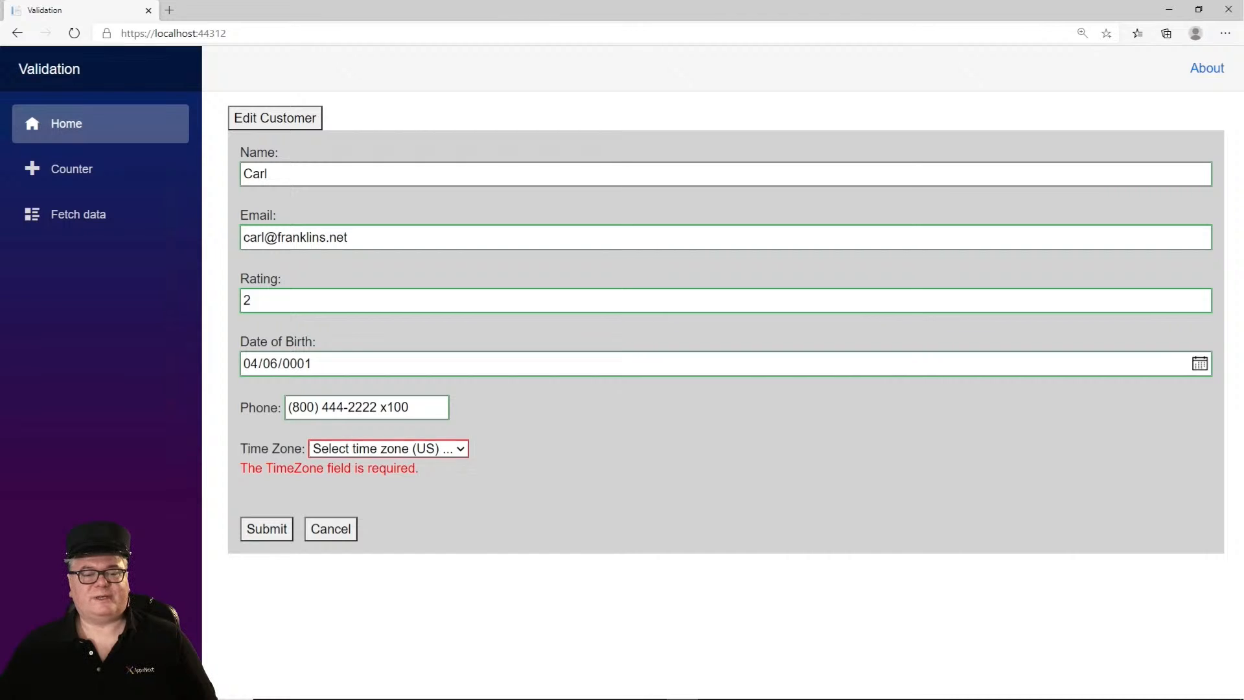
{"action": "left_click", "coordinate": [386, 448]}
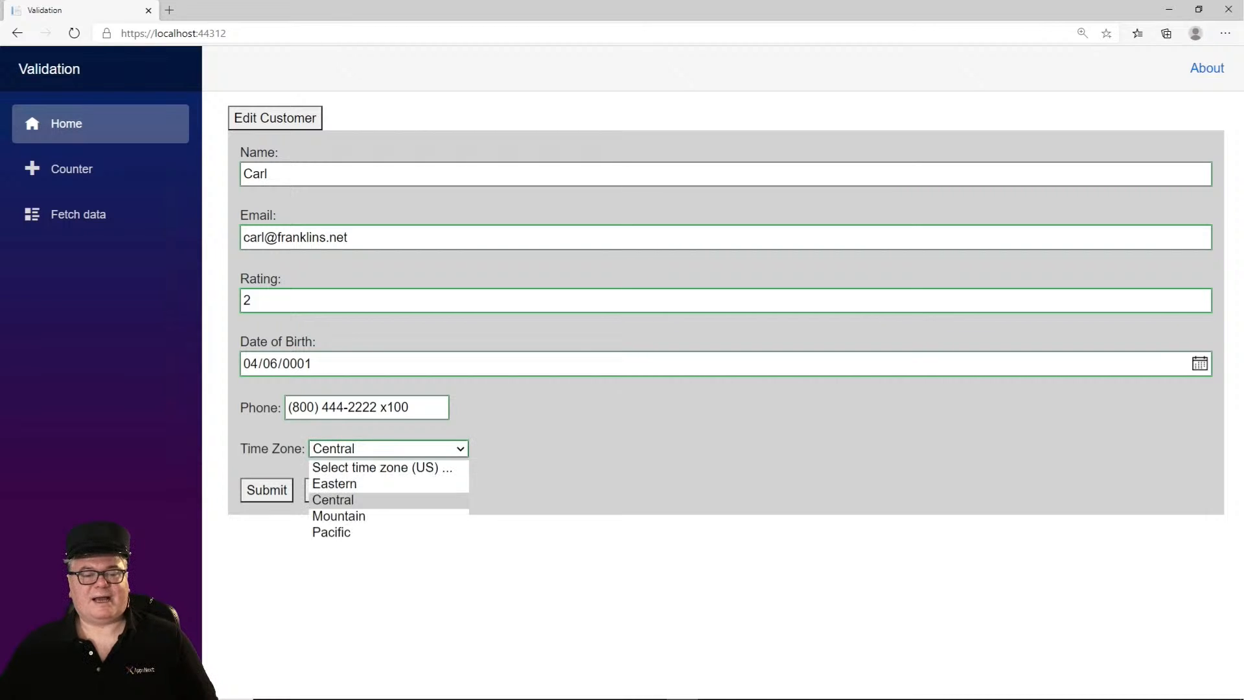
{"action": "left_click", "coordinate": [381, 468]}
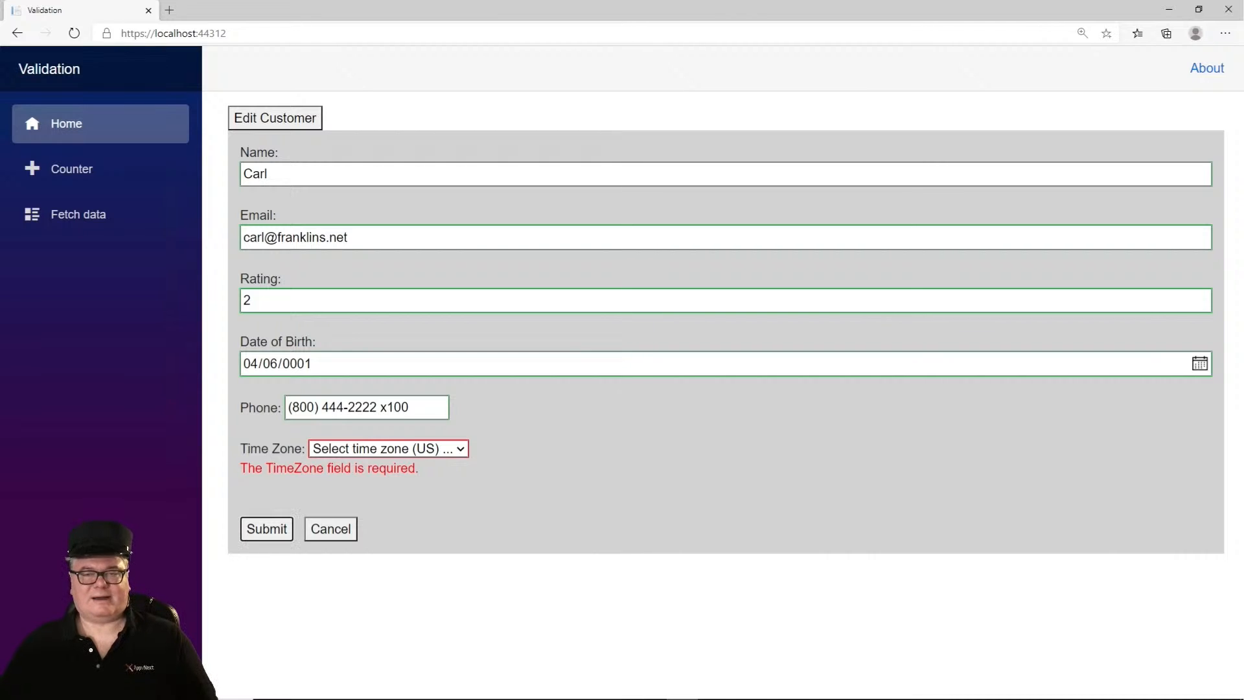
{"action": "left_click", "coordinate": [388, 449]}
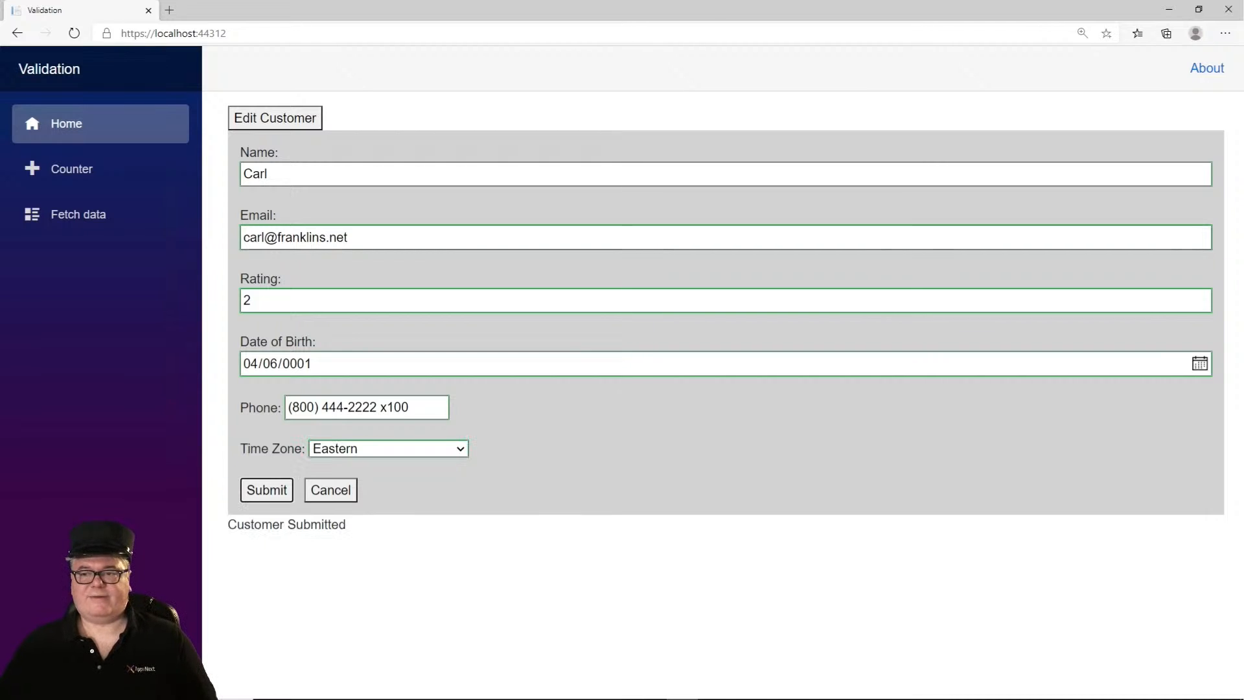